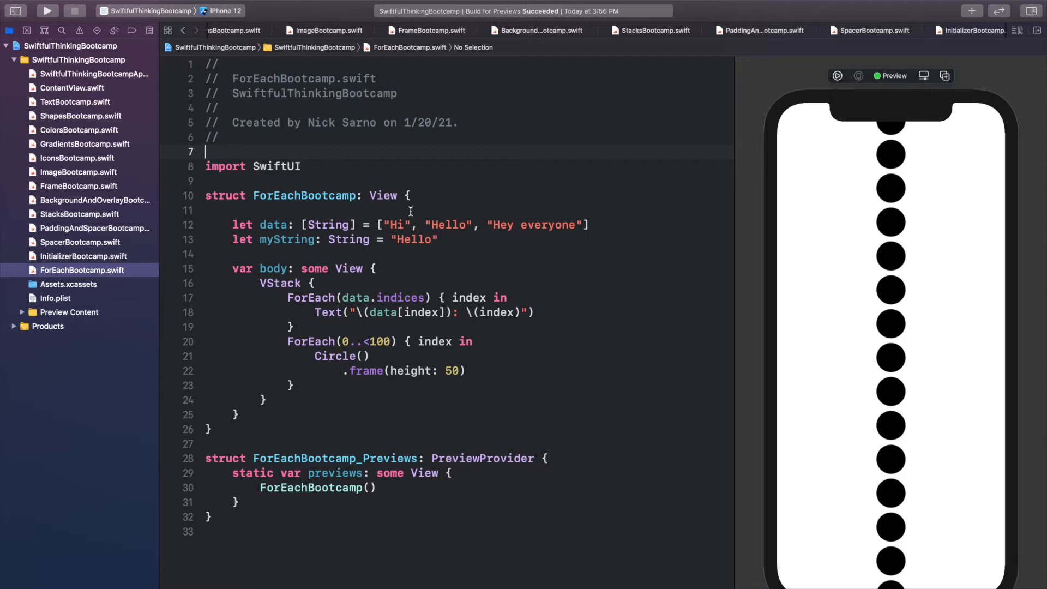
Step: Create a new SwiftUI View file named ScrollViewBootcamp from the Project Navigator
{"action": "right_click", "coordinate": [82, 270]}
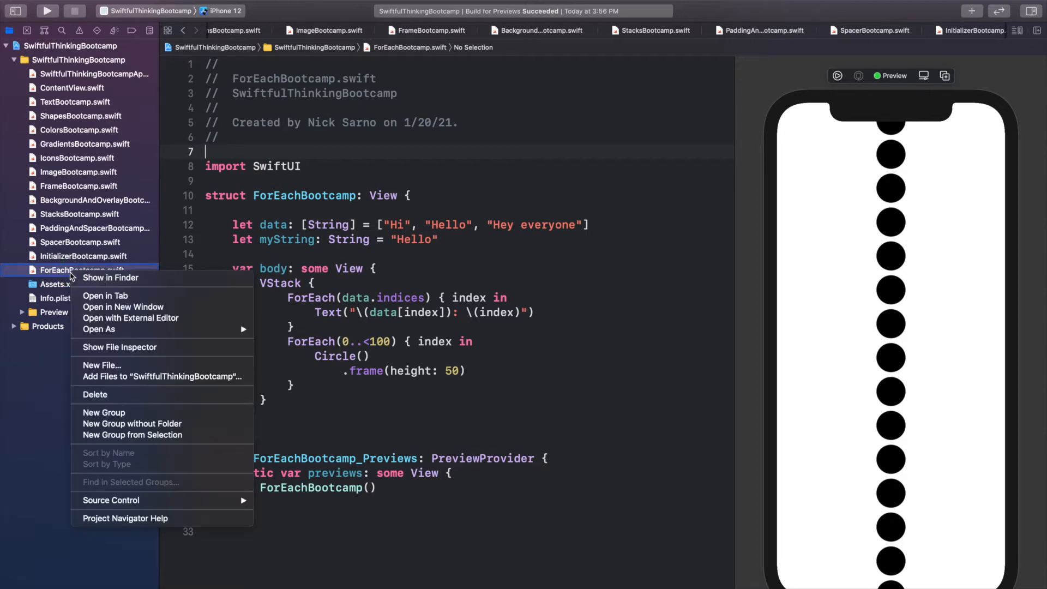
{"action": "left_click", "coordinate": [101, 365]}
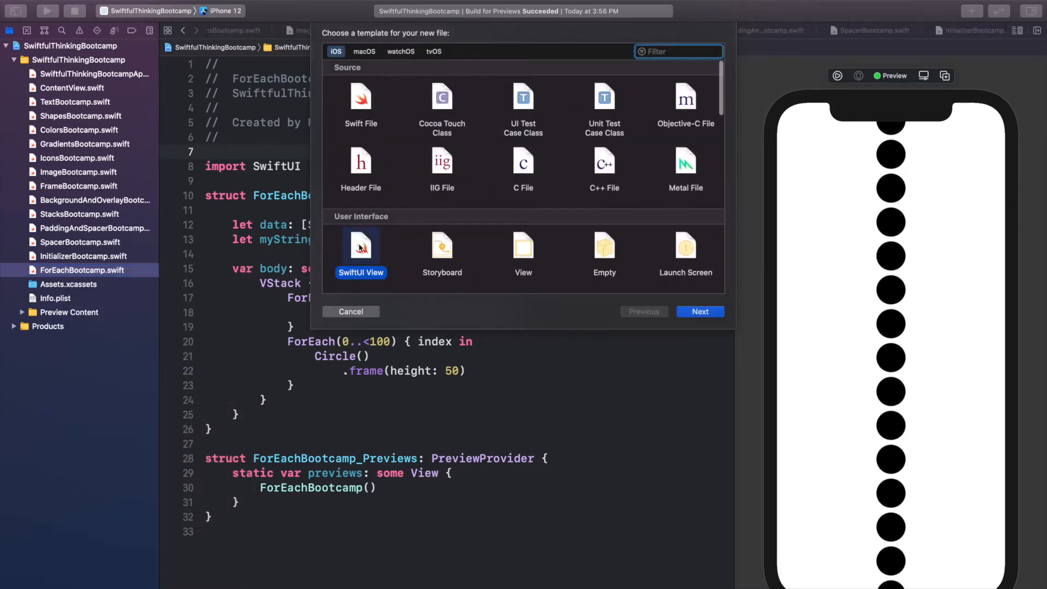
{"action": "left_click", "coordinate": [699, 311]}
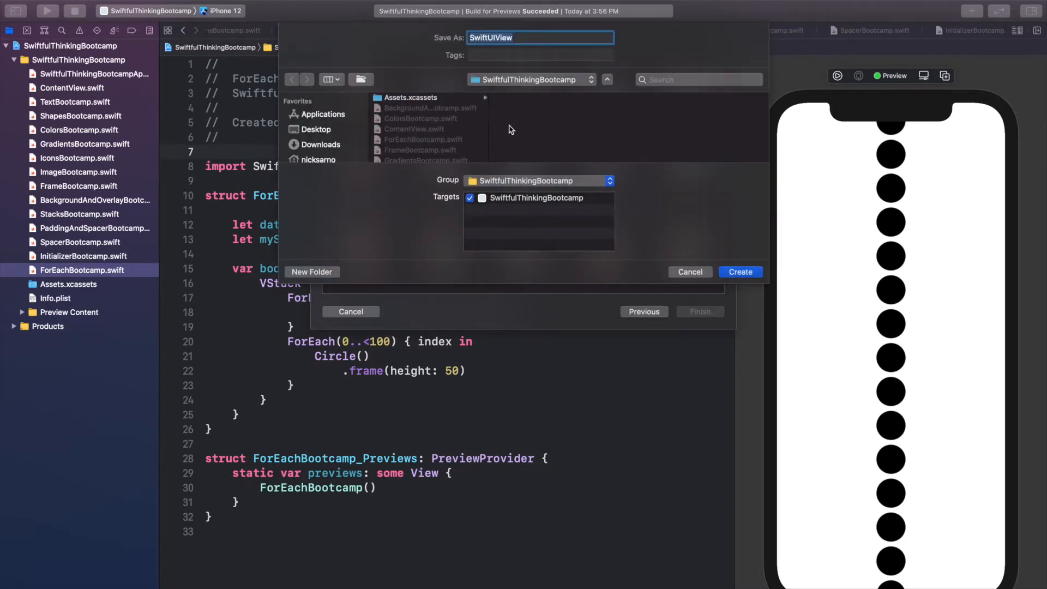
{"action": "type", "text": "Scro"}
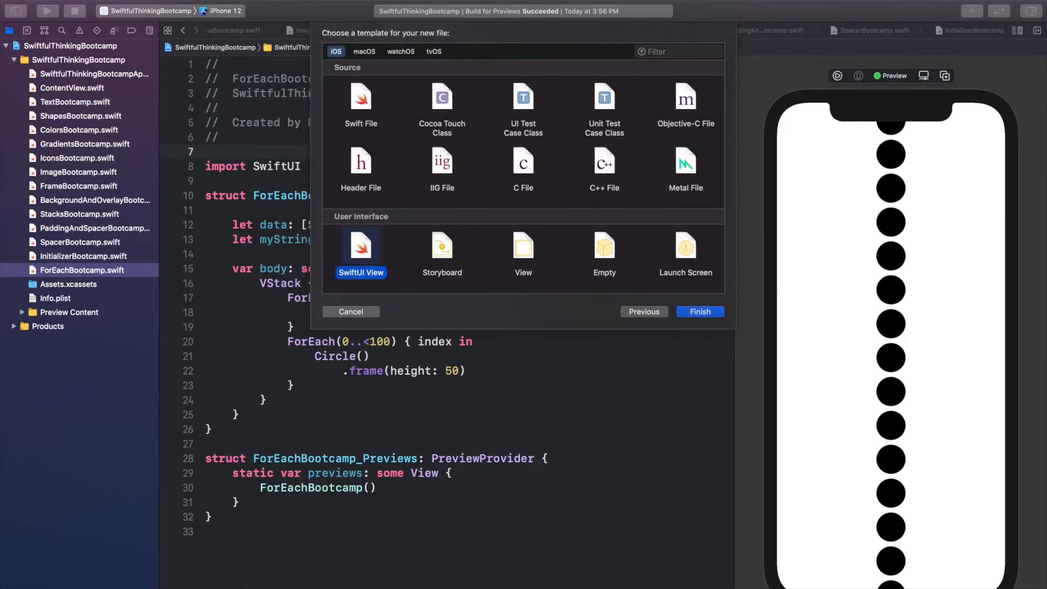
{"action": "left_click", "coordinate": [699, 311]}
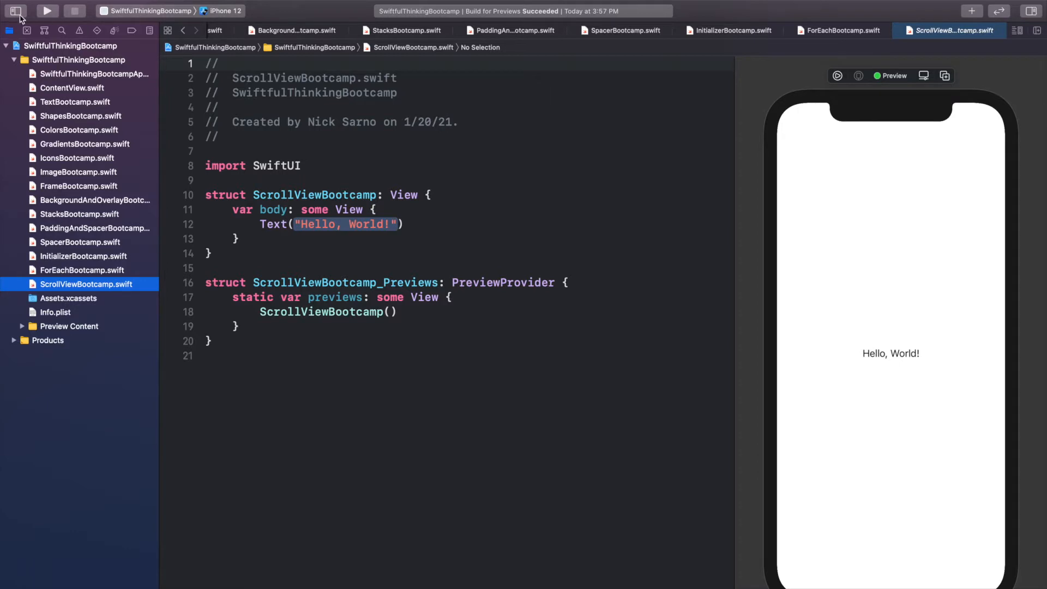
Step: Hide the navigator and replace Text with a VStack of Rectangles at frame height 300
{"action": "left_click", "coordinate": [9, 30]}
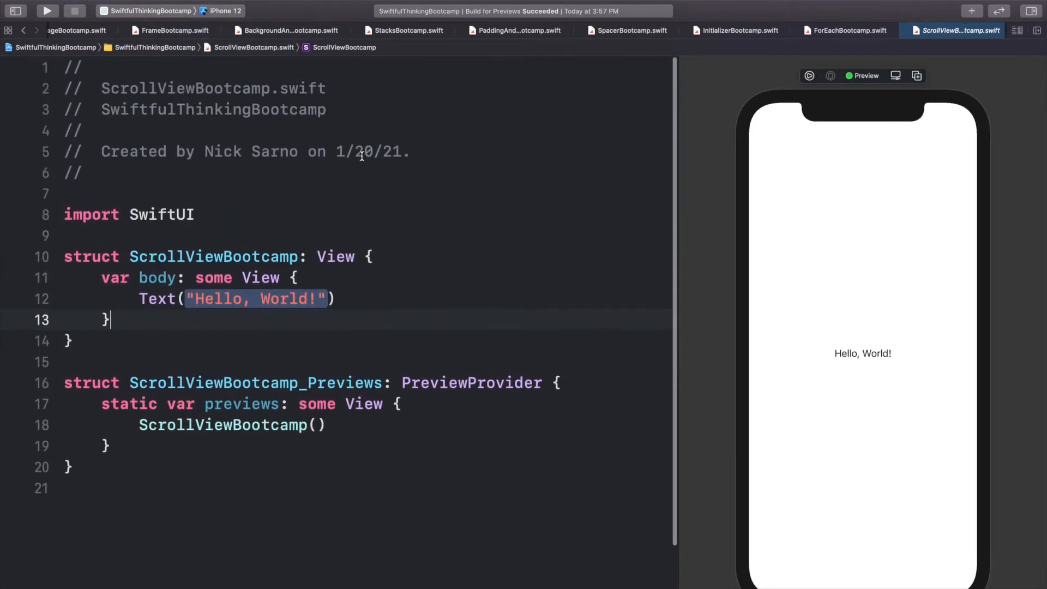
{"action": "left_click", "coordinate": [337, 298]}
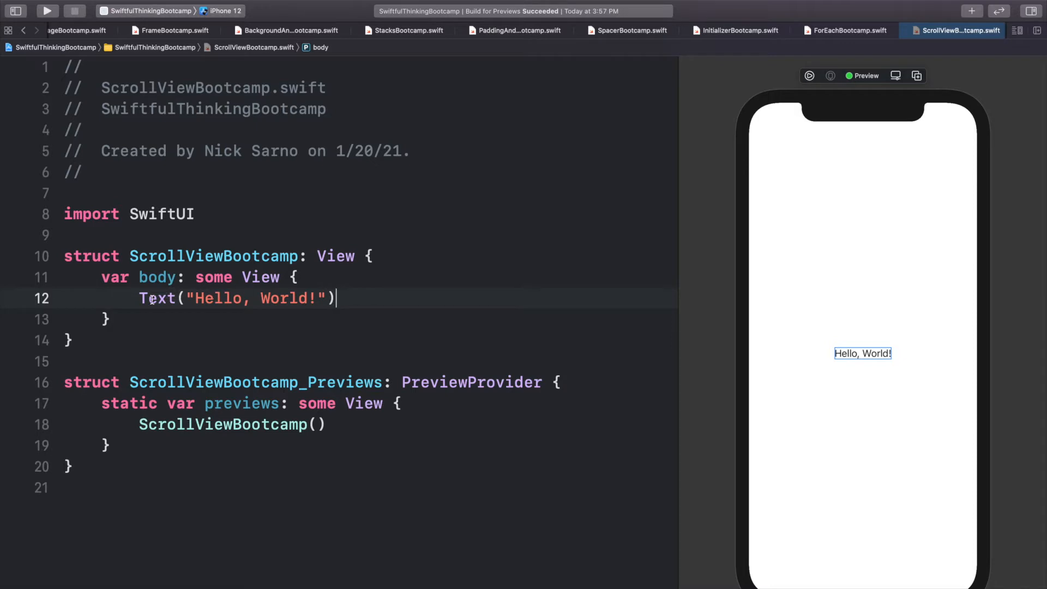
{"action": "type", "text": "Vst"}
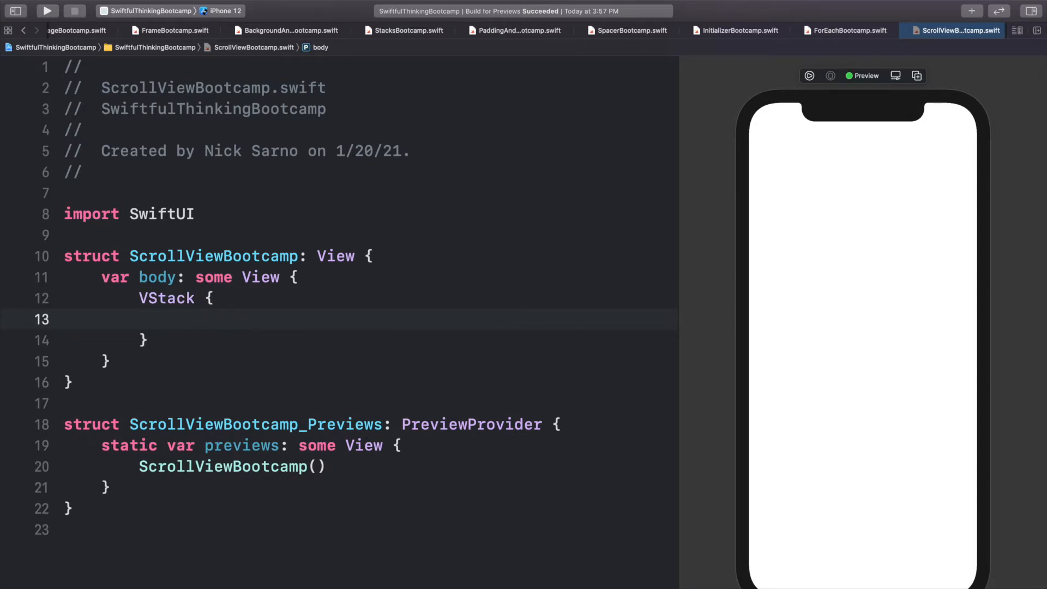
{"action": "type", "text": "Rectangle("}
{"action": "type", "text": ".f"}
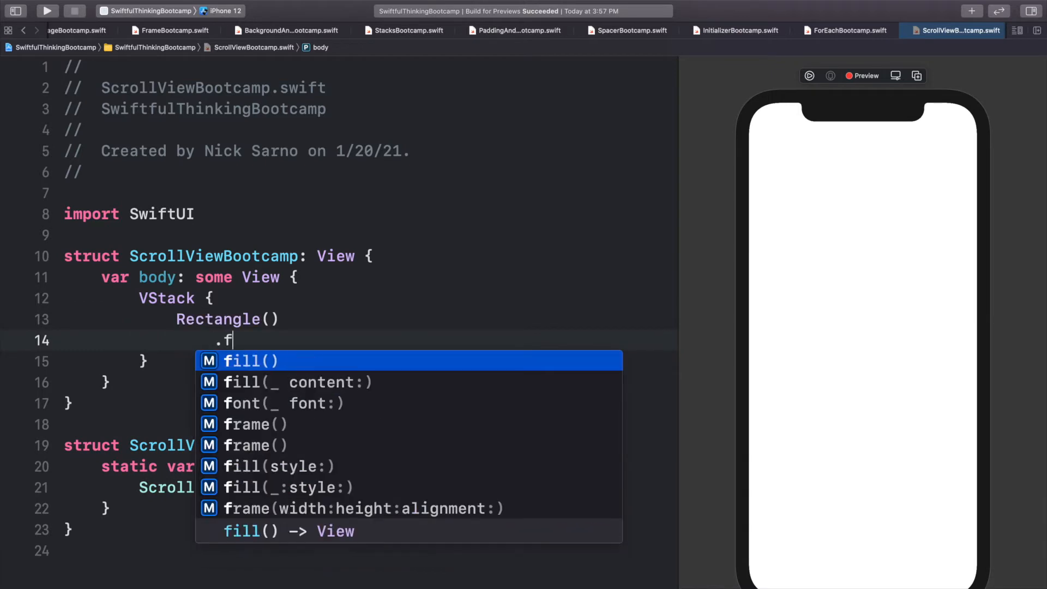
{"action": "type", "text": "rame(height:"}
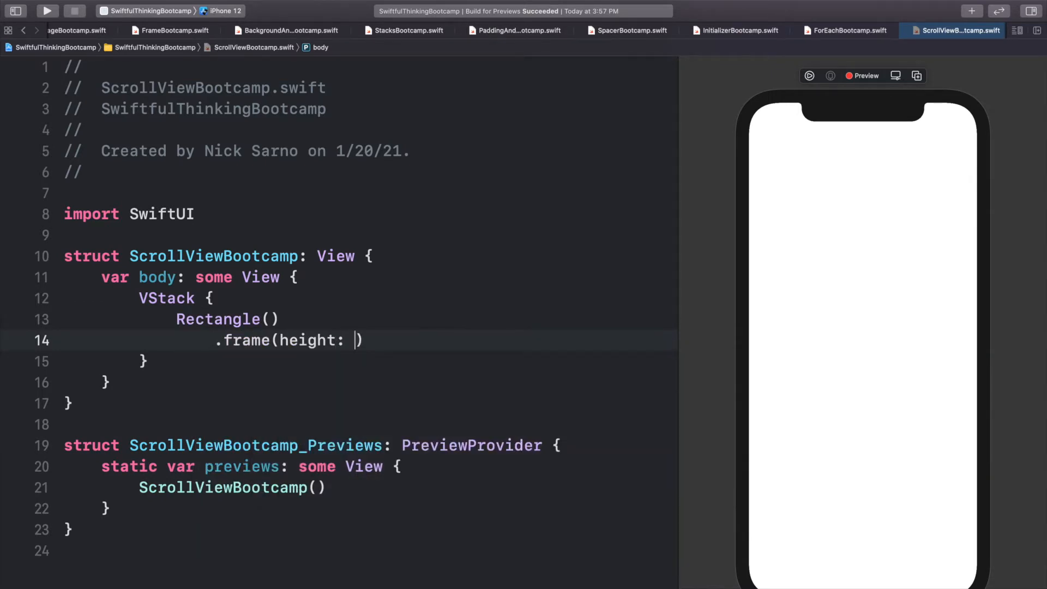
{"action": "type", "text": "300"}
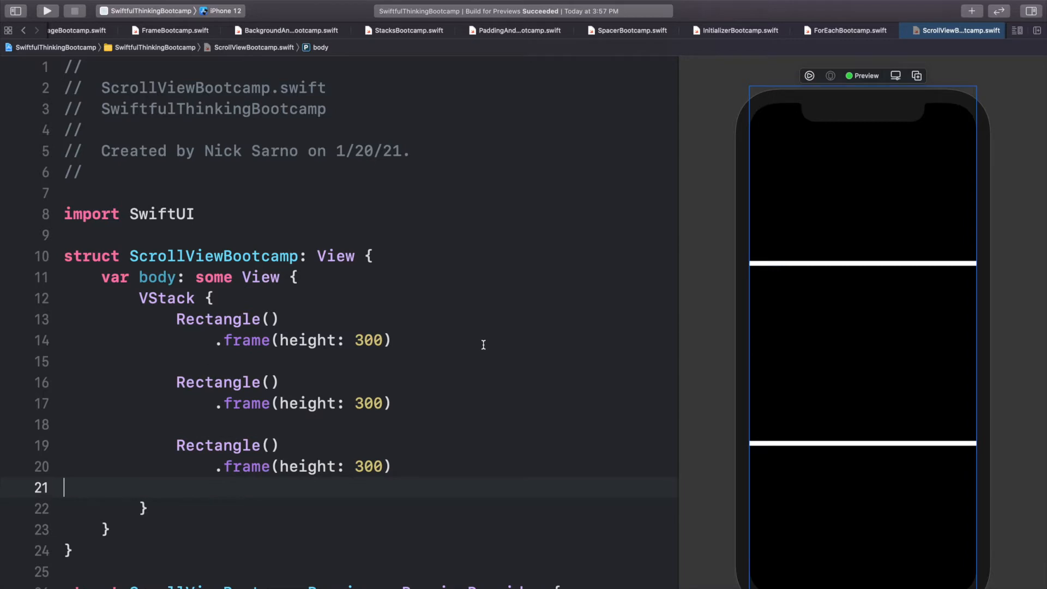
{"action": "mouse_move", "coordinate": [920, 200]}
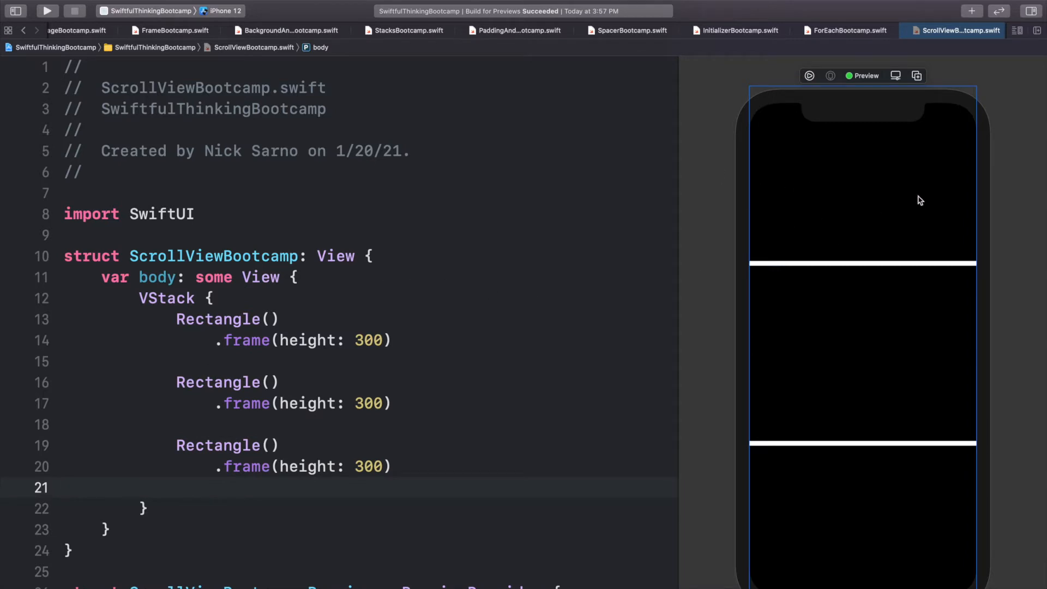
{"action": "mouse_move", "coordinate": [867, 108]}
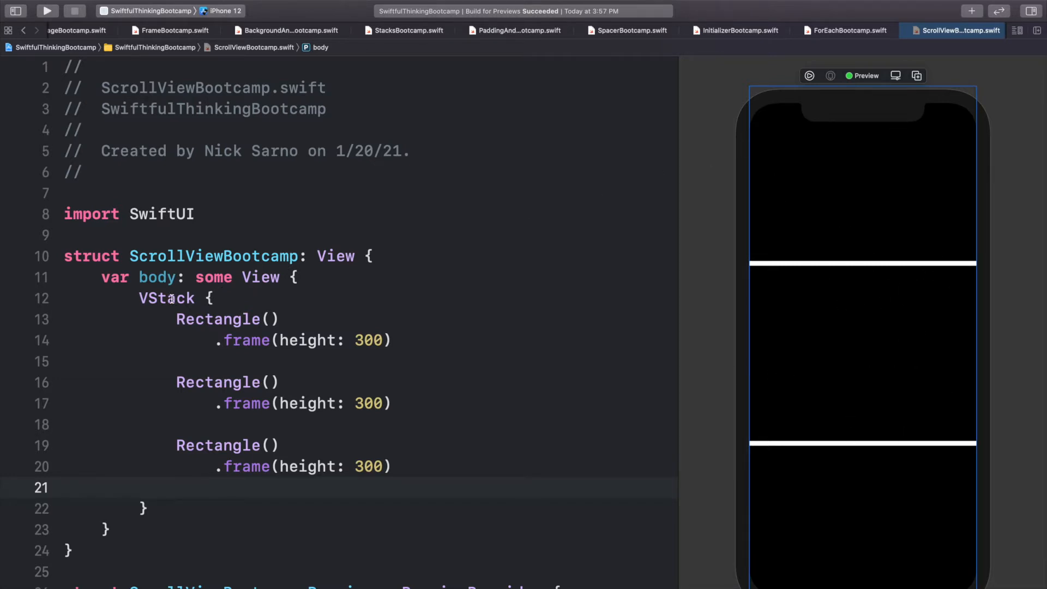
Step: Wrap the VStack of rectangles in a ScrollView { } block
{"action": "double_click", "coordinate": [167, 297]}
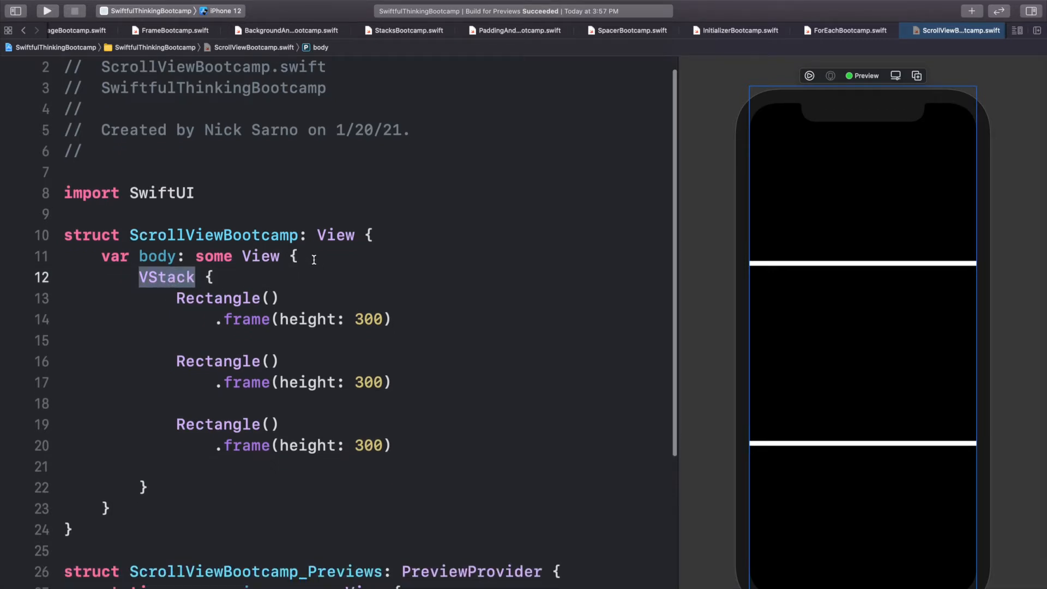
{"action": "type", "text": "ScrollView"}
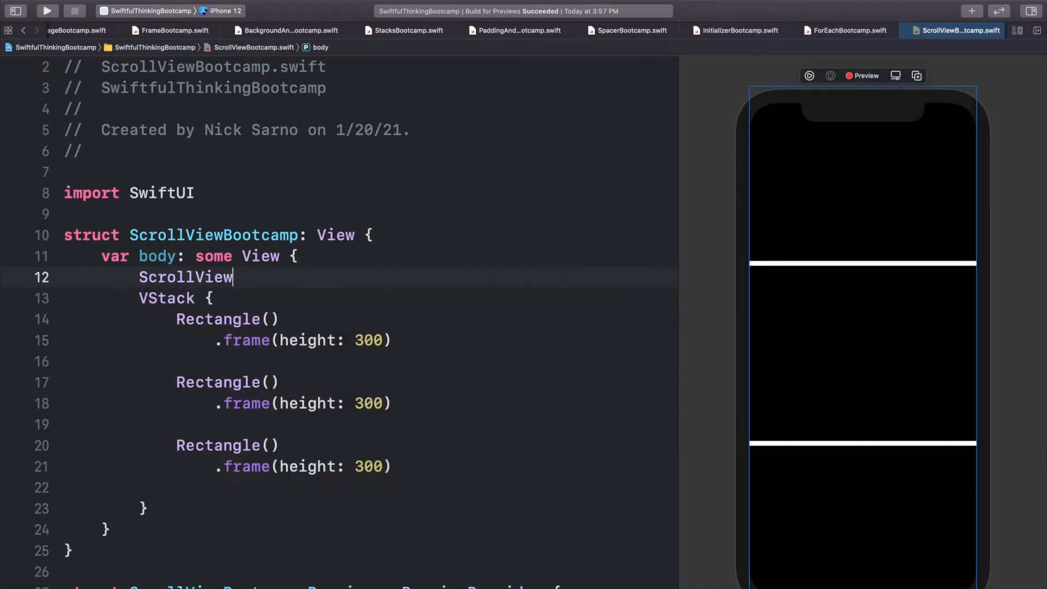
{"action": "type", "text": "{"}
{"action": "left_click", "coordinate": [371, 487]}
{"action": "type", "text": "}"}
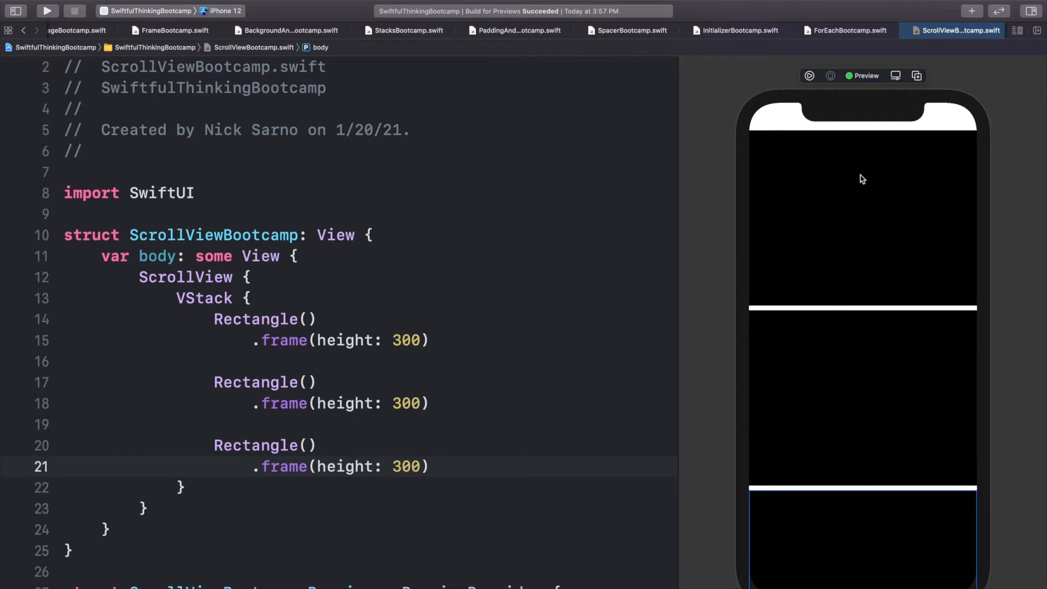
{"action": "mouse_move", "coordinate": [808, 75]}
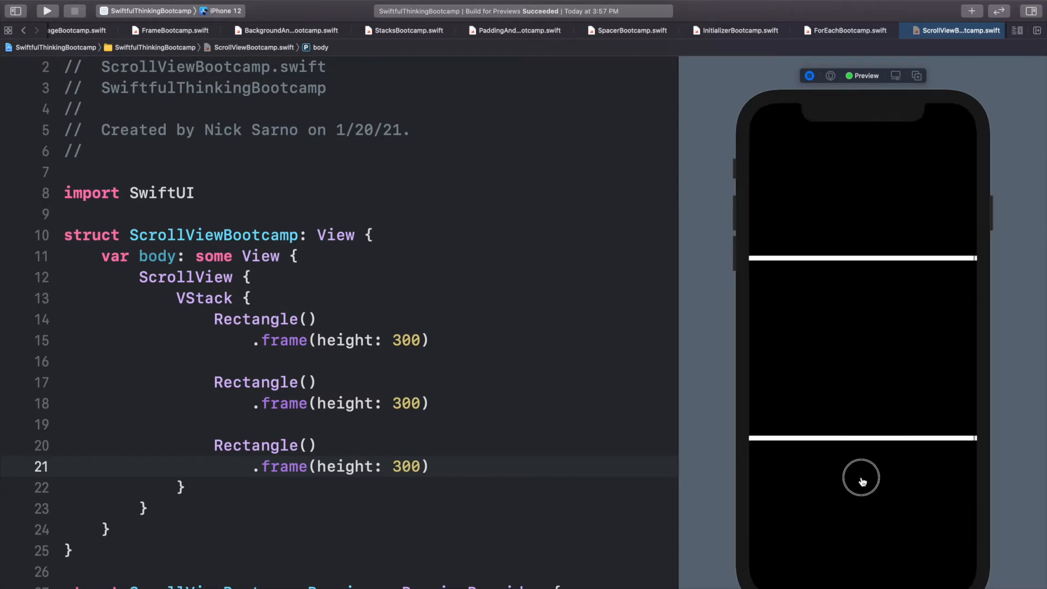
Step: Drag and scroll the live preview to confirm the rectangles scroll
{"action": "left_click_drag", "start_coordinate": [861, 480], "coordinate": [849, 405]}
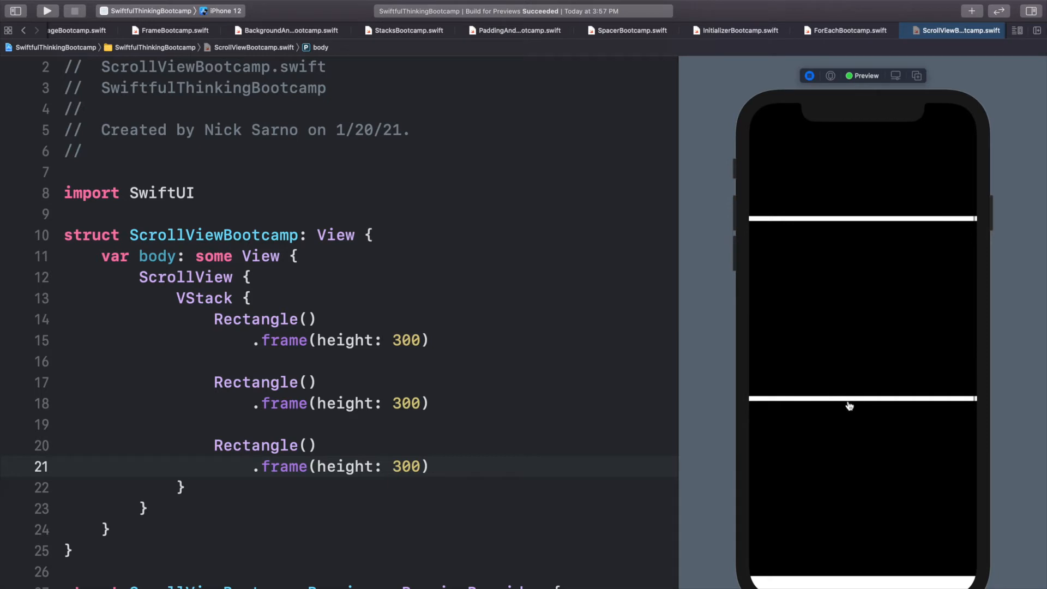
{"action": "scroll", "scroll_direction": "down", "scroll_amount": 3}
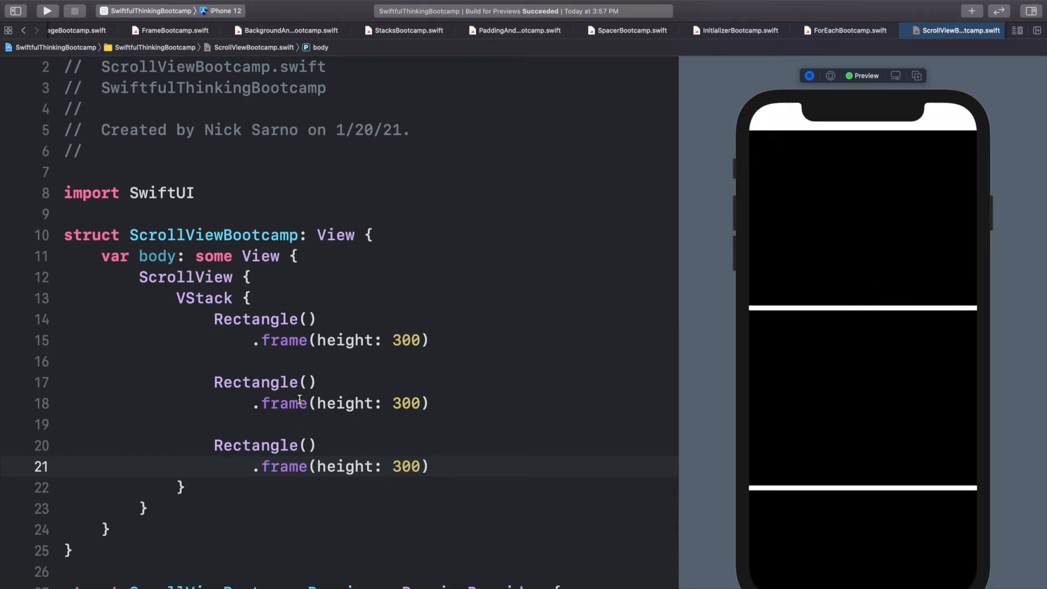
{"action": "double_click", "coordinate": [286, 402]}
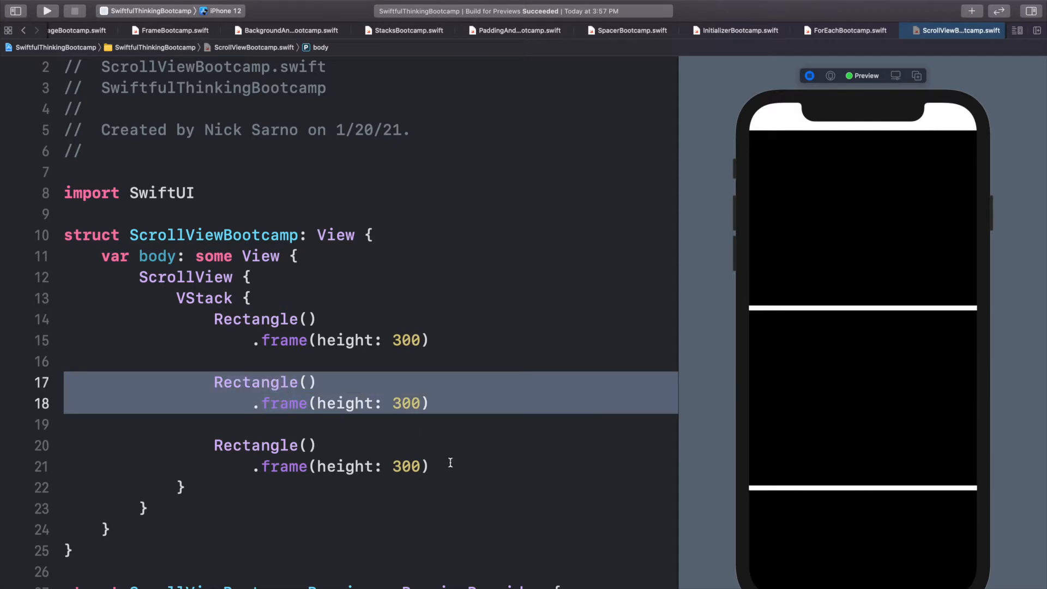
{"action": "double_click", "coordinate": [256, 319]}
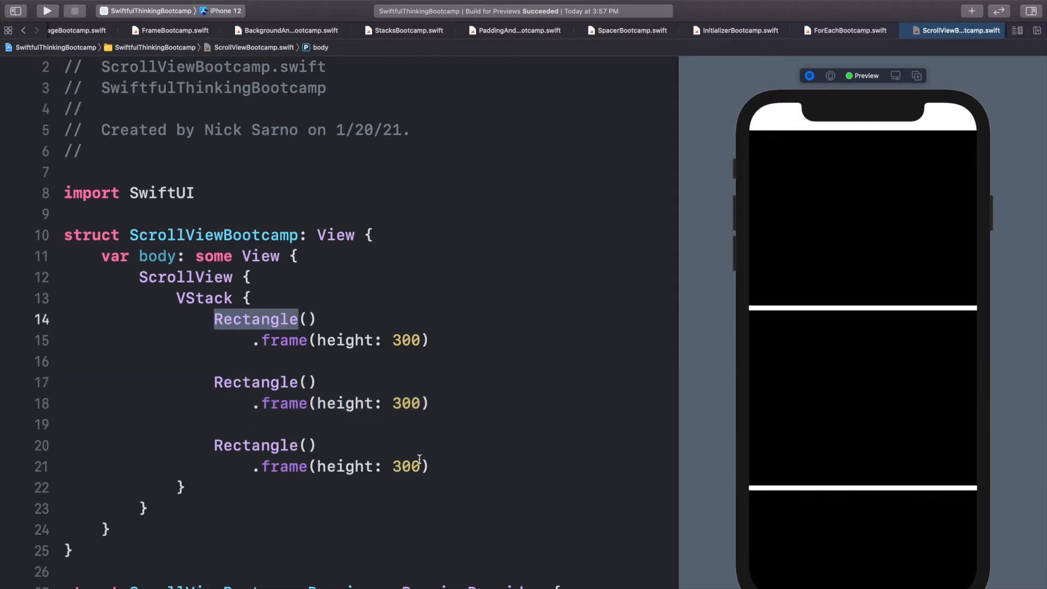
{"action": "left_click", "coordinate": [294, 466]}
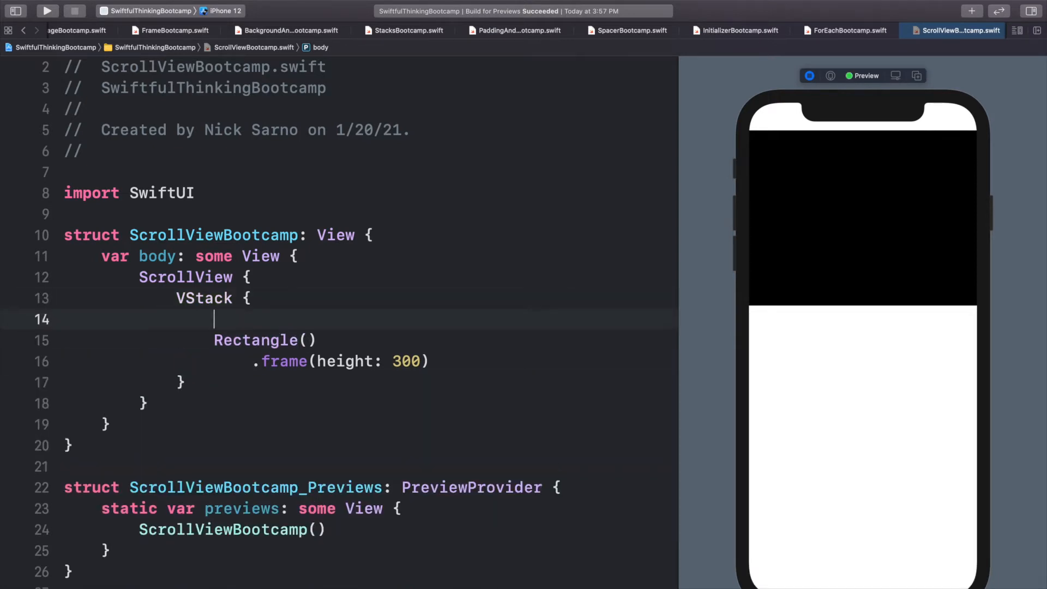
{"action": "type", "text": "ForEach(data: Range<Int>, content: (Int) -> _"}
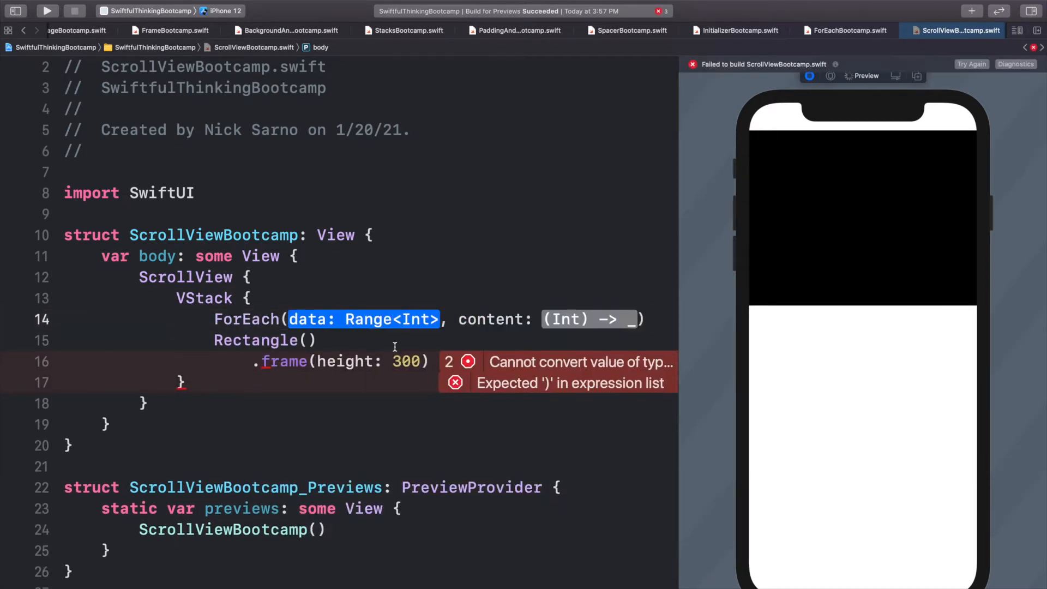
{"action": "type", "text": "0.."}
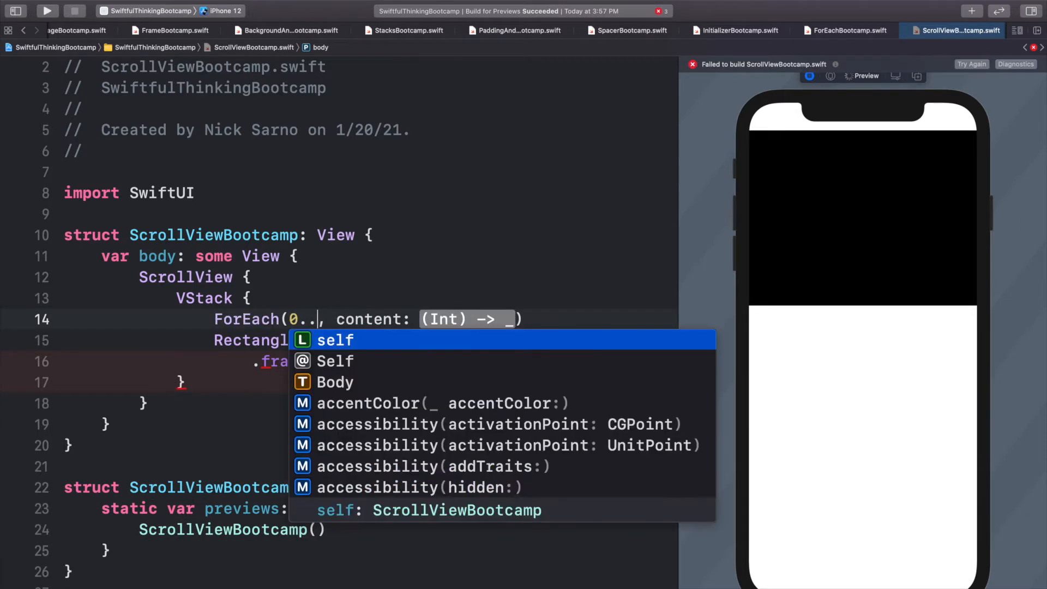
{"action": "type", "text": "<50"}
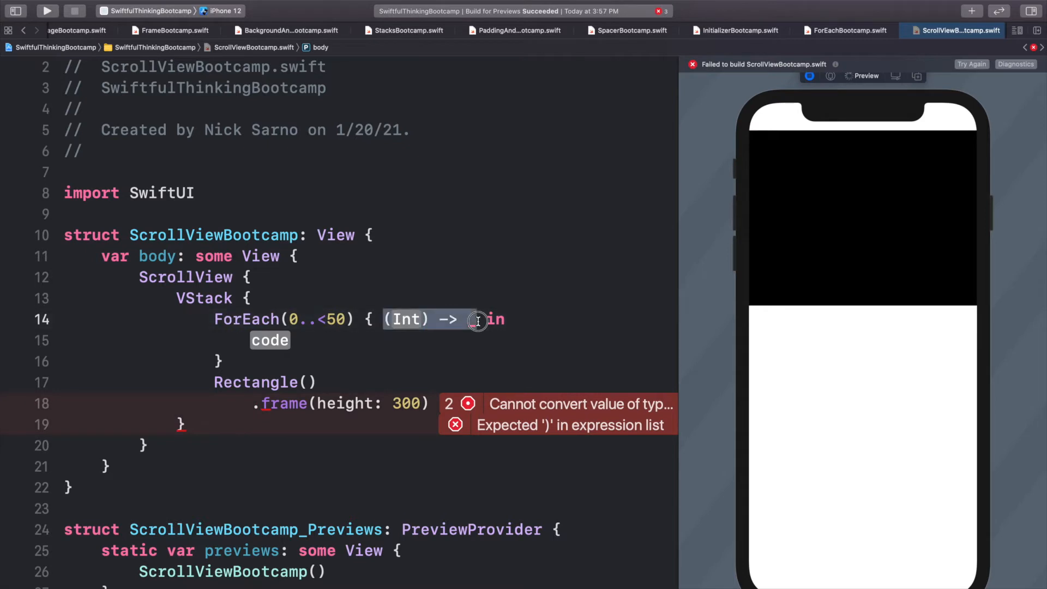
{"action": "type", "text": "index"}
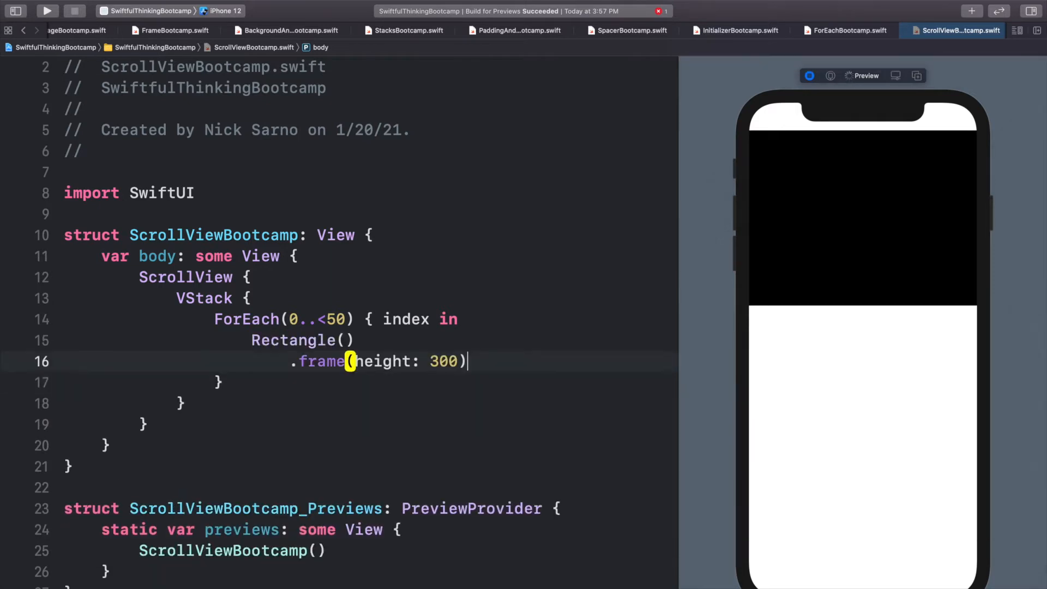
{"action": "key", "text": "enter"}
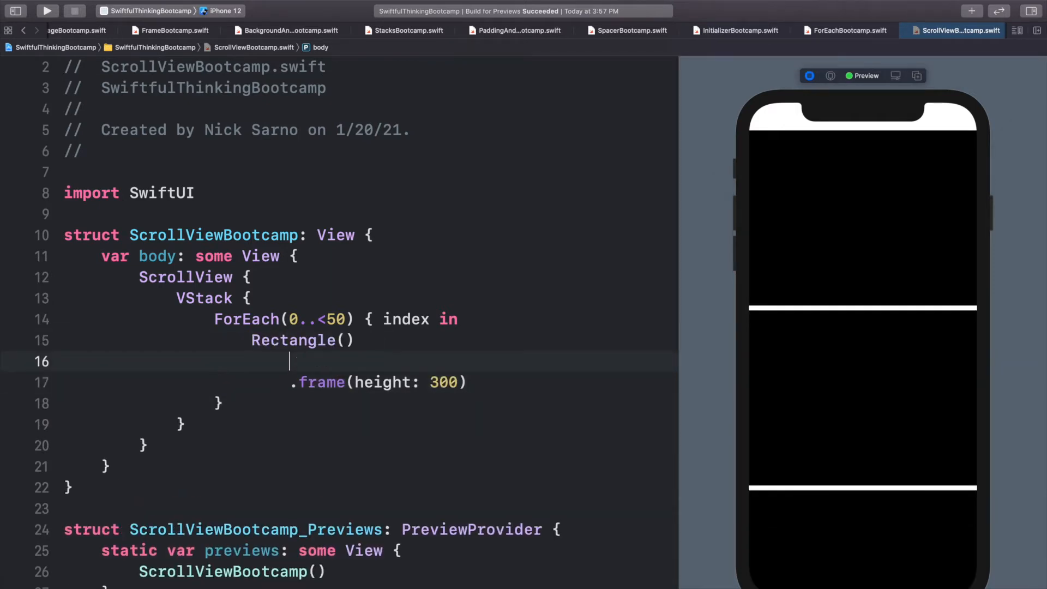
{"action": "type", "text": ".fill(Color.blue"}
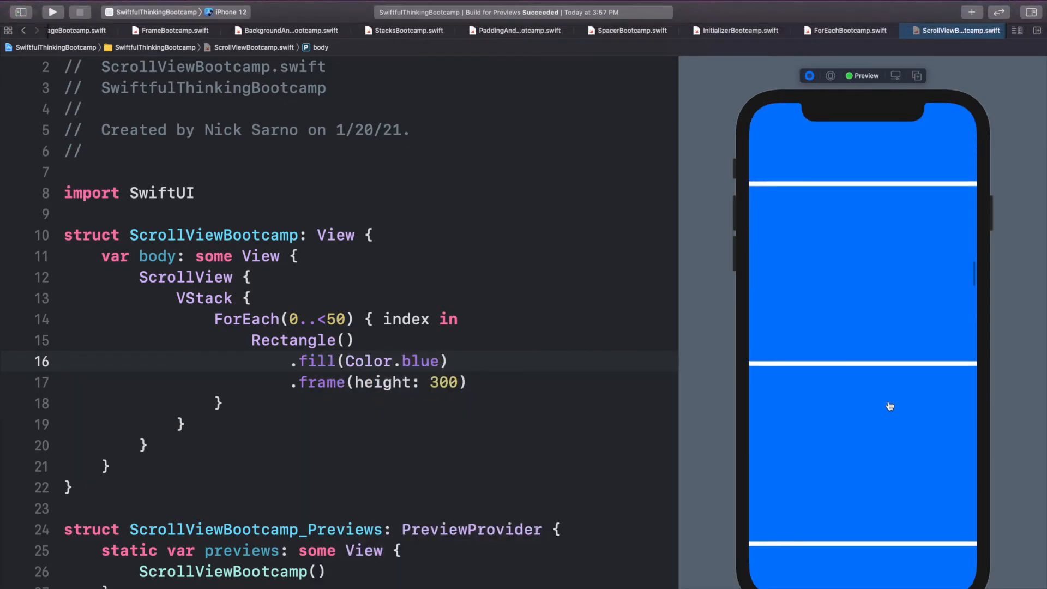
{"action": "scroll", "scroll_direction": "down", "scroll_amount": 3}
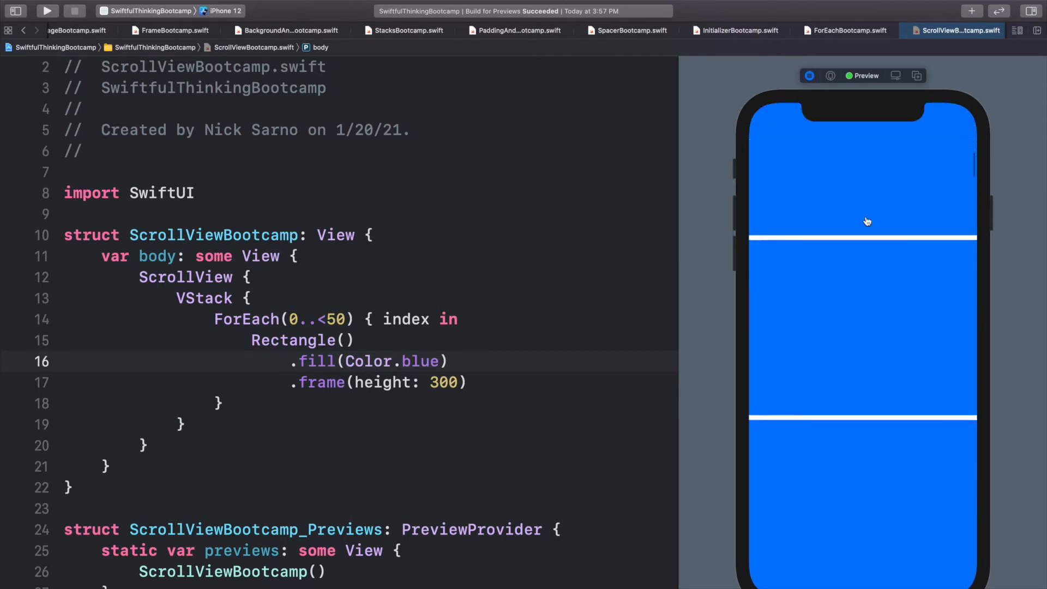
{"action": "scroll", "scroll_direction": "down", "scroll_amount": 3}
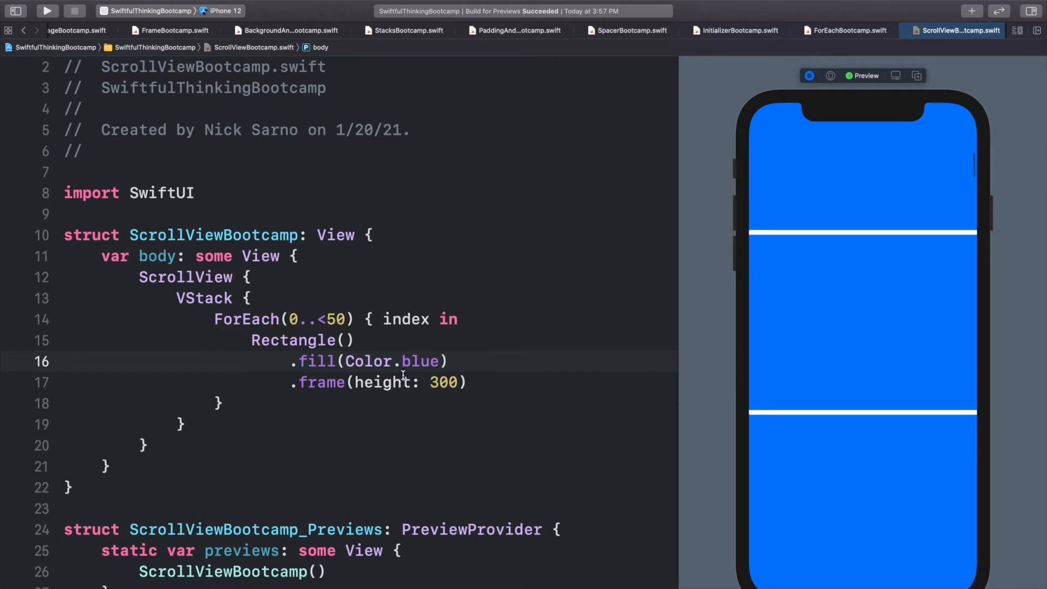
Step: Insert ScrollView(.vertical, showsIndicators: true) above the original and select its VStack content
{"action": "double_click", "coordinate": [298, 319]}
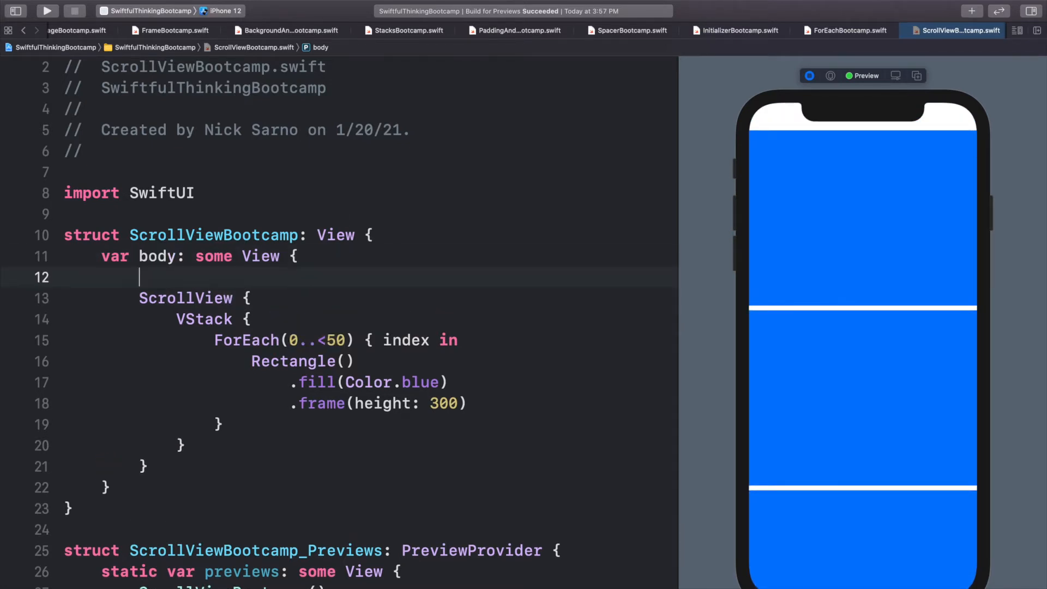
{"action": "type", "text": "Scroll"}
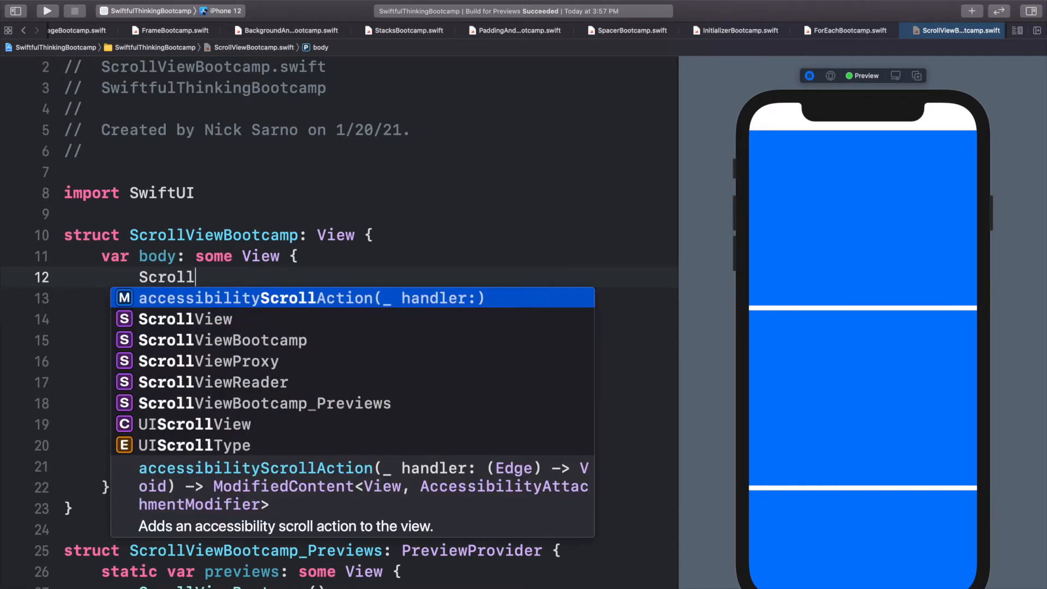
{"action": "type", "text": "View("}
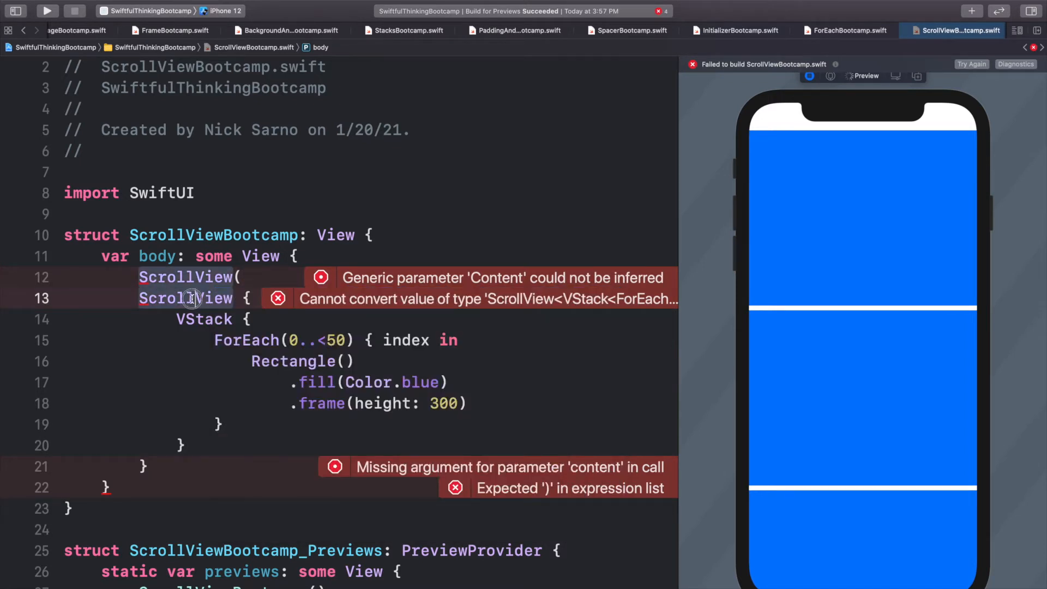
{"action": "left_click", "coordinate": [247, 298]}
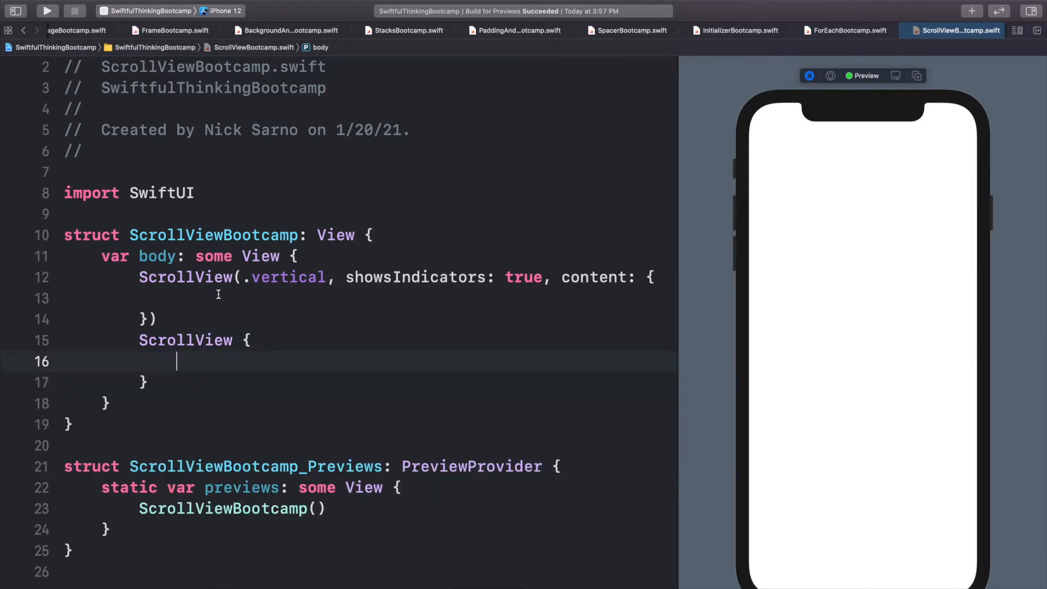
Step: Paste the VStack into the new vertical ScrollView and change showsIndicators to false
{"action": "type", "text": "VStack {"}
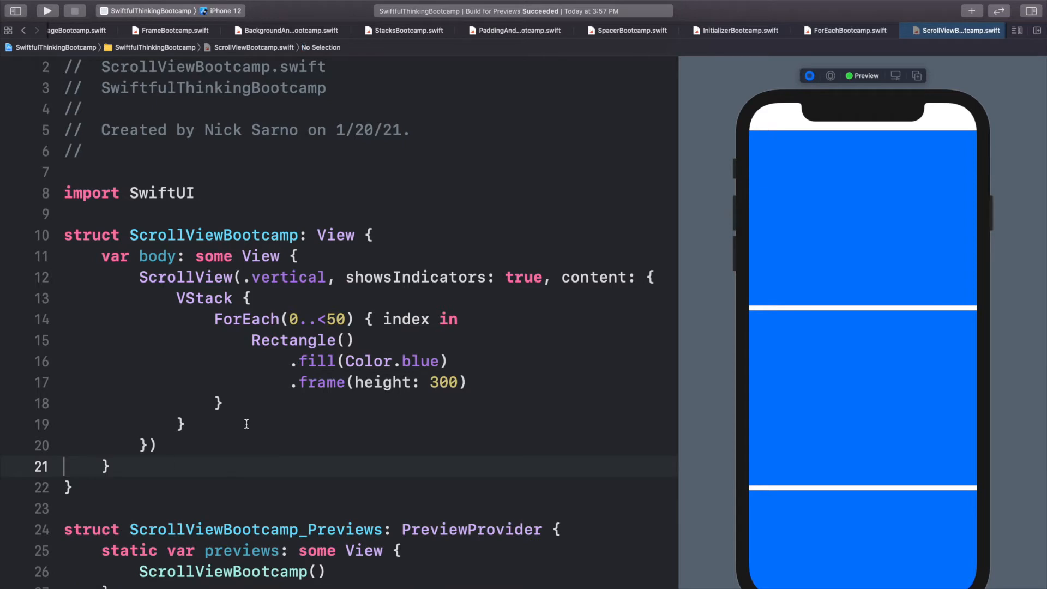
{"action": "double_click", "coordinate": [185, 277]}
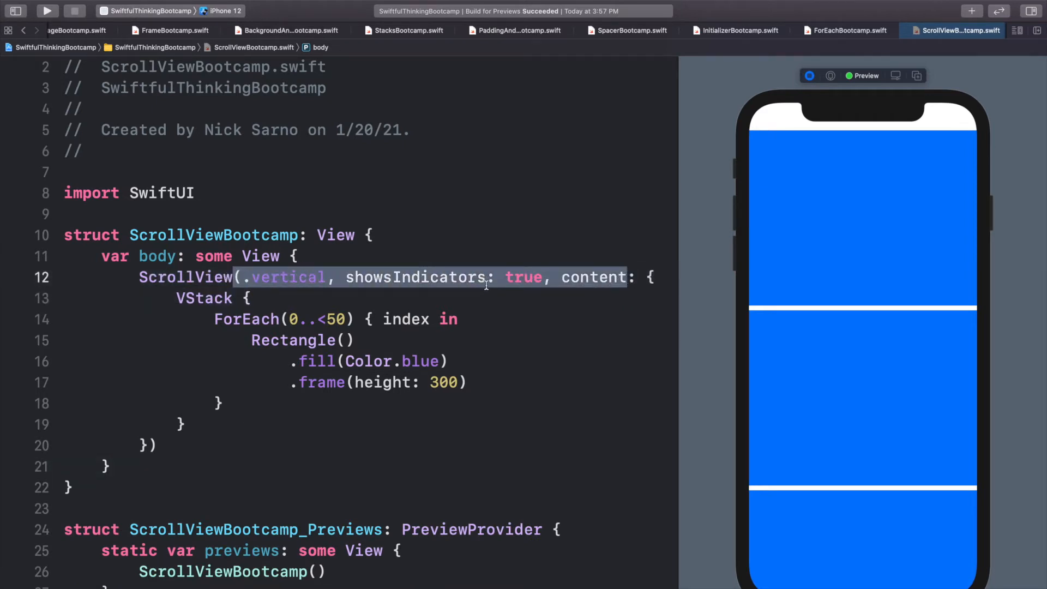
{"action": "double_click", "coordinate": [414, 276]}
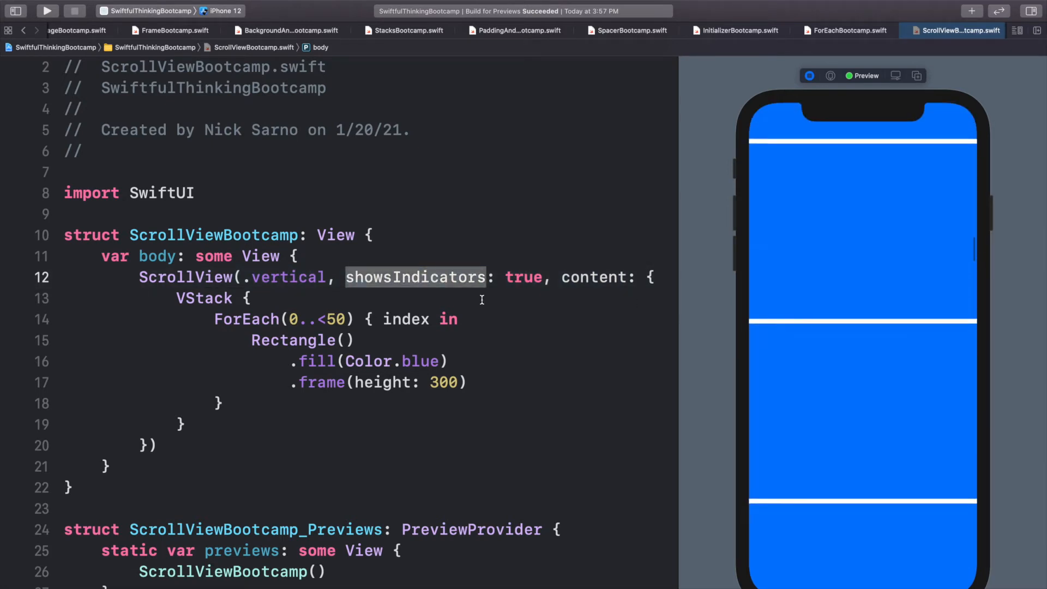
{"action": "type", "text": "false"}
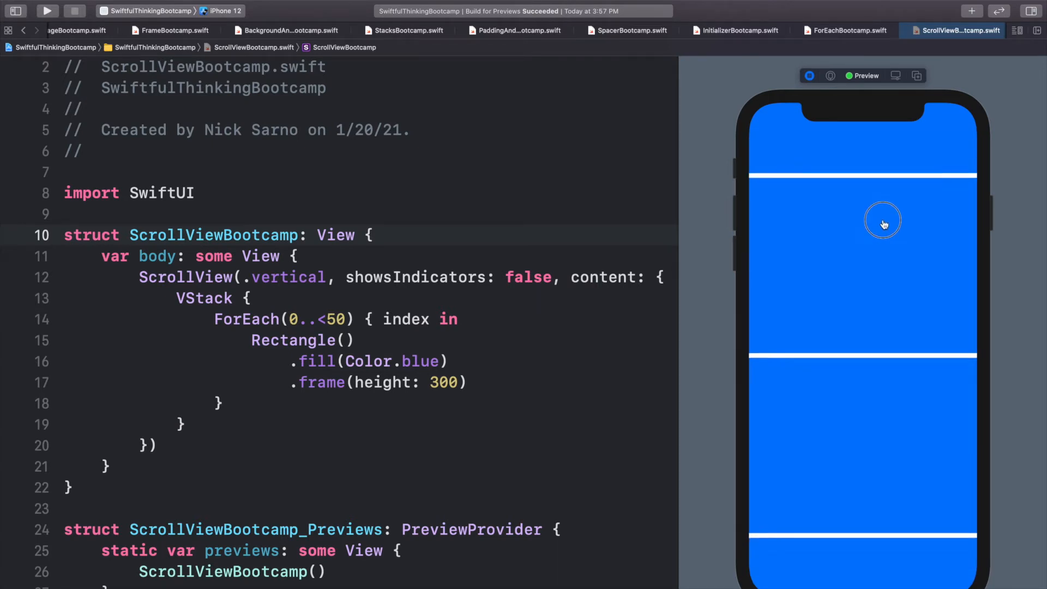
{"action": "scroll", "scroll_direction": "down", "scroll_amount": 3}
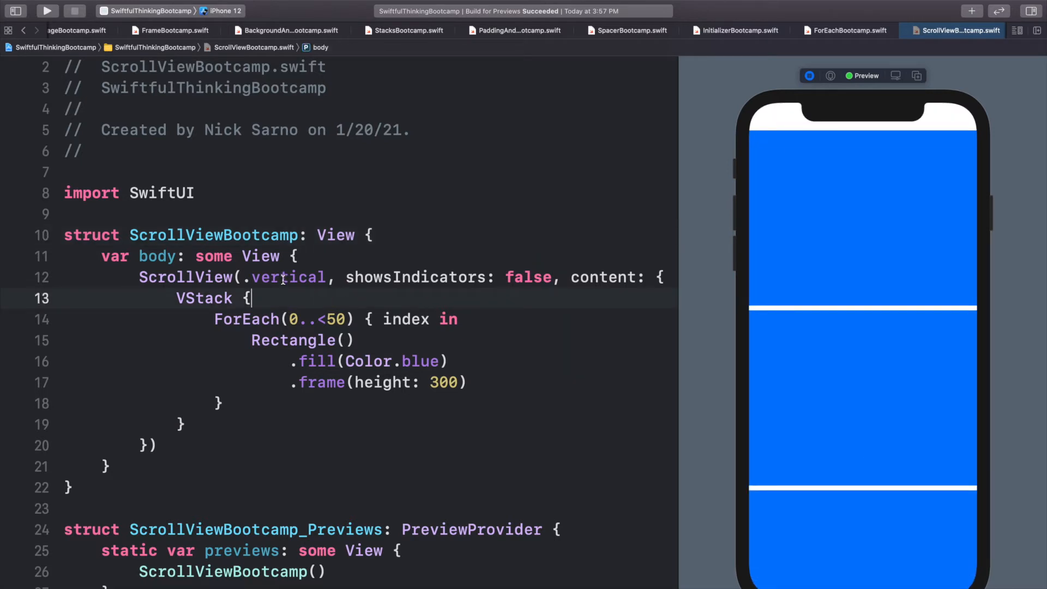
Step: Switch to .horizontal with an HStack and size each rectangle 300 by 300
{"action": "double_click", "coordinate": [288, 277]}
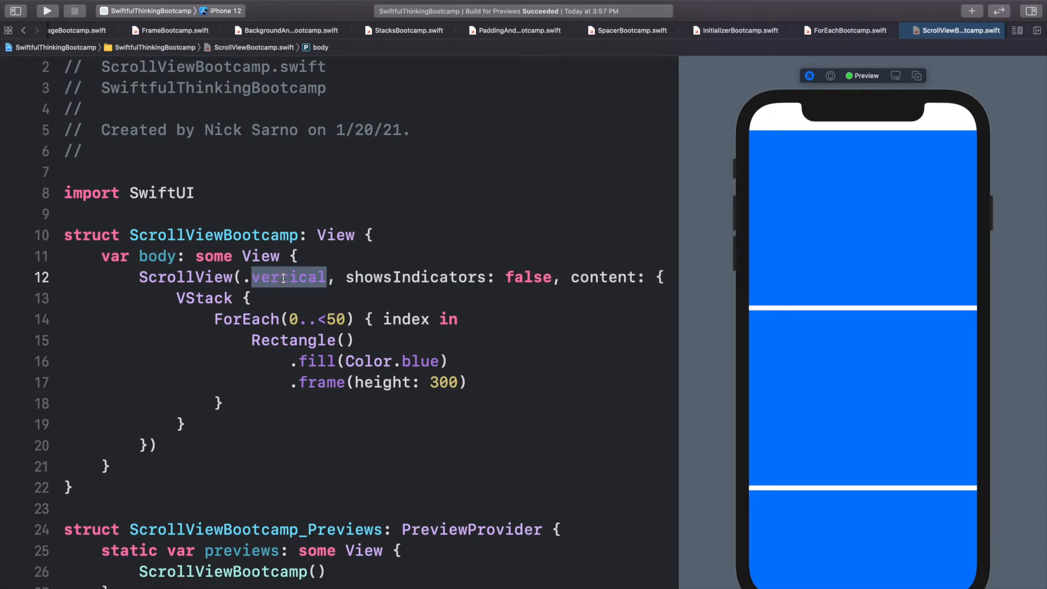
{"action": "left_click", "coordinate": [280, 277]}
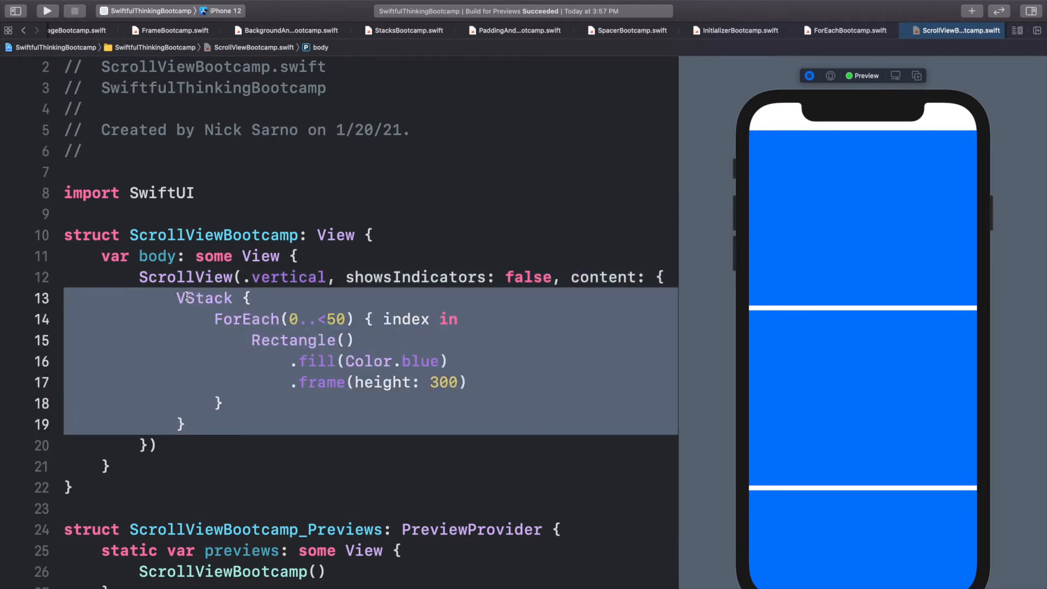
{"action": "left_click", "coordinate": [271, 277]}
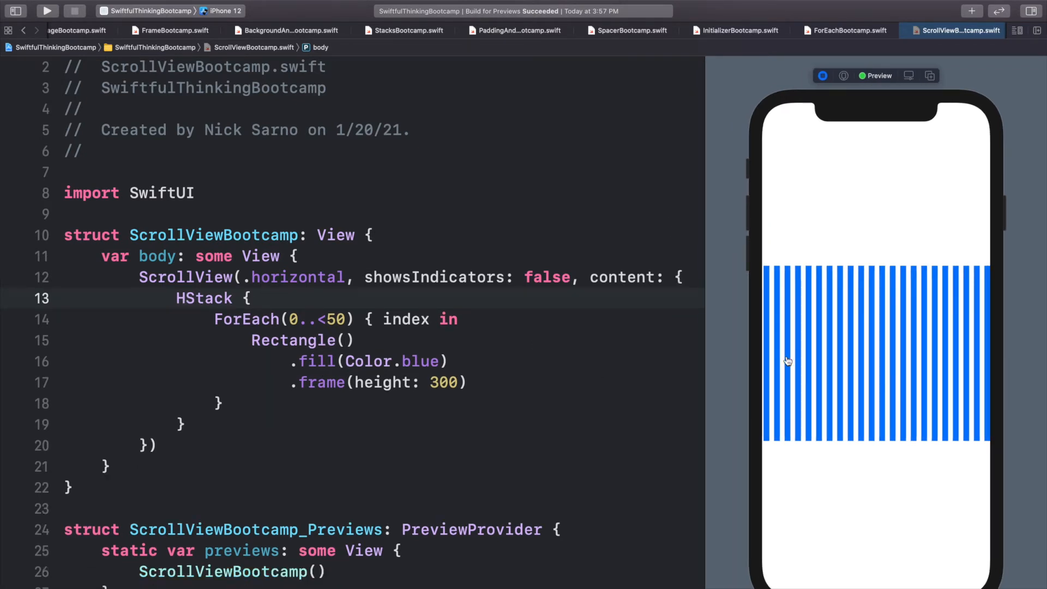
{"action": "left_click", "coordinate": [347, 381]}
{"action": "type", "text": "width: 300, "}
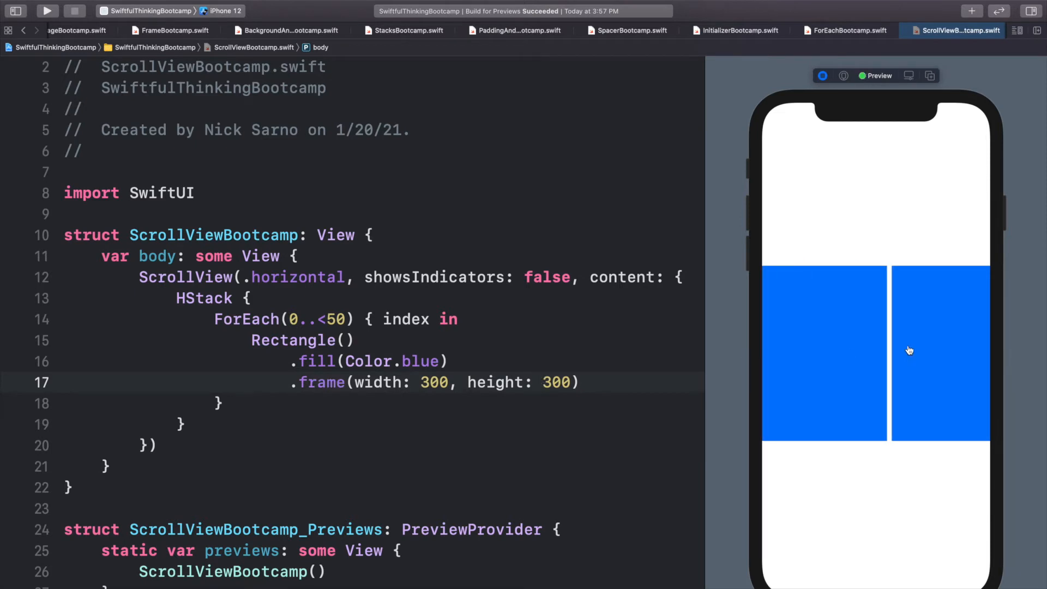
{"action": "mouse_move", "coordinate": [805, 372]}
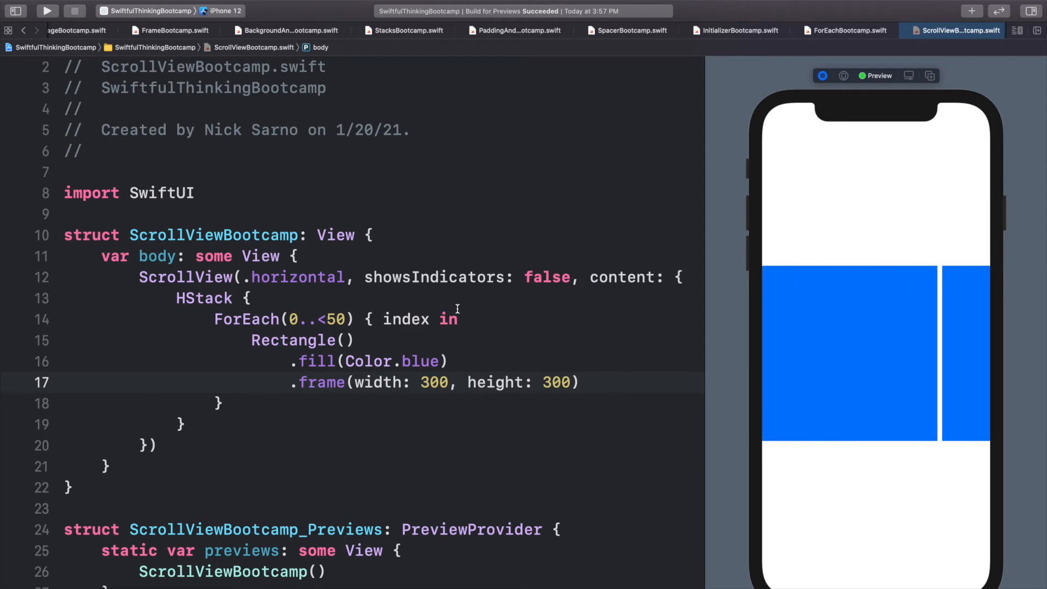
{"action": "double_click", "coordinate": [185, 277]}
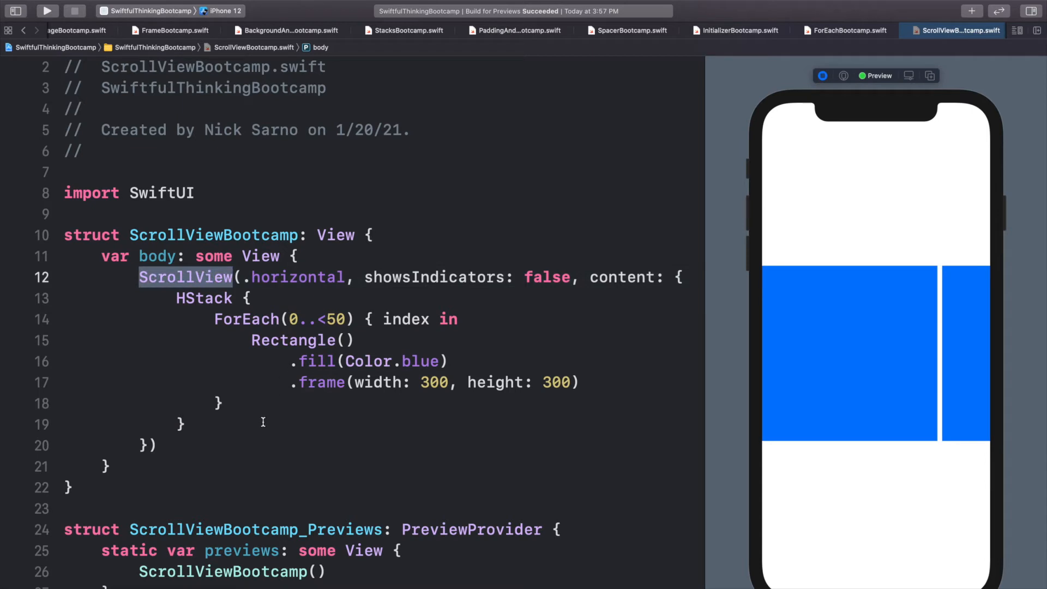
Step: Delete the scroll block and type ScrollView { VStack { ForEach(0..<10) } }
{"action": "left_click", "coordinate": [344, 382]}
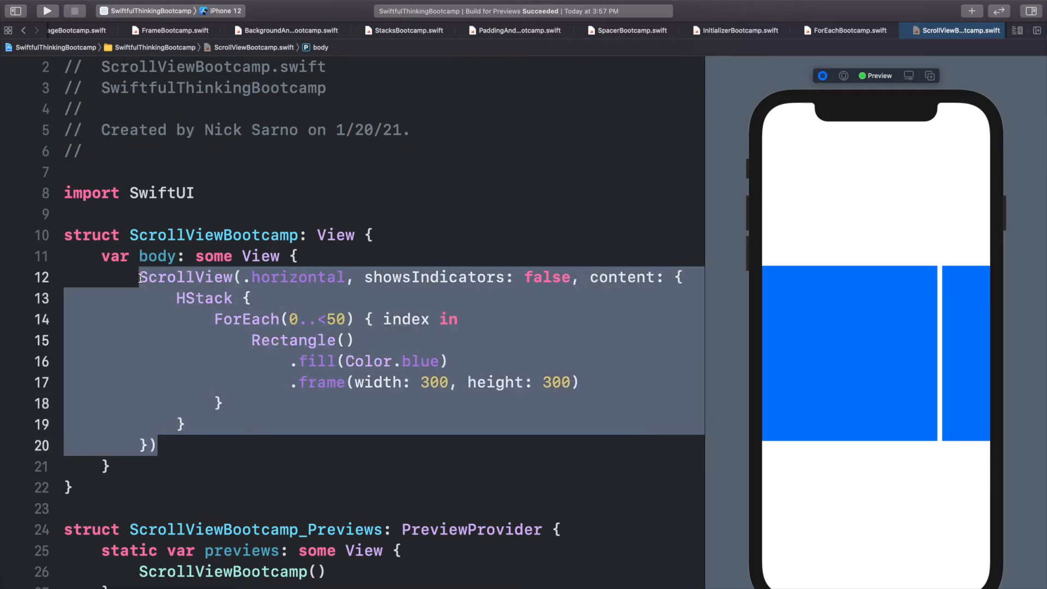
{"action": "key", "text": "delete"}
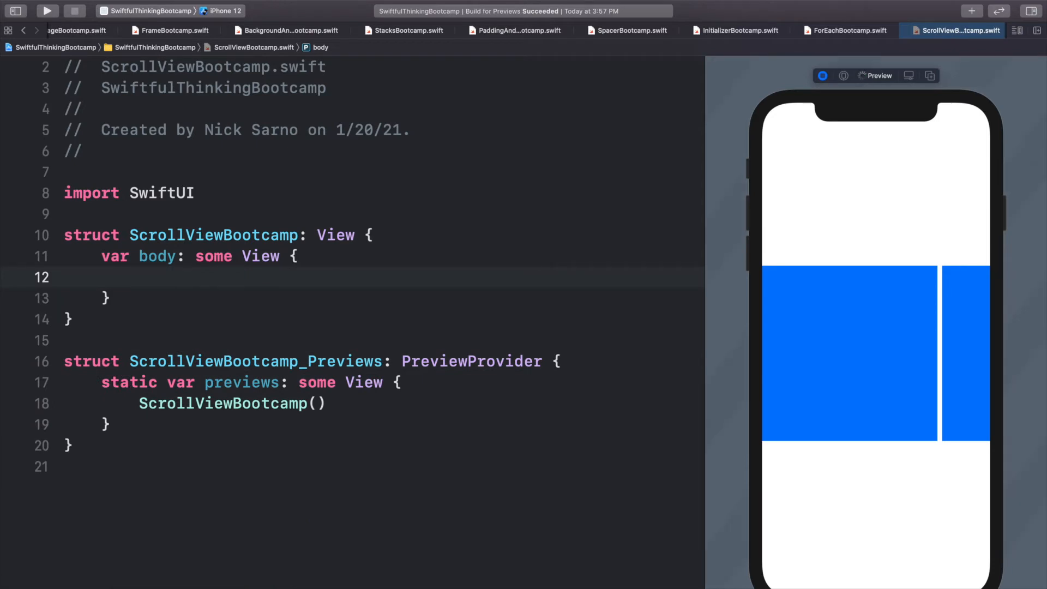
{"action": "type", "text": "ScrollView {"}
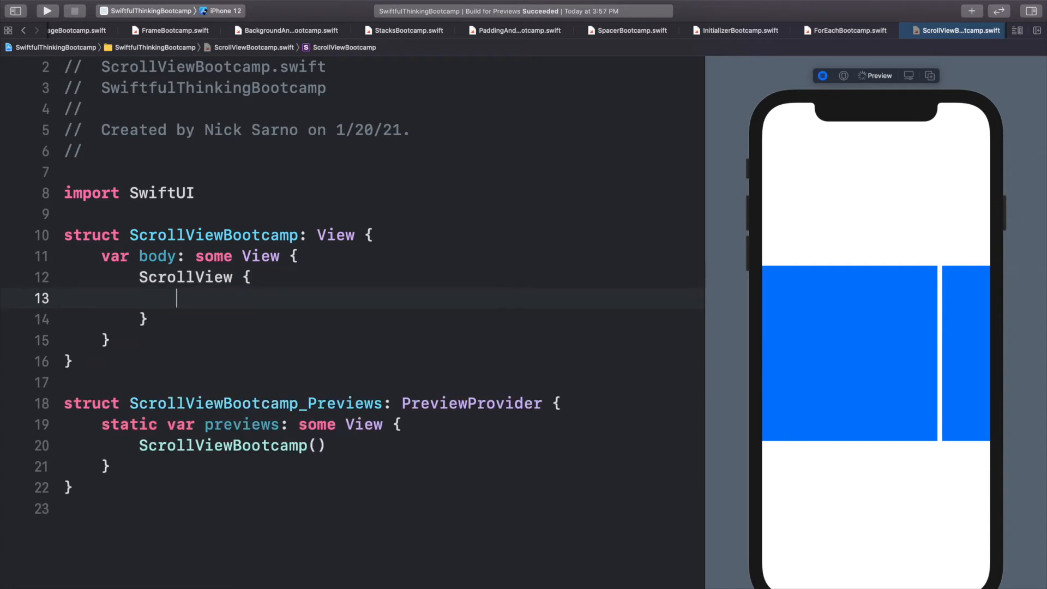
{"action": "type", "text": "V"}
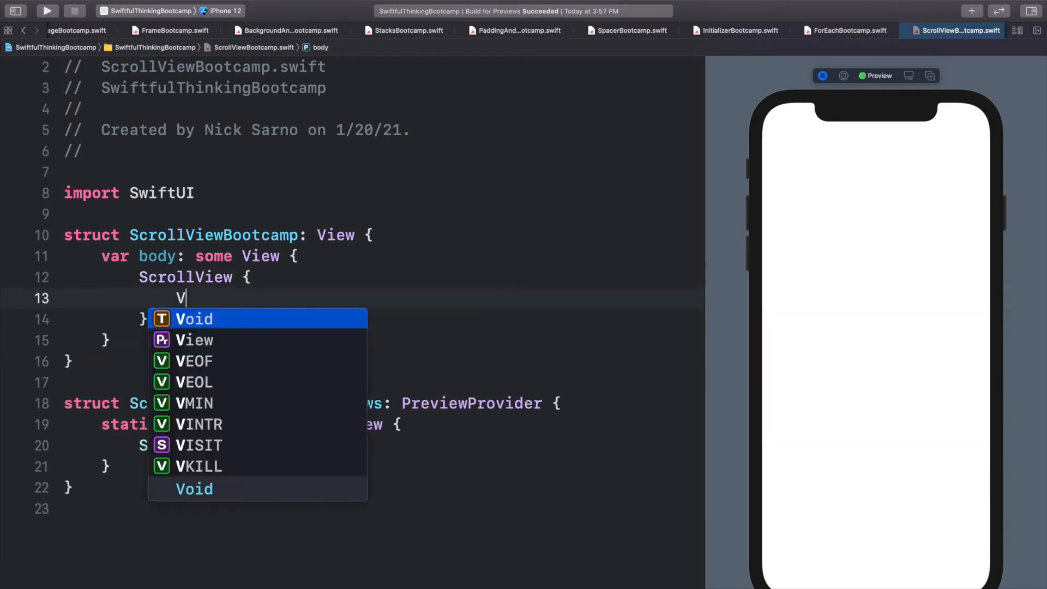
{"action": "type", "text": "Stack {"}
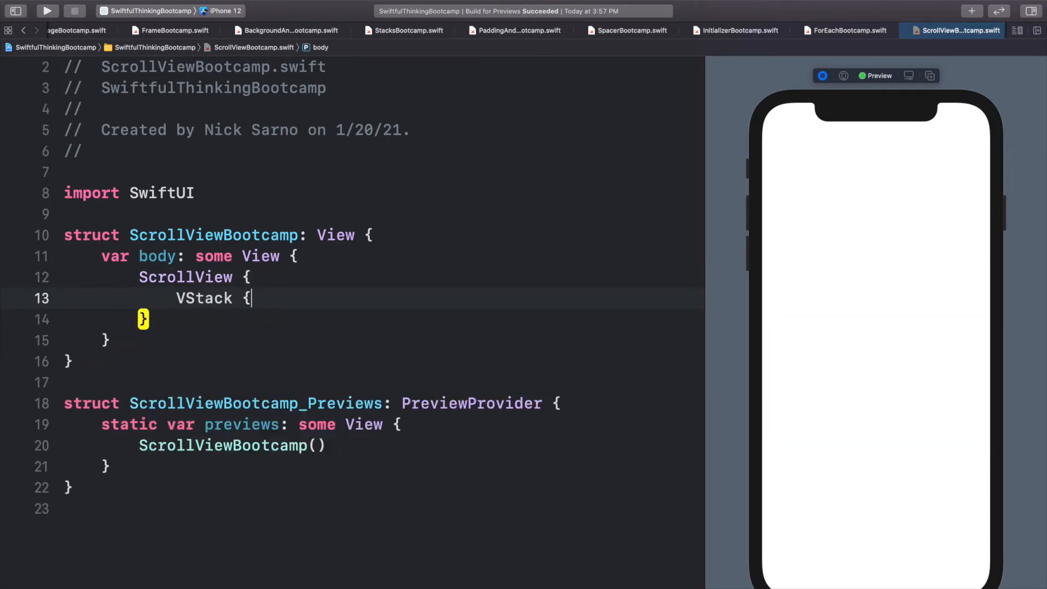
{"action": "type", "text": "Fore"}
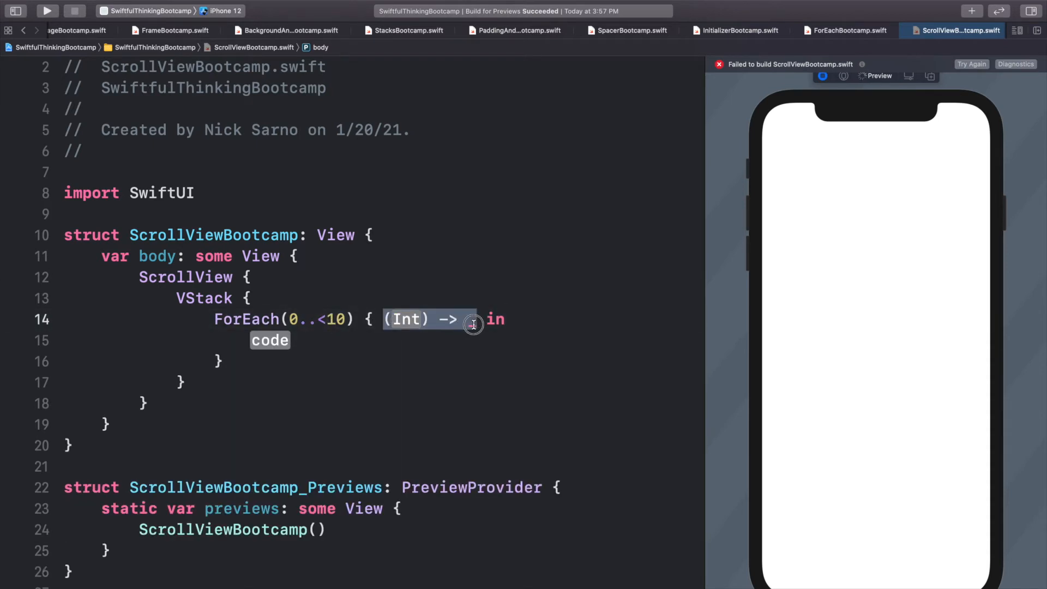
Step: Add a RoundedRectangle with cornerRadius 25, framed 200 by 150, inside the loop
{"action": "type", "text": "index"}
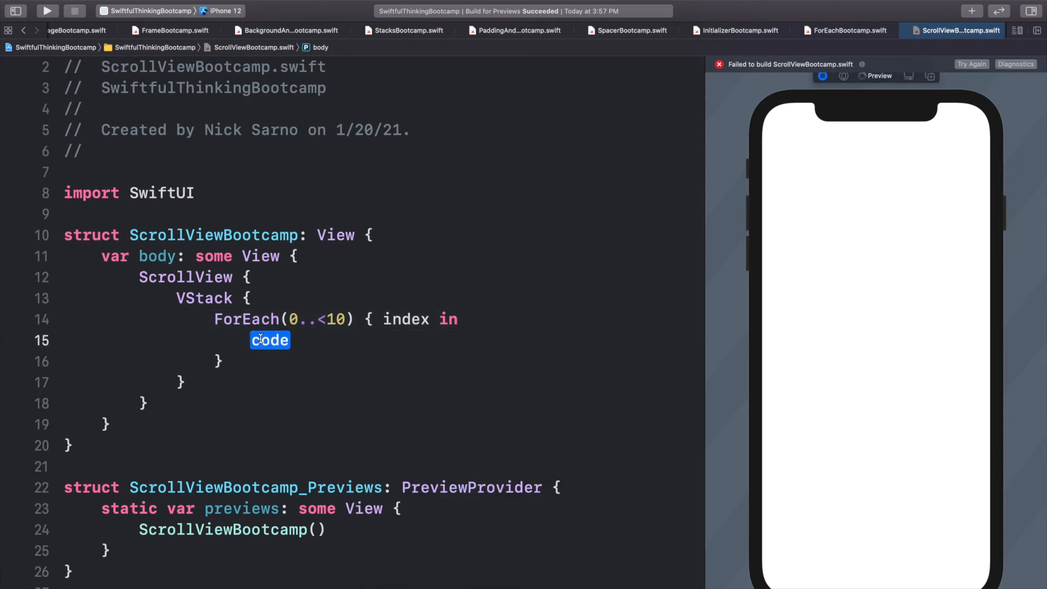
{"action": "type", "text": "R"}
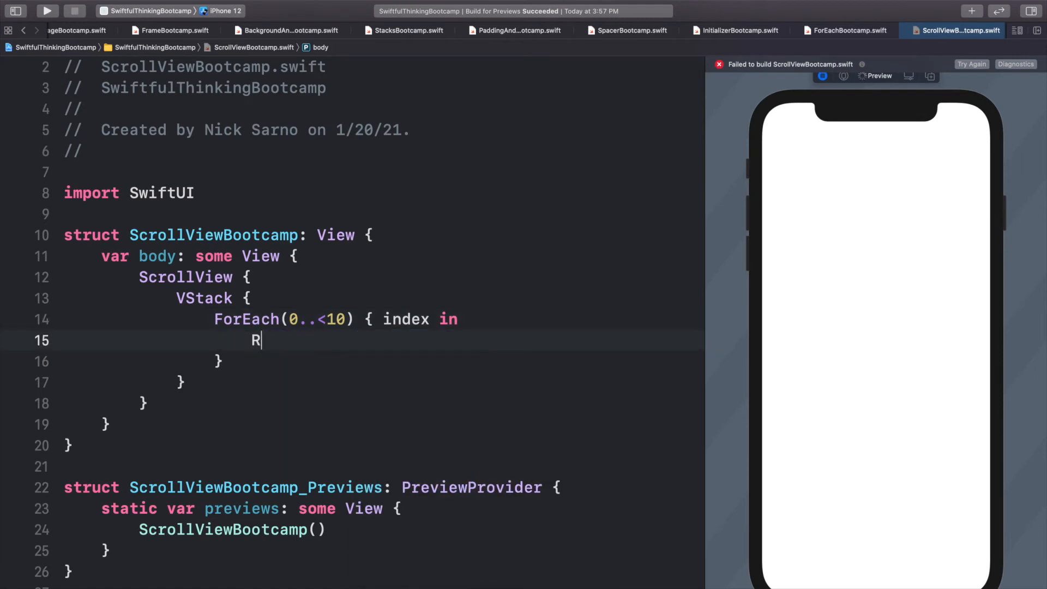
{"action": "type", "text": "oundedRectangle("}
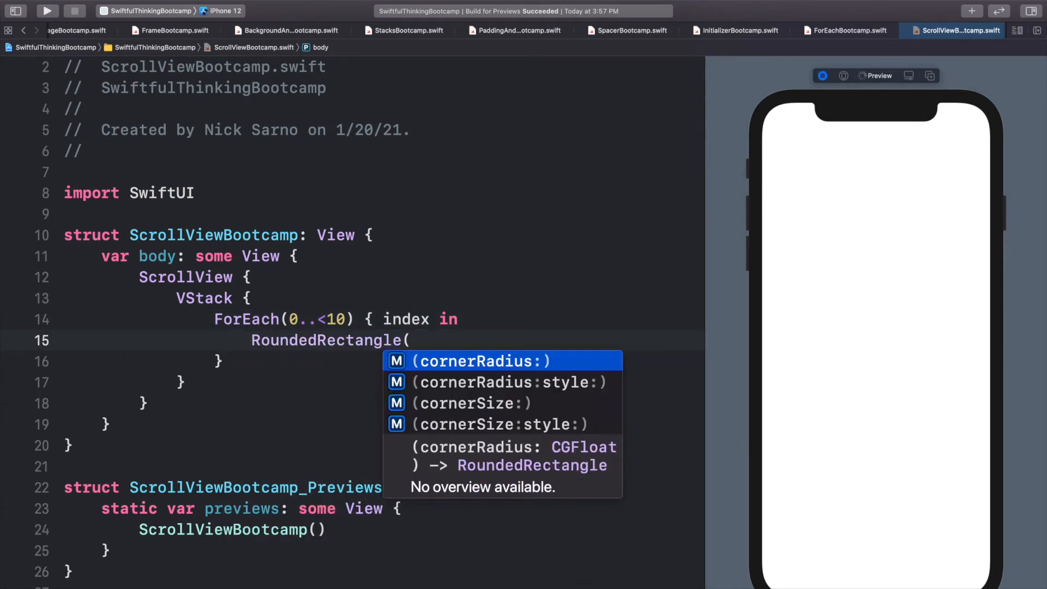
{"action": "type", "text": "cornerRadius: 25.0"}
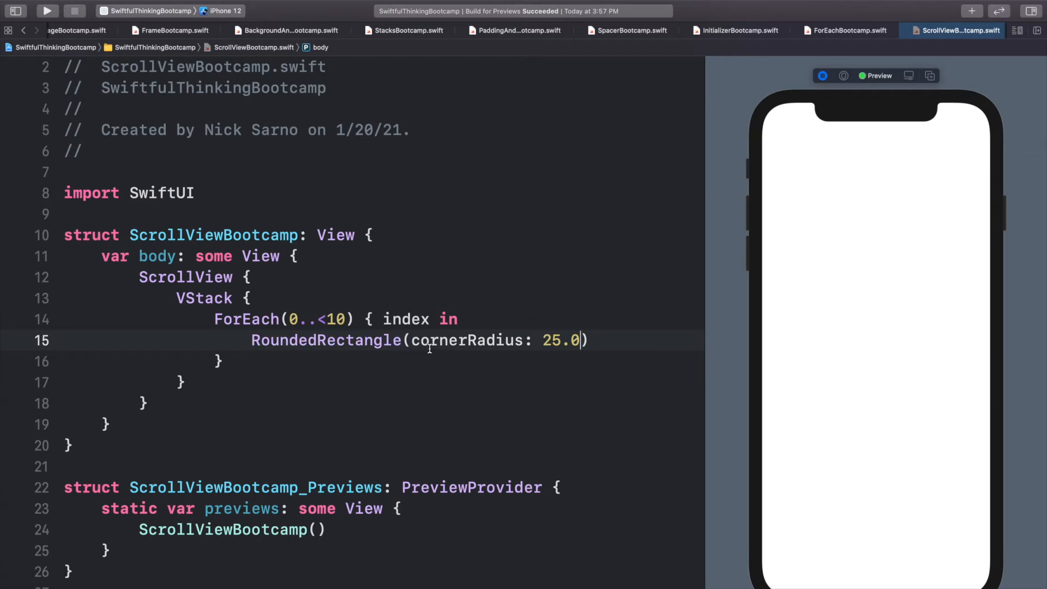
{"action": "type", "text": ".frame"}
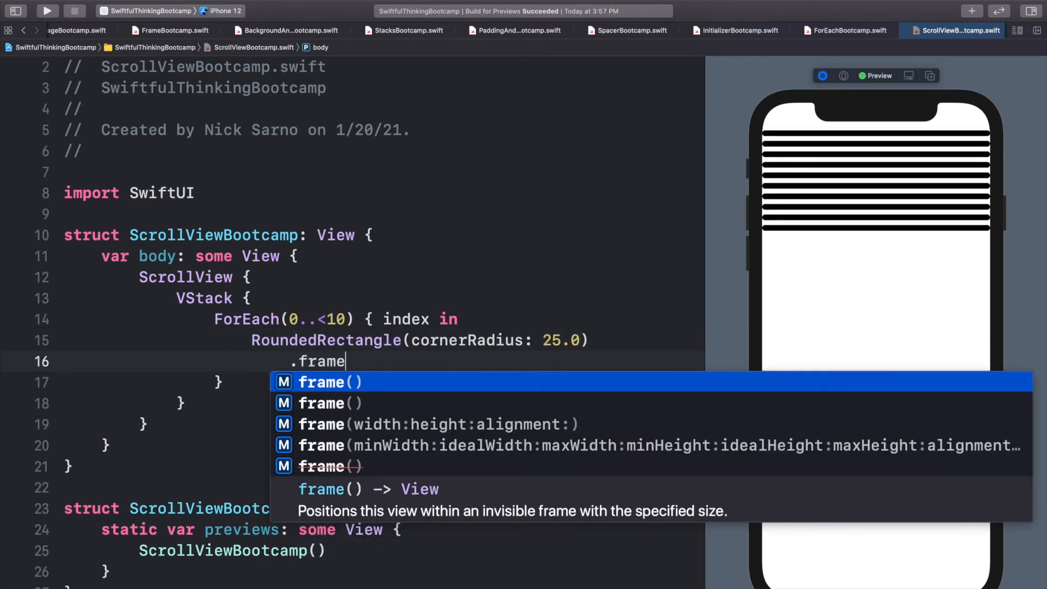
{"action": "type", "text": "("}
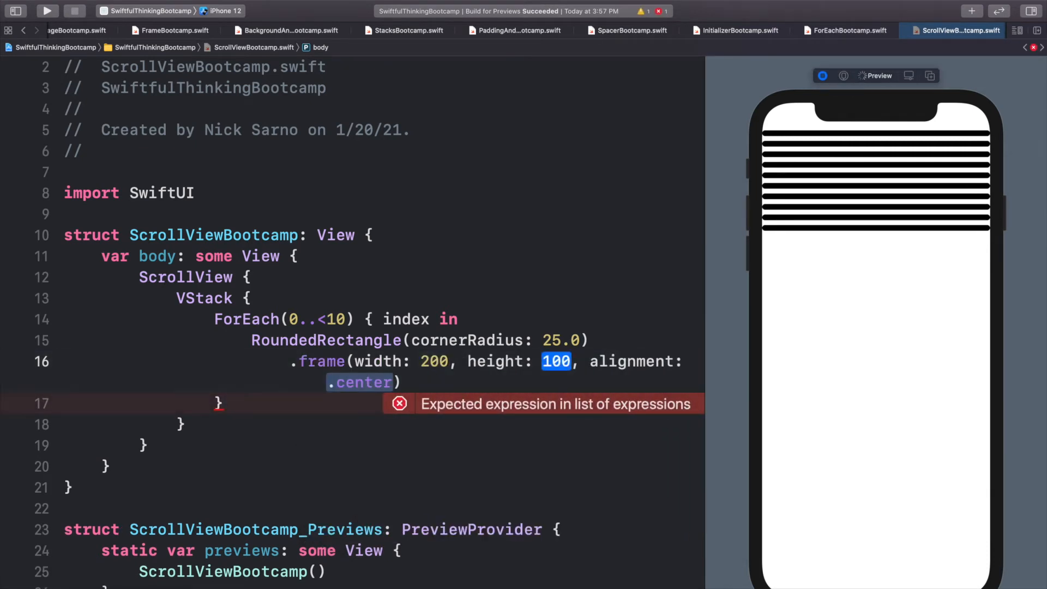
{"action": "type", "text": "150"}
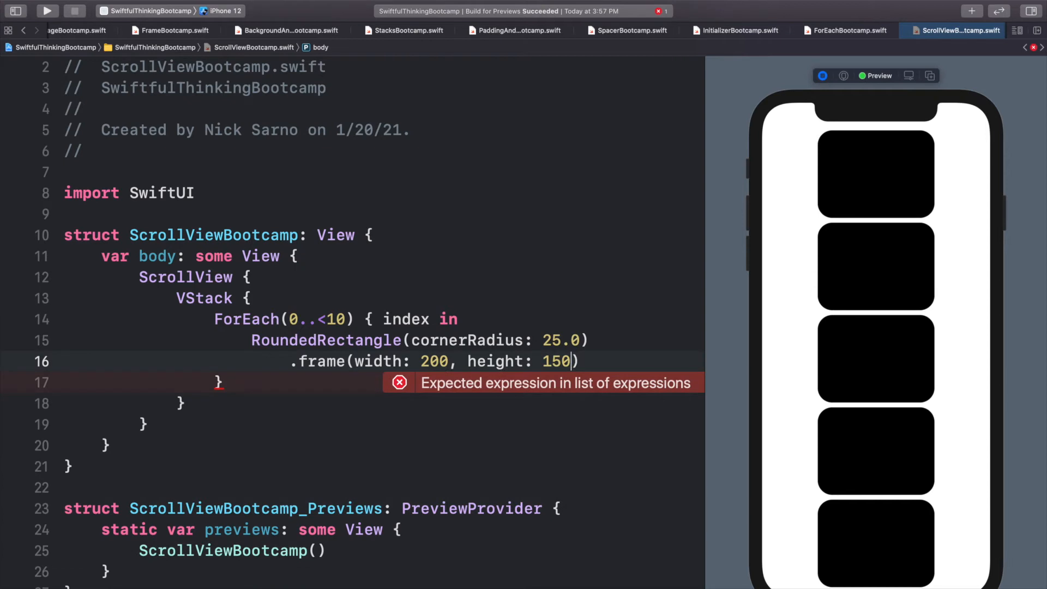
Step: Add .shadow(radius: 10) and .padding() to the rounded rectangle
{"action": "type", "text": ".shadow(radius: 10,"}
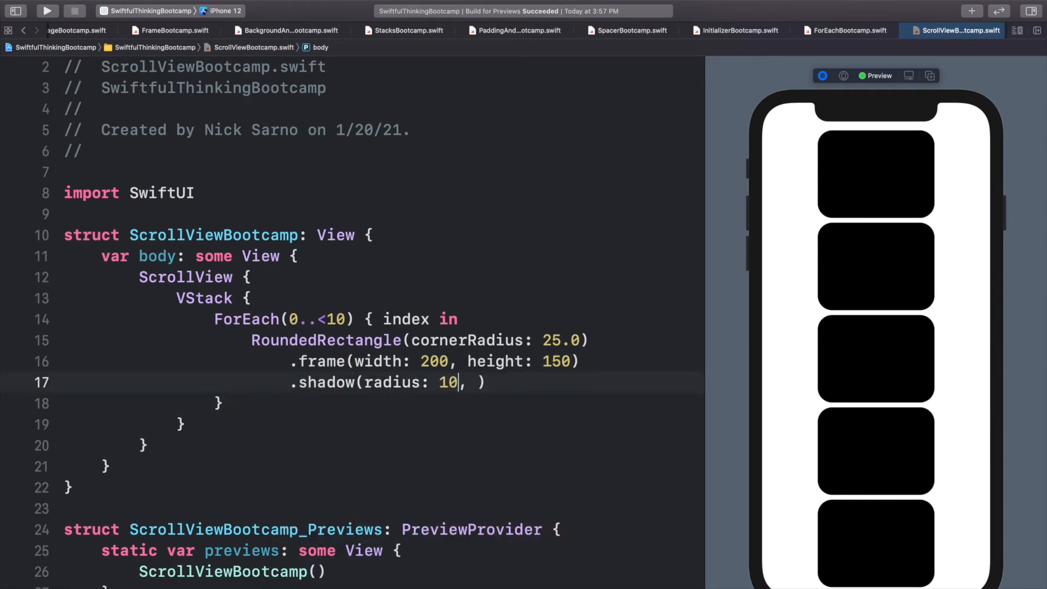
{"action": "key", "text": "Backspace"}
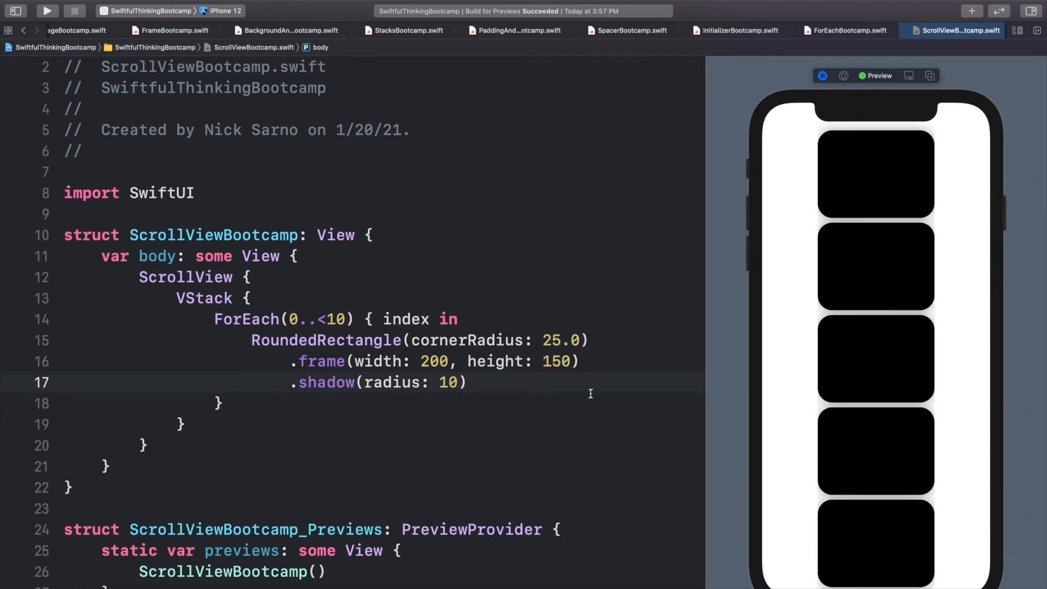
{"action": "mouse_move", "coordinate": [546, 340]}
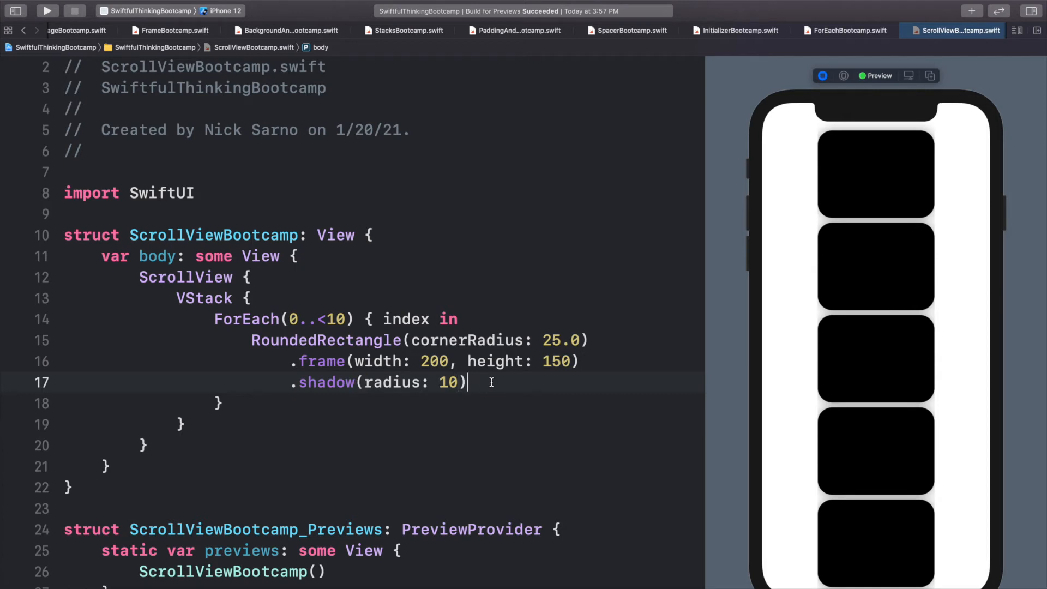
{"action": "type", "text": ".padding()"}
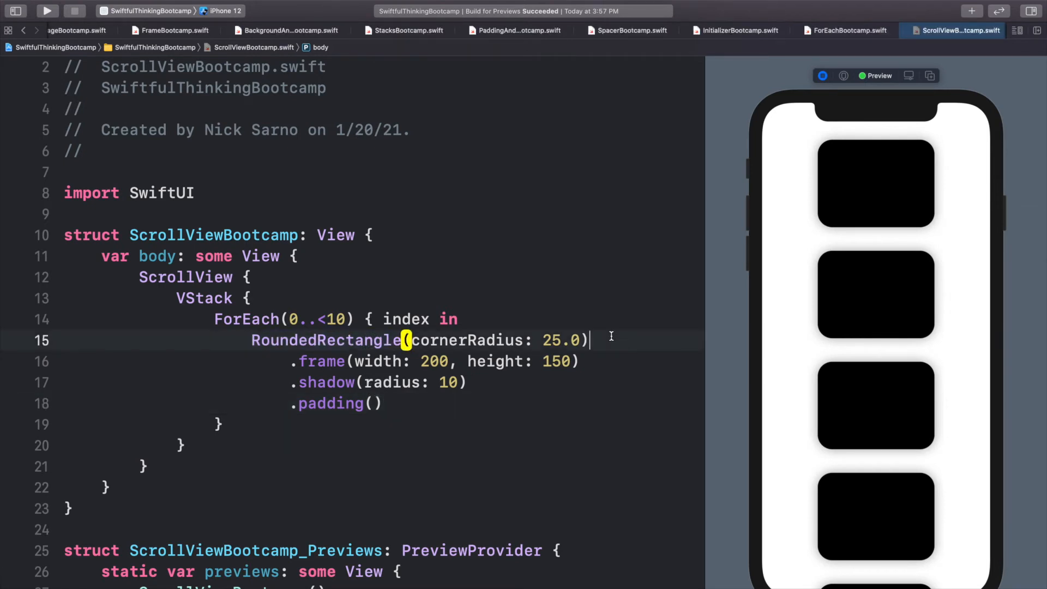
Step: Fill each rounded rectangle with Color.white using a .fill modifier
{"action": "type", "text": ".fill("}
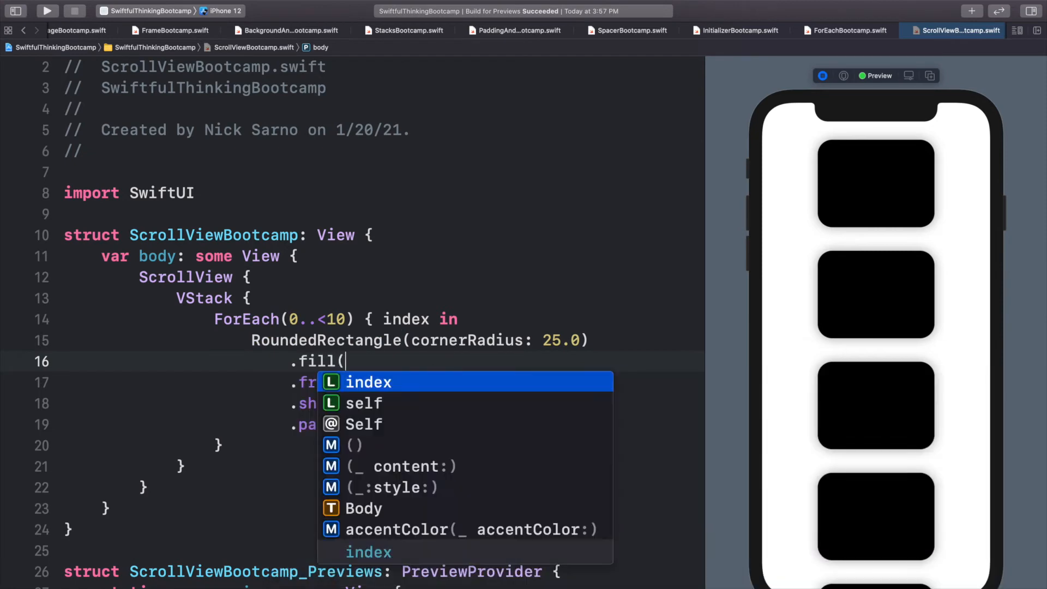
{"action": "type", "text": "Color.white"}
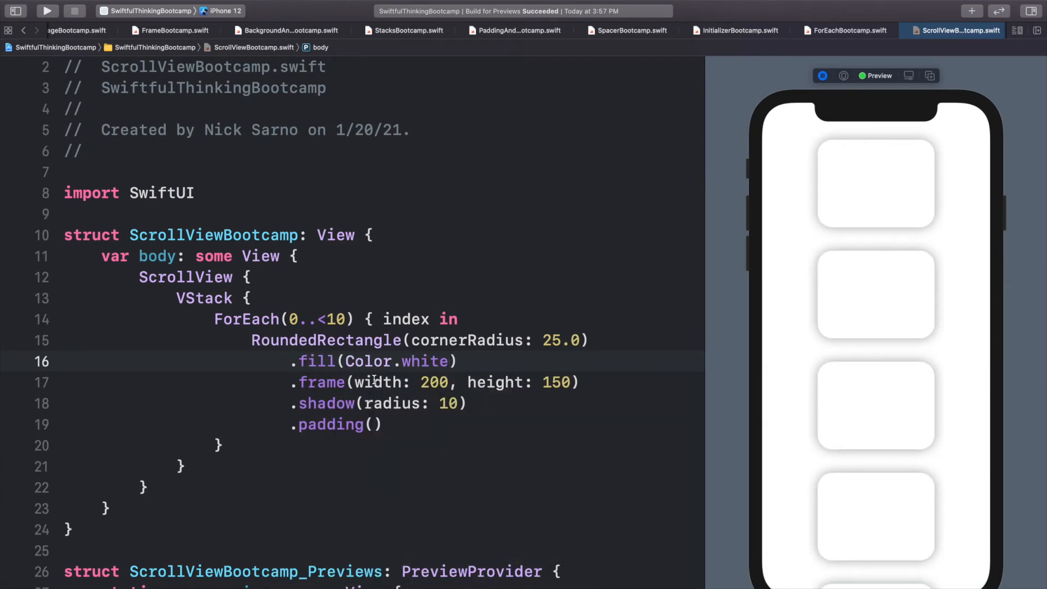
{"action": "scroll", "scroll_direction": "down", "scroll_amount": 3}
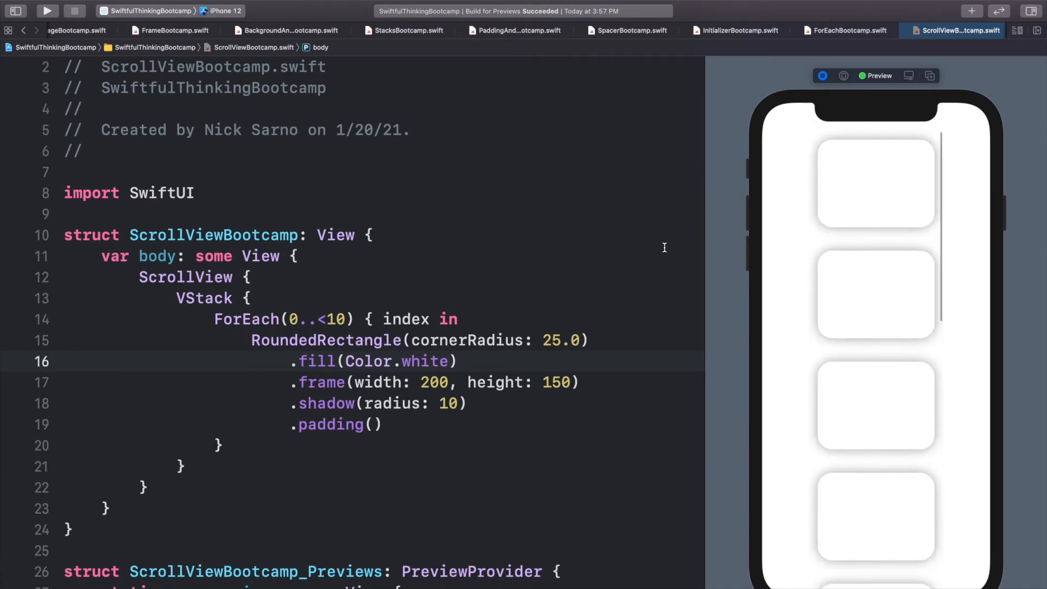
{"action": "double_click", "coordinate": [326, 340]}
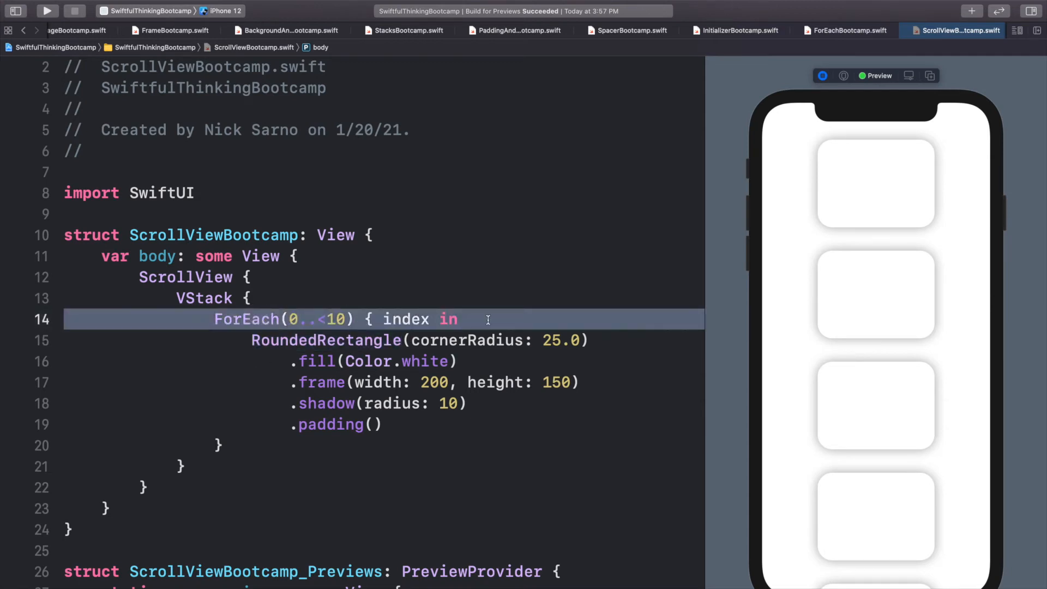
Step: Insert a ScrollView(.horizontal, showsIndicators: false) containing an empty HStack above the card
{"action": "type", "text": "S"}
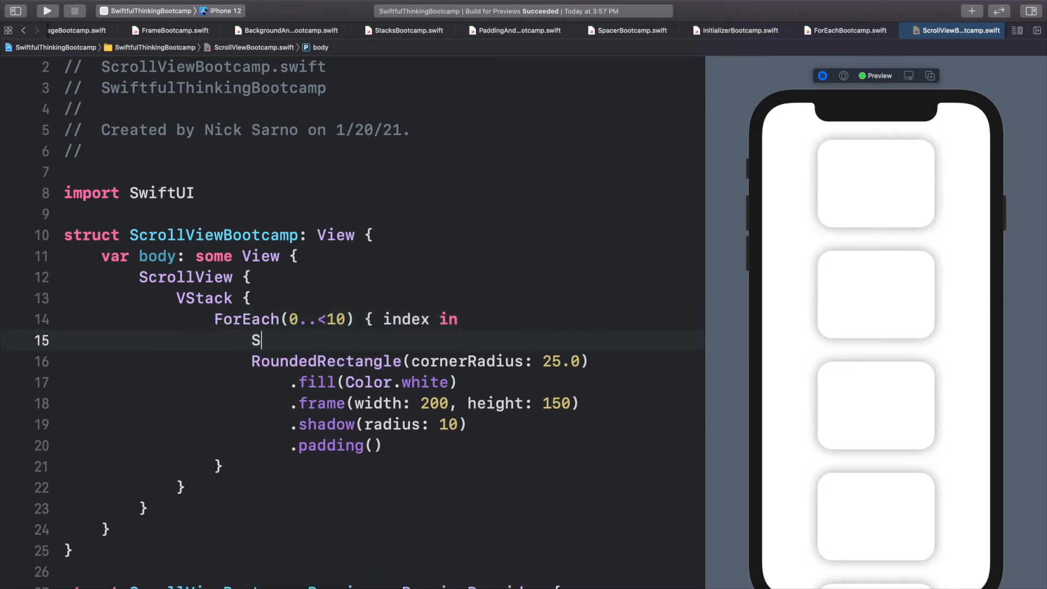
{"action": "type", "text": "crollView(.vertical, showsIndicators: true, content: {"}
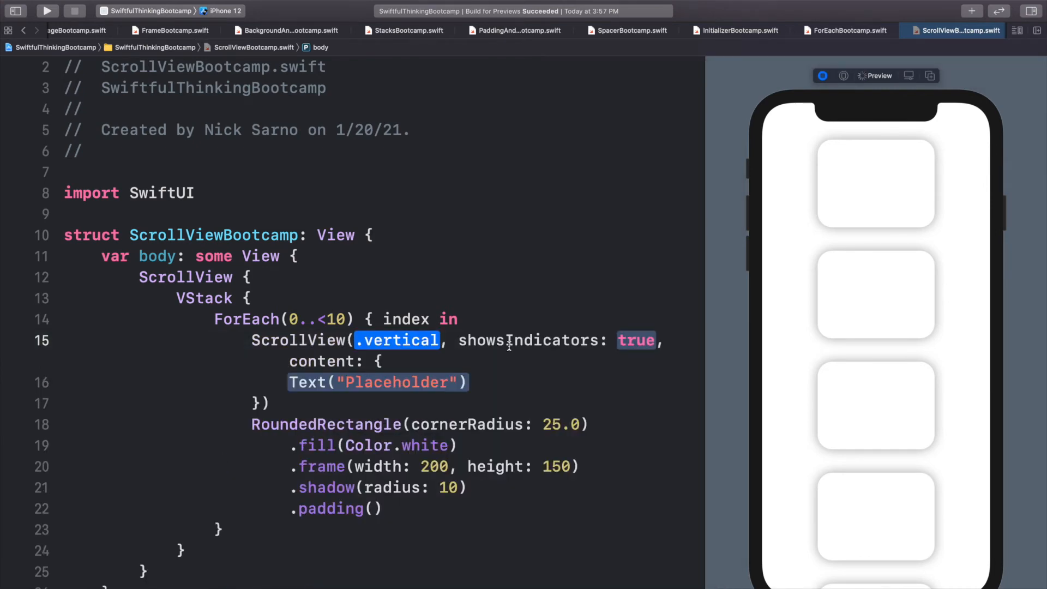
{"action": "type", "text": "horizontal"}
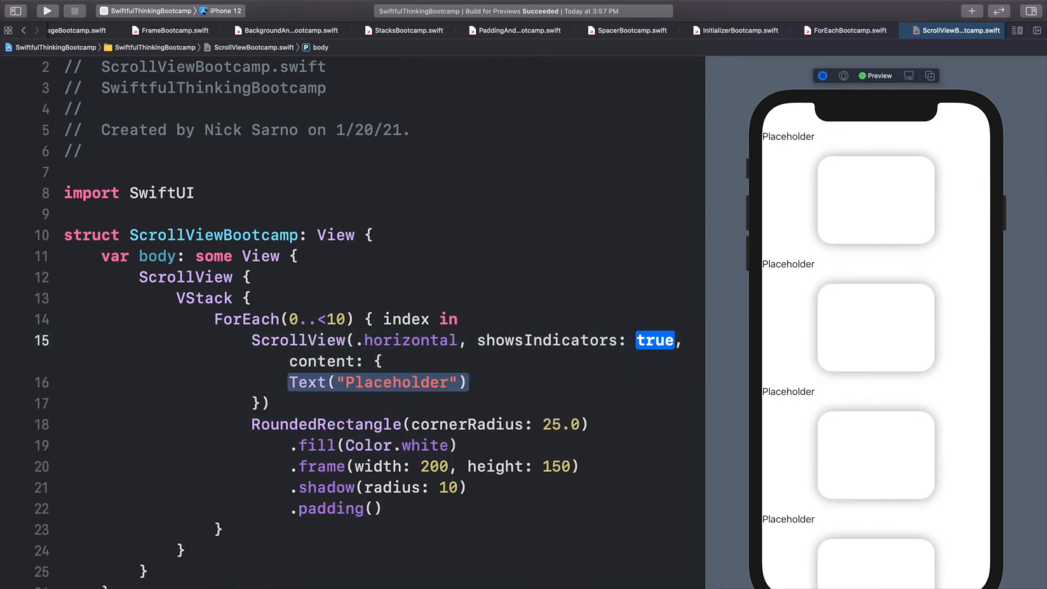
{"action": "type", "text": "fals"}
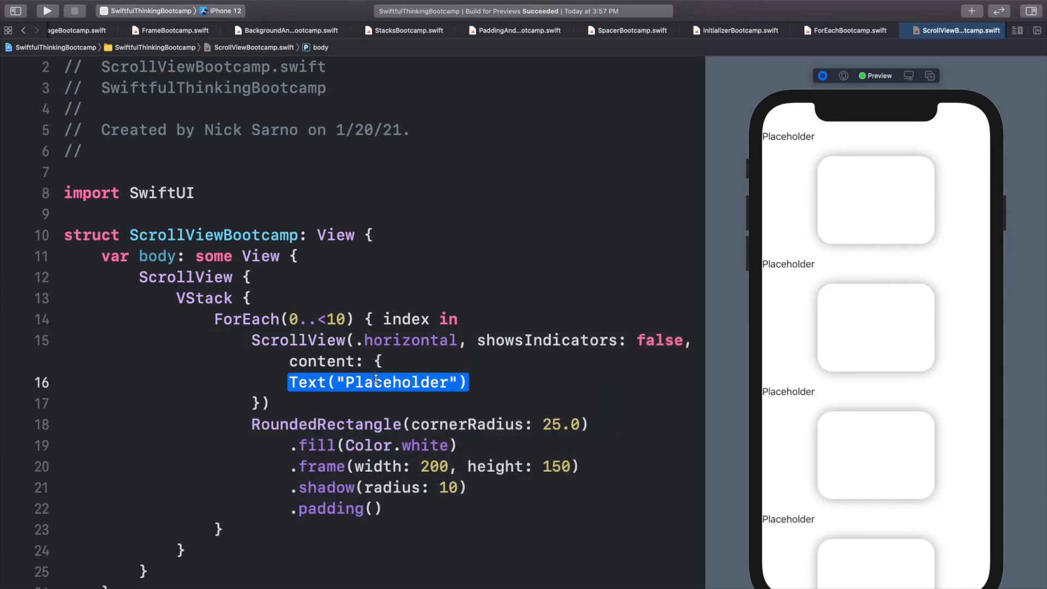
{"action": "type", "text": "H"}
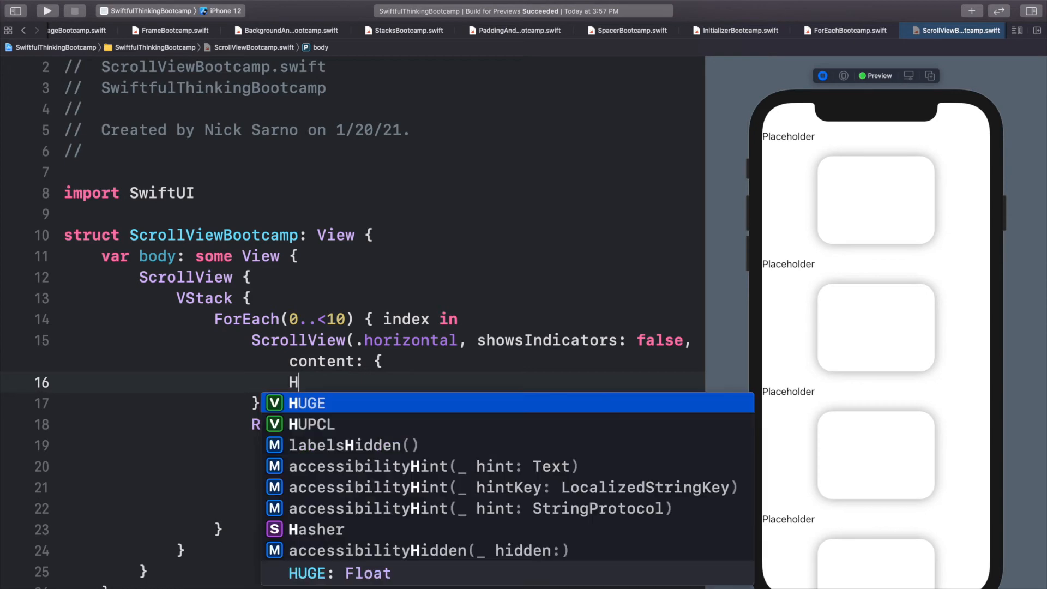
{"action": "type", "text": "st"}
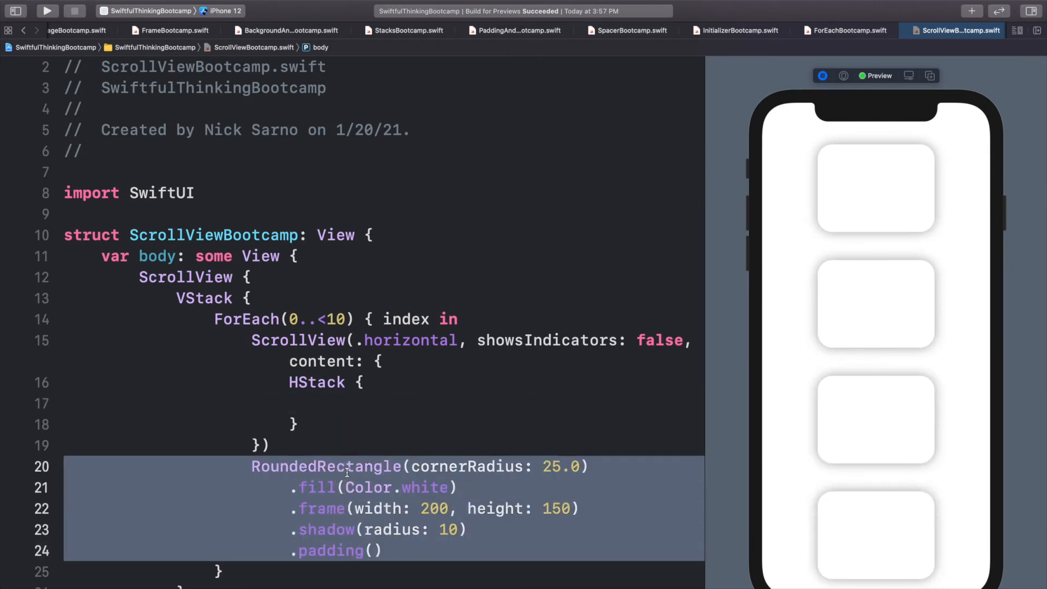
Step: Relocate the white RoundedRectangle into the horizontal row's HStack and try it in live preview
{"action": "key", "text": "delete"}
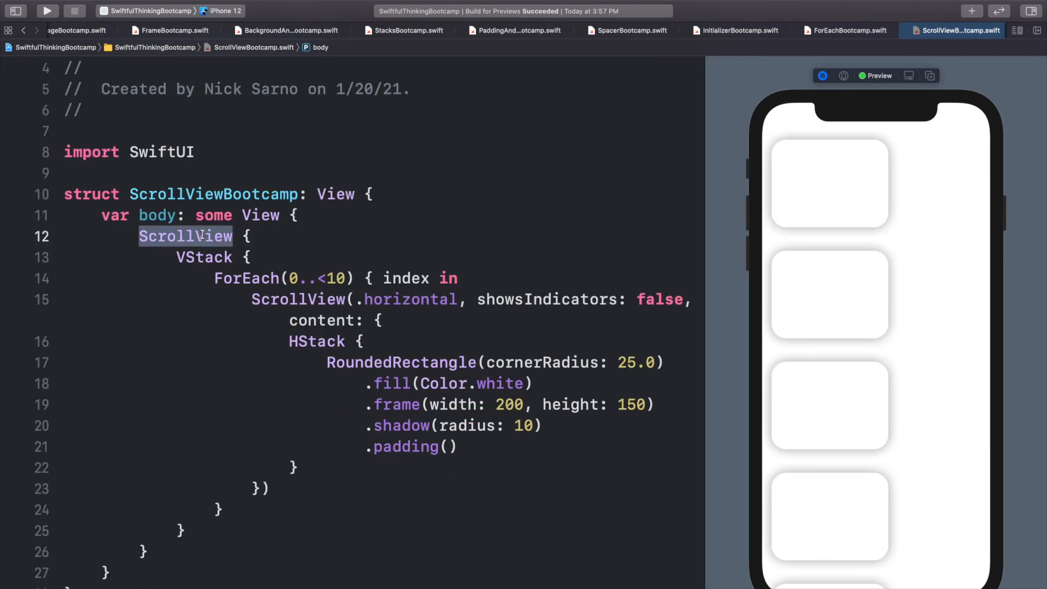
{"action": "double_click", "coordinate": [204, 257]}
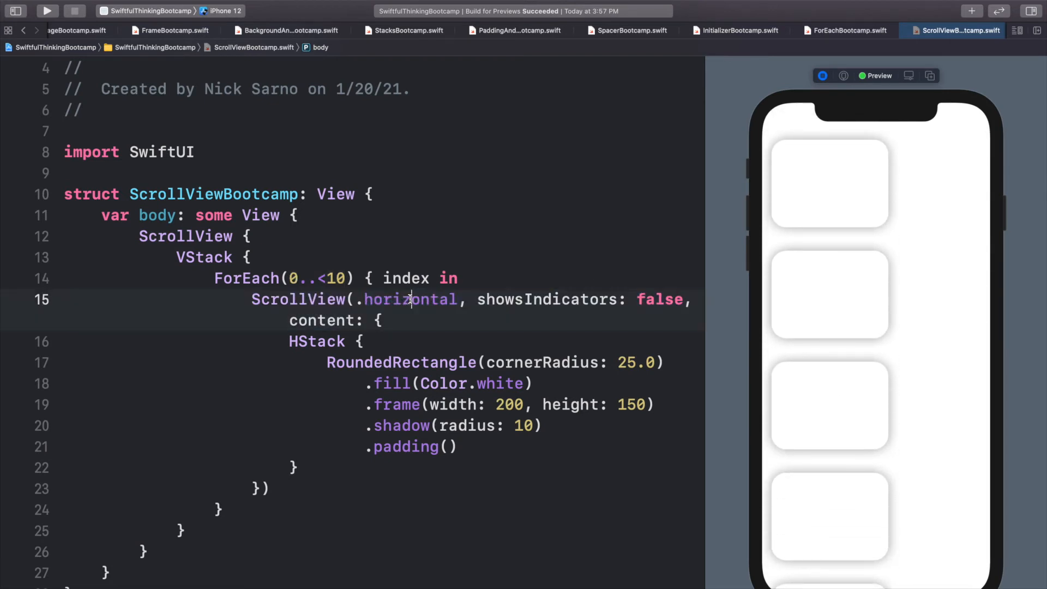
{"action": "double_click", "coordinate": [317, 341]}
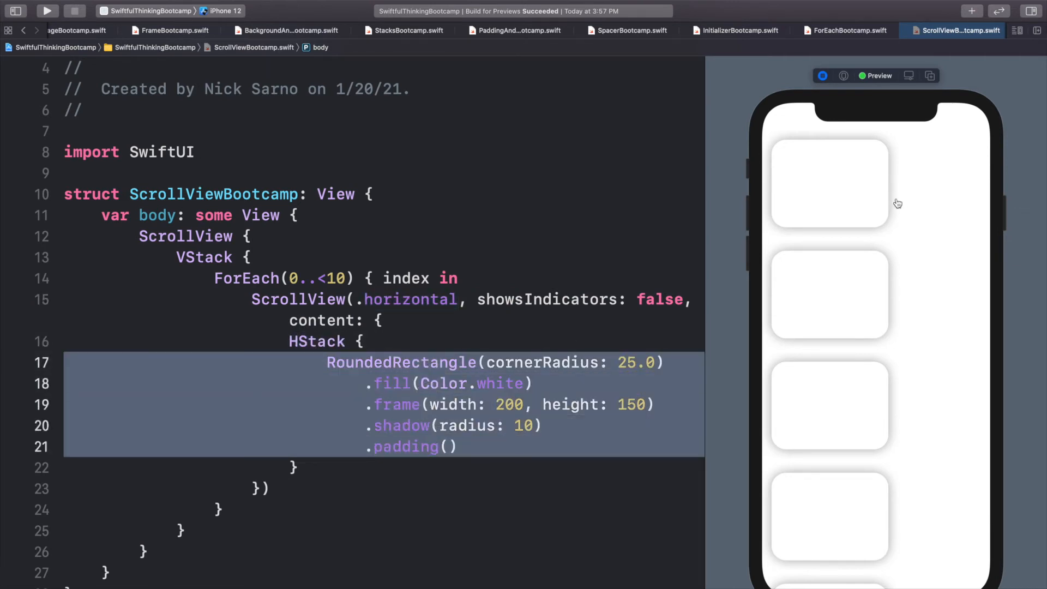
{"action": "left_click", "coordinate": [847, 193]}
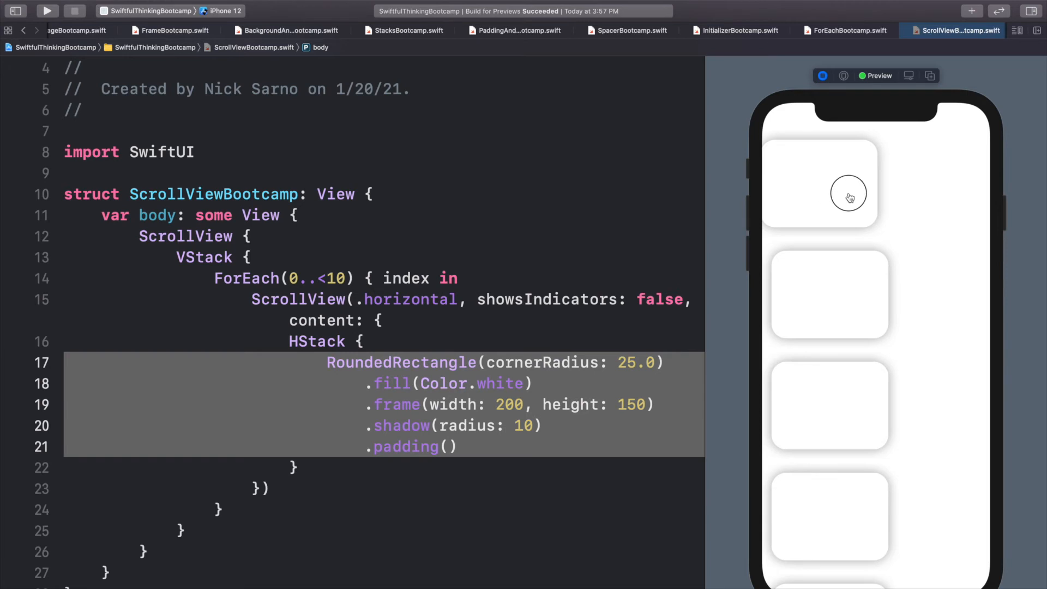
{"action": "mouse_move", "coordinate": [786, 193]}
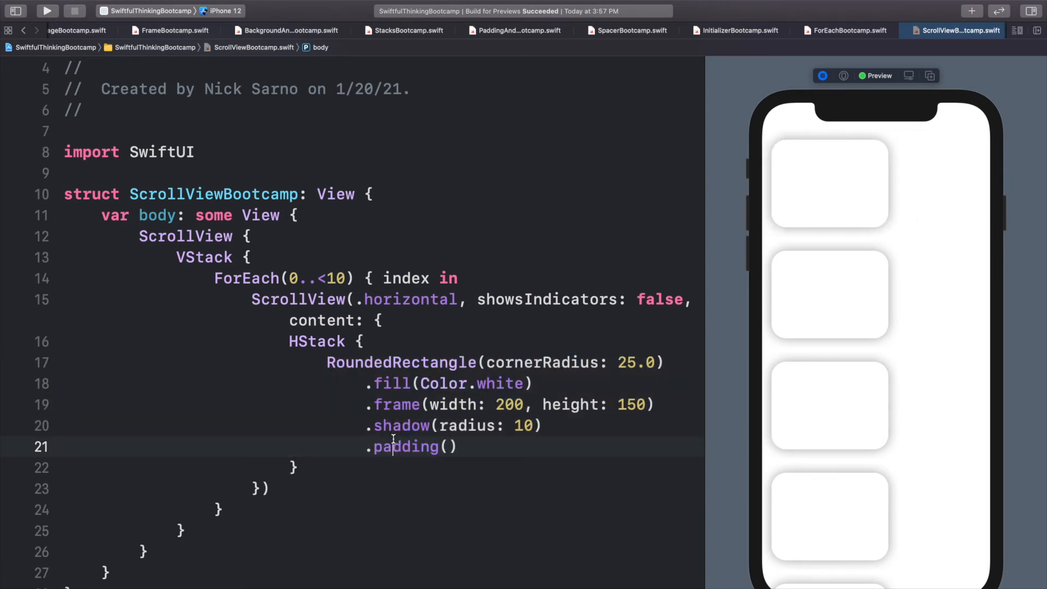
{"action": "left_click_drag", "start_coordinate": [327, 363], "coordinate": [458, 446]}
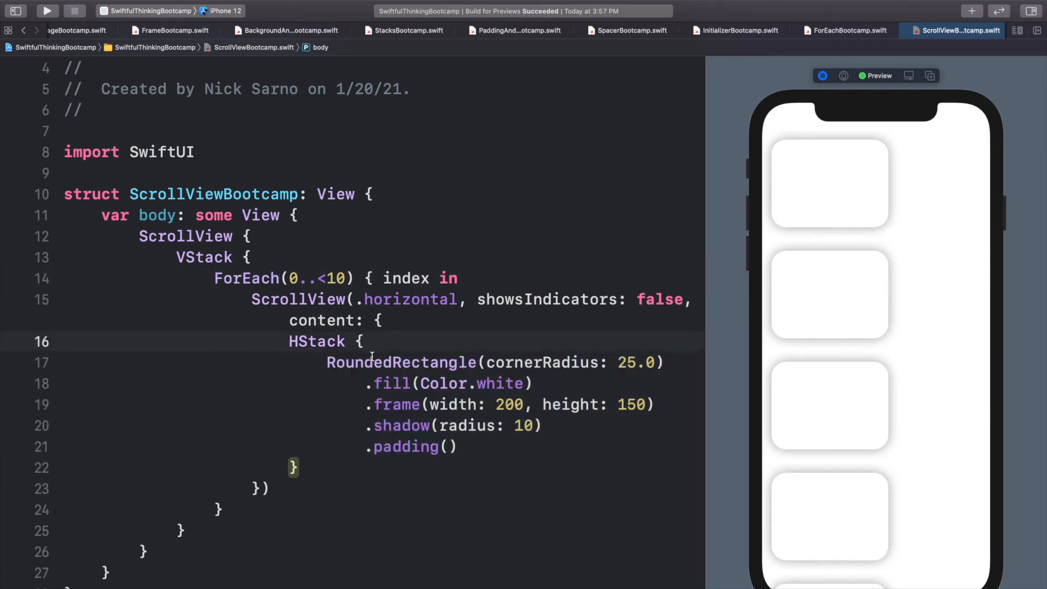
Step: Wrap the card in ForEach(0..<20) { index in } inside the HStack
{"action": "key", "text": "enter"}
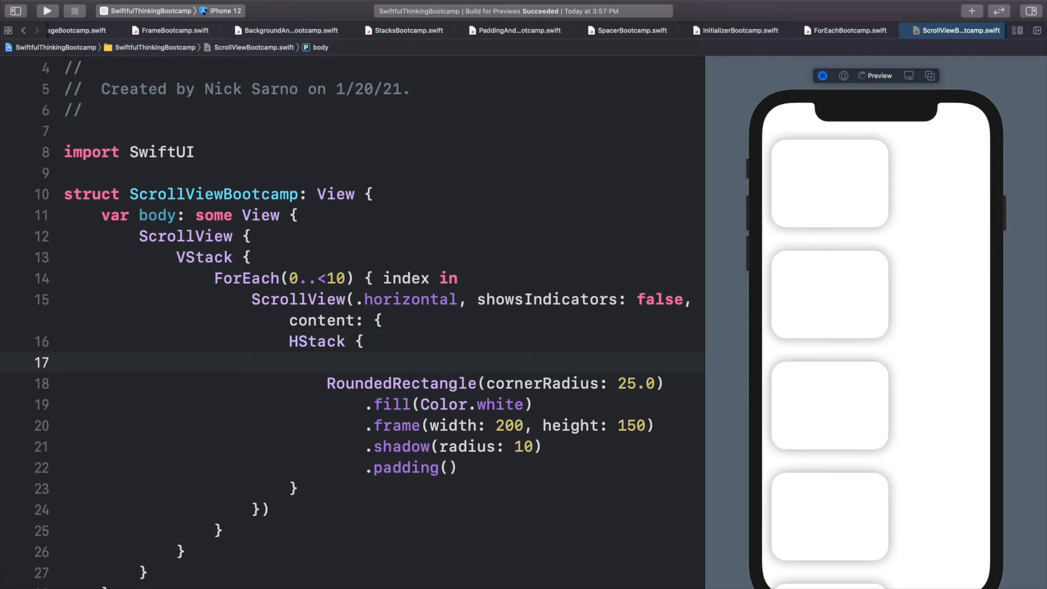
{"action": "type", "text": "ForEach(0..<20) { (Int) -> Void"}
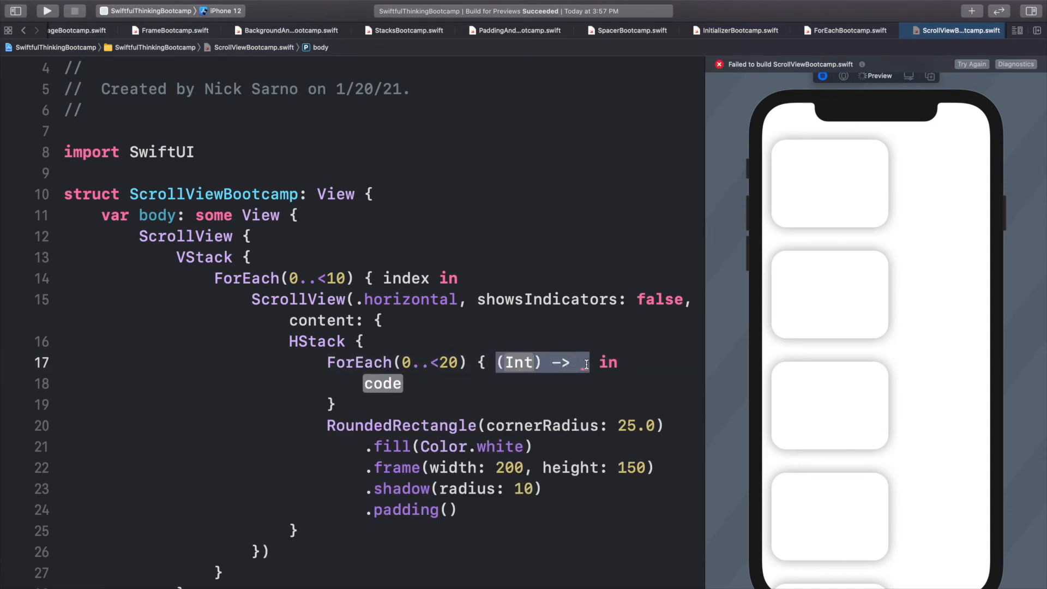
{"action": "type", "text": "index"}
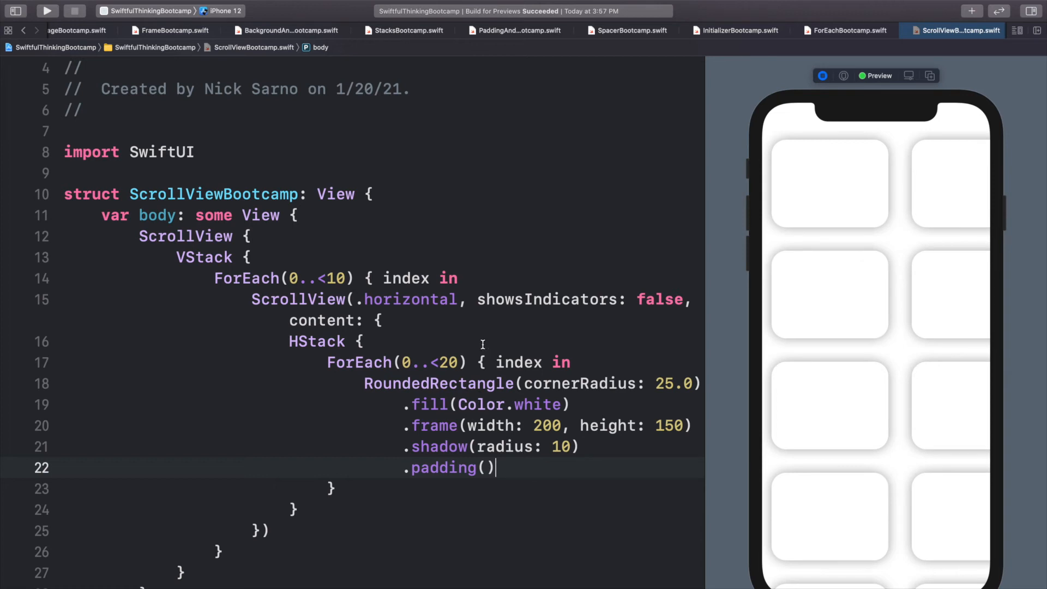
{"action": "scroll", "scroll_direction": "down", "scroll_amount": 3}
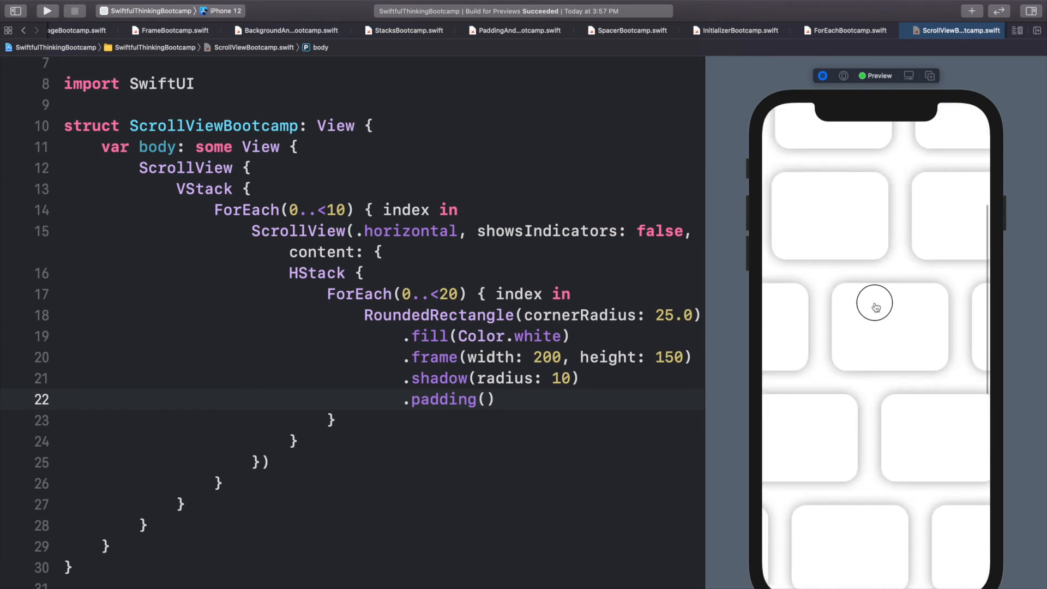
{"action": "double_click", "coordinate": [314, 209]}
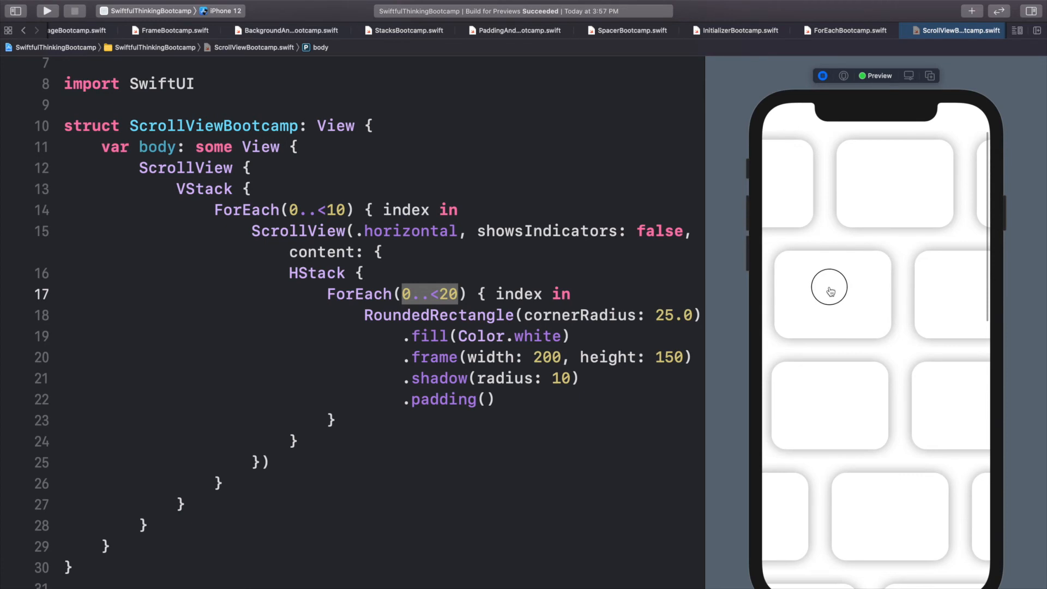
{"action": "scroll", "scroll_direction": "down", "scroll_amount": 3}
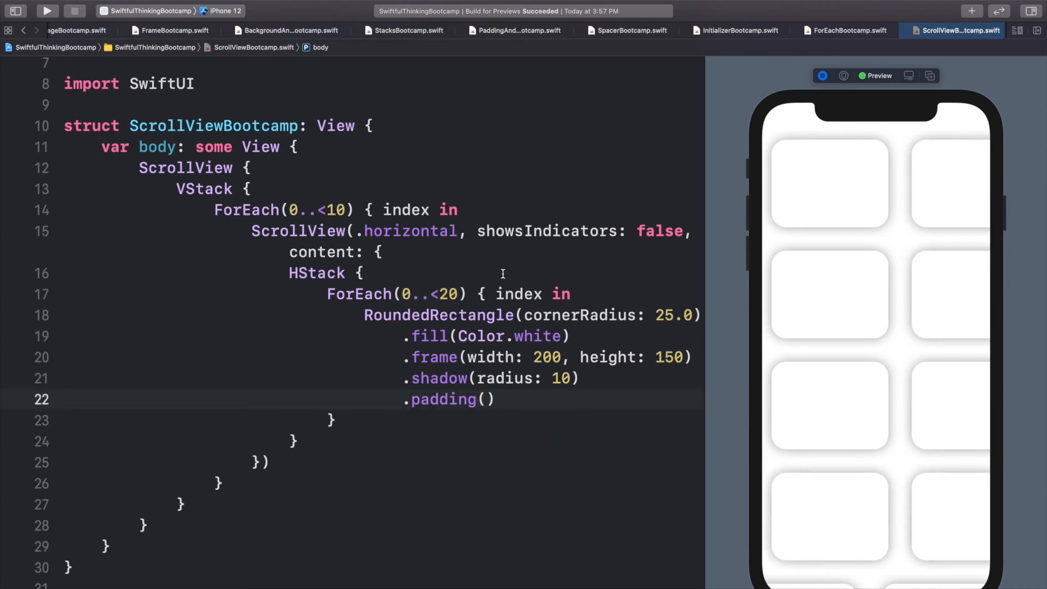
Step: Change the outer ForEach range on line 14 from 0..<10 to 0..<100
{"action": "left_click", "coordinate": [193, 189]}
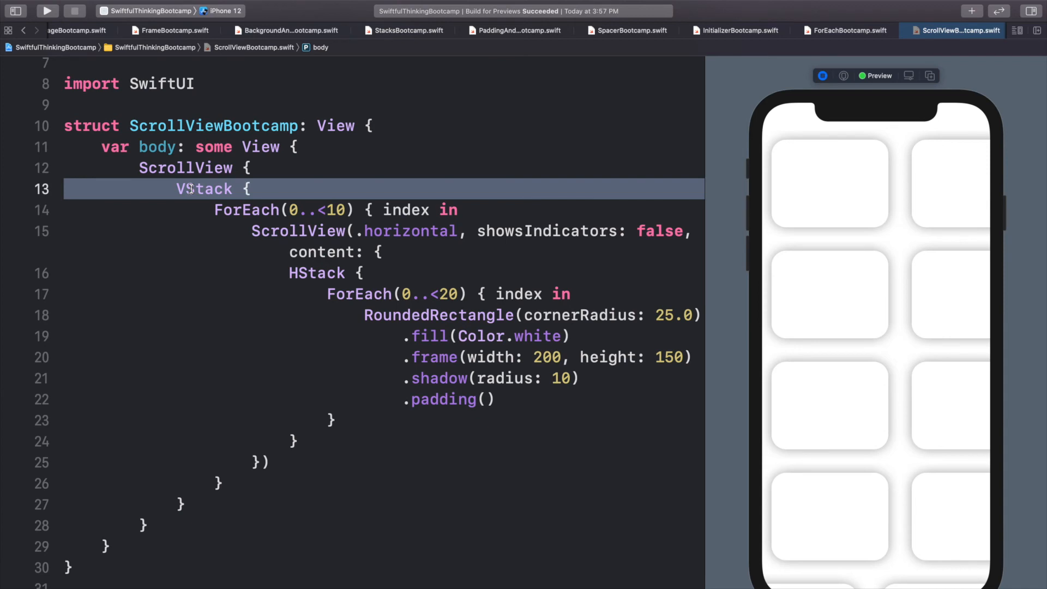
{"action": "double_click", "coordinate": [316, 272]}
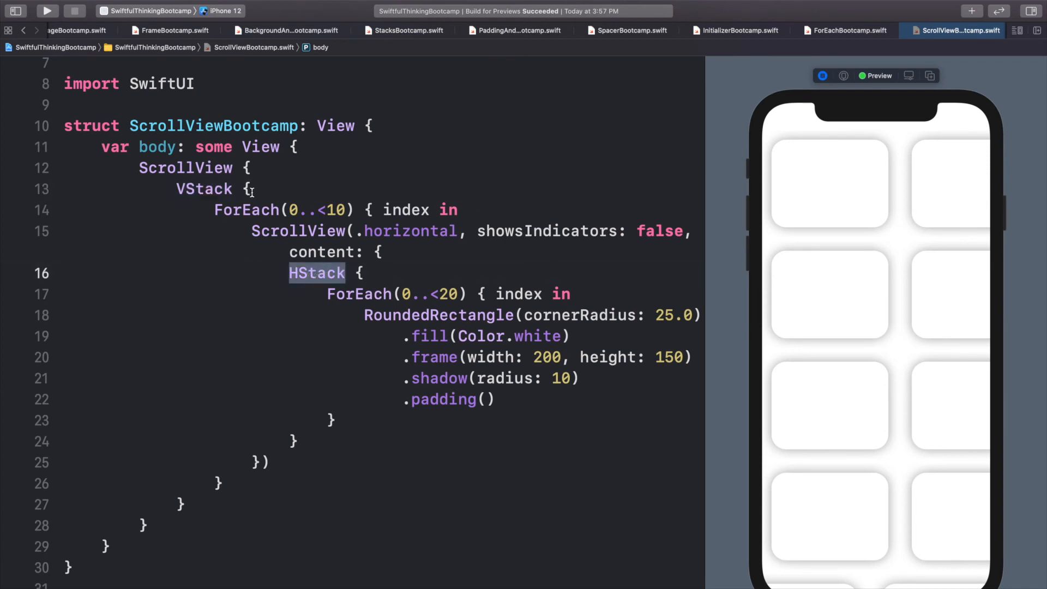
{"action": "left_click", "coordinate": [248, 189]}
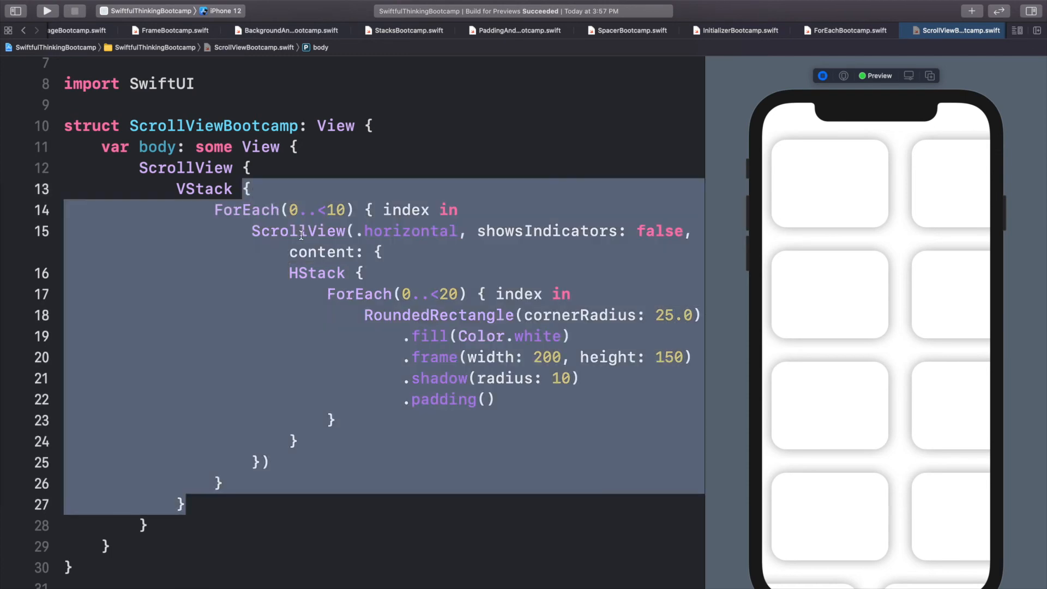
{"action": "mouse_move", "coordinate": [923, 223]}
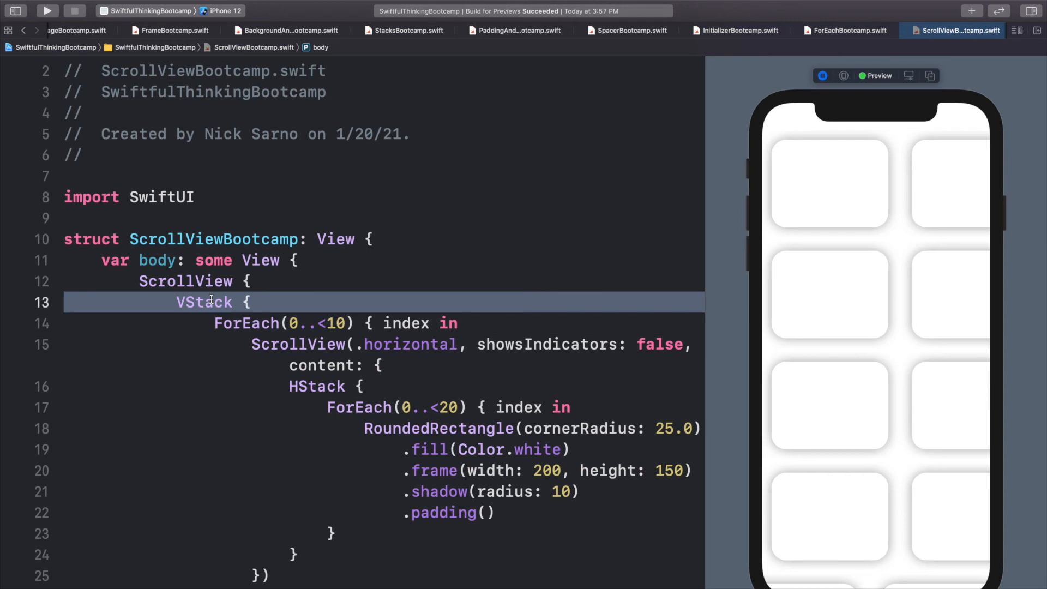
{"action": "double_click", "coordinate": [246, 323]}
{"action": "type", "text": "0"}
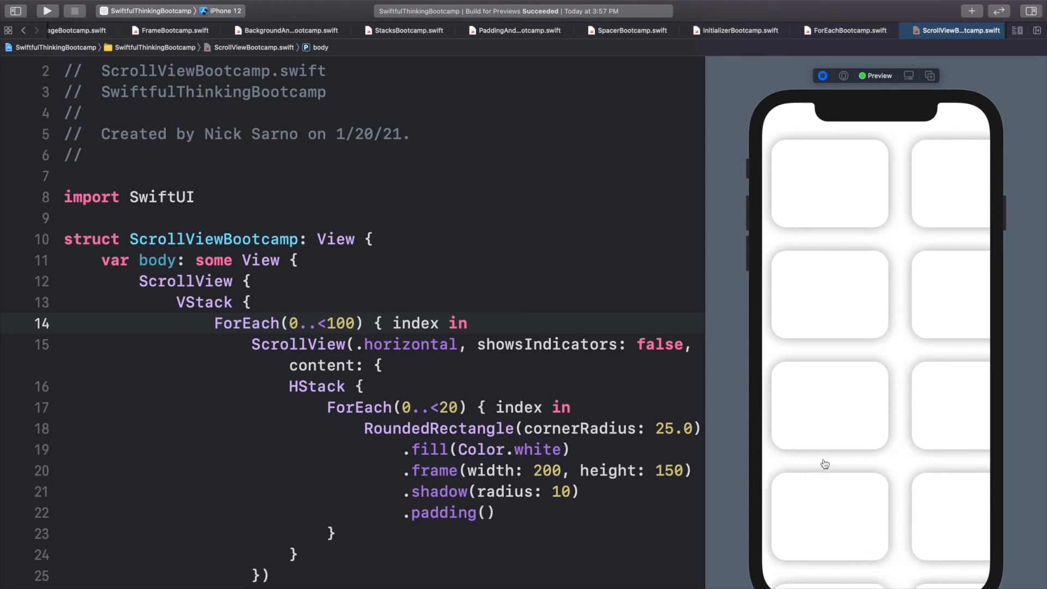
{"action": "mouse_move", "coordinate": [888, 394]}
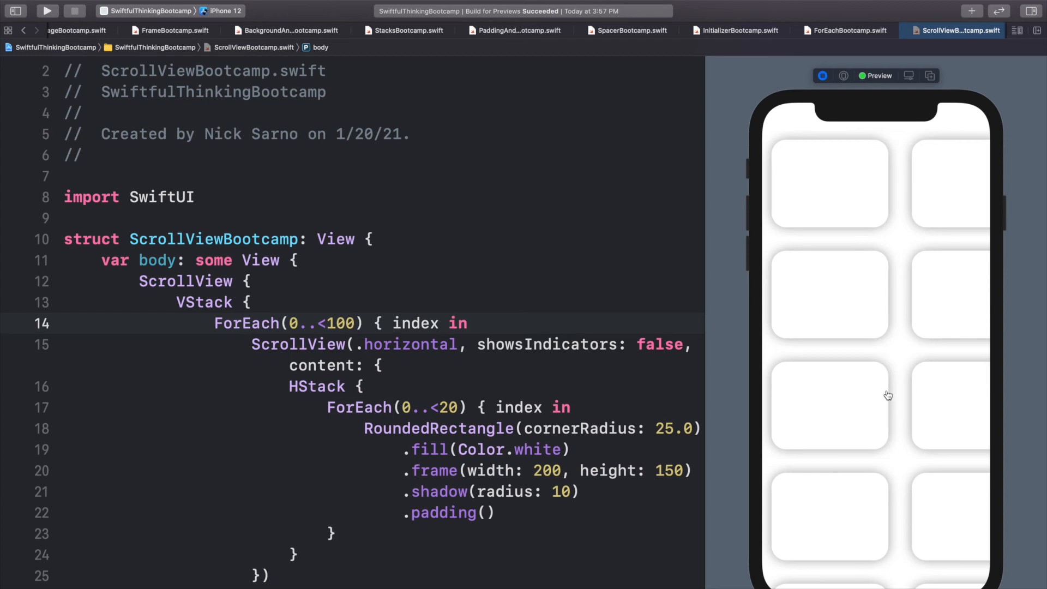
{"action": "mouse_move", "coordinate": [866, 469]}
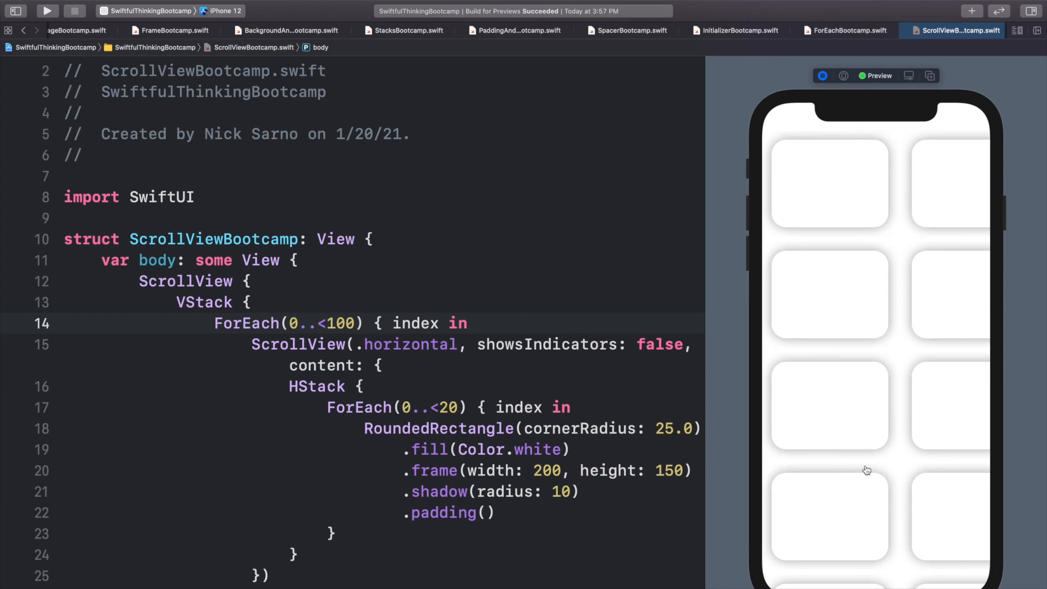
{"action": "mouse_move", "coordinate": [877, 286]}
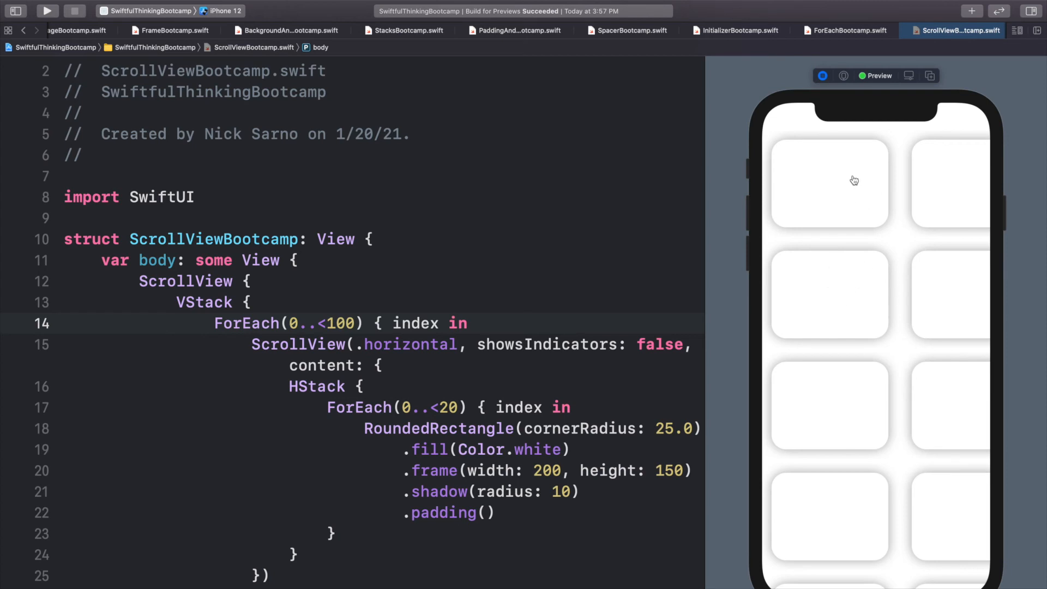
{"action": "mouse_move", "coordinate": [859, 291]}
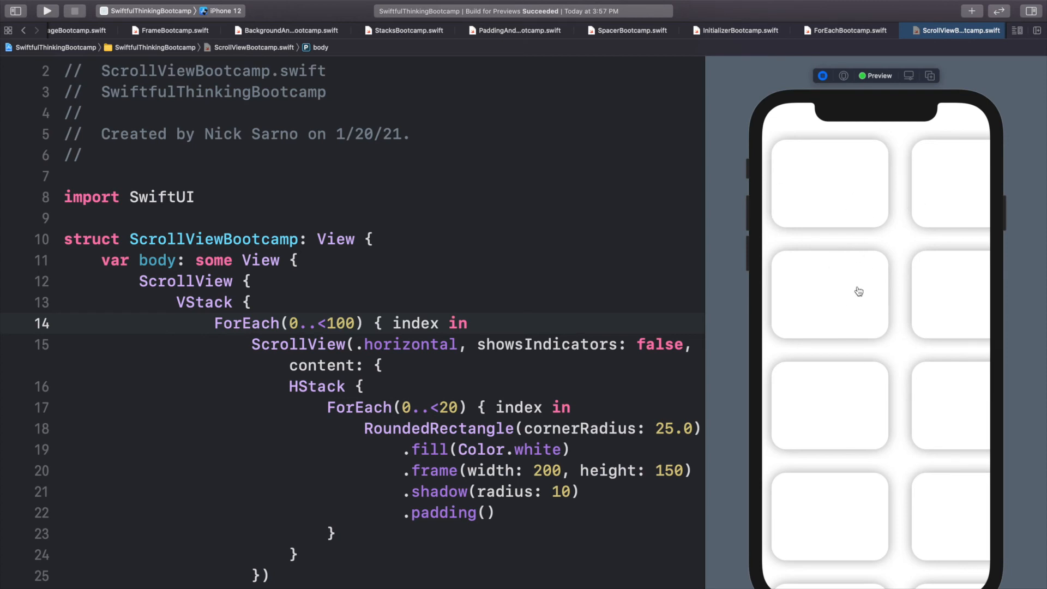
{"action": "mouse_move", "coordinate": [842, 289]}
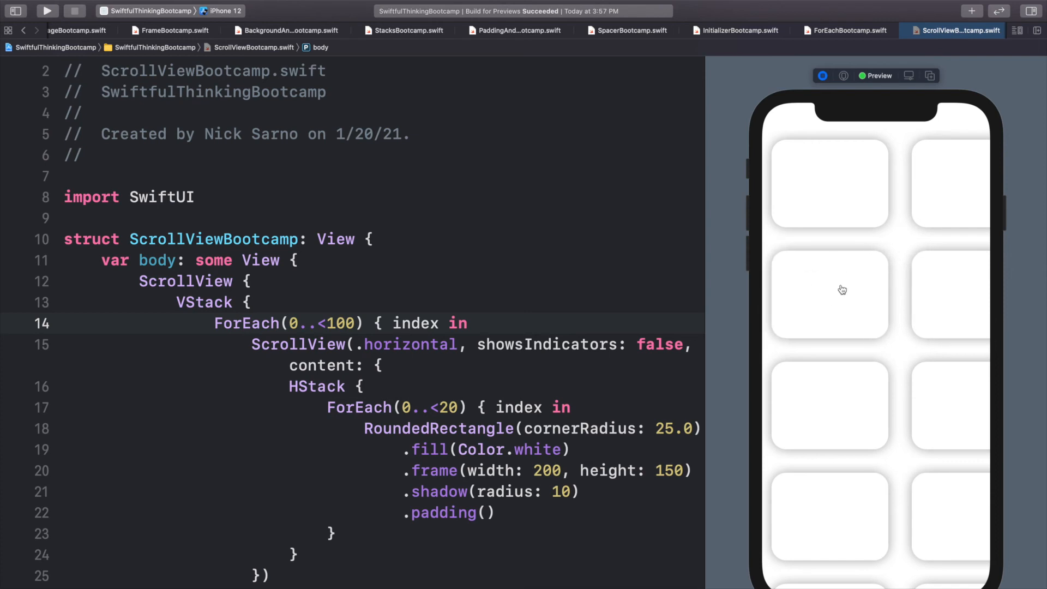
{"action": "mouse_move", "coordinate": [851, 295]}
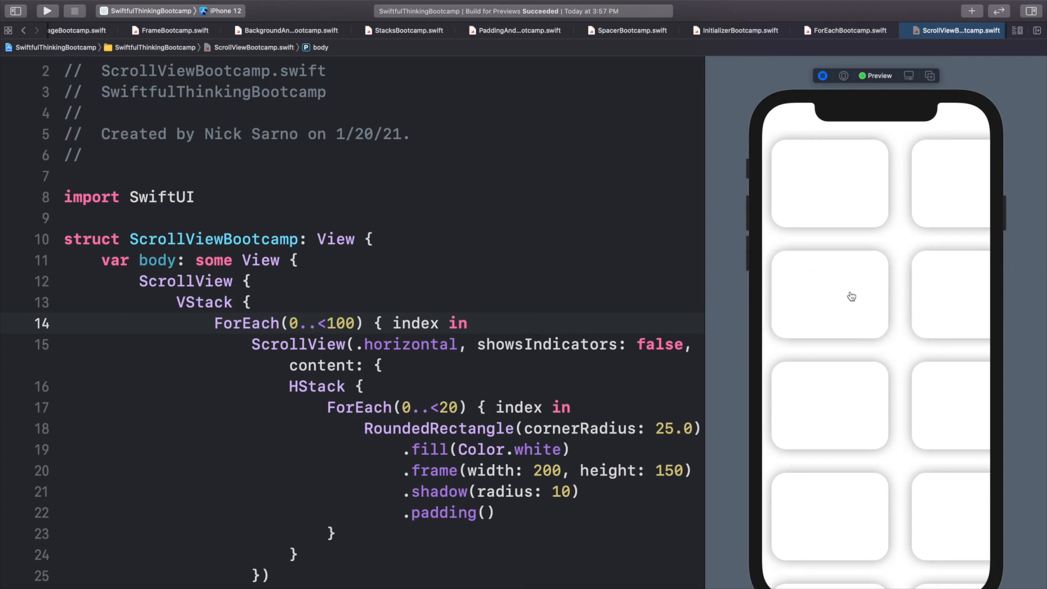
{"action": "mouse_move", "coordinate": [860, 328]}
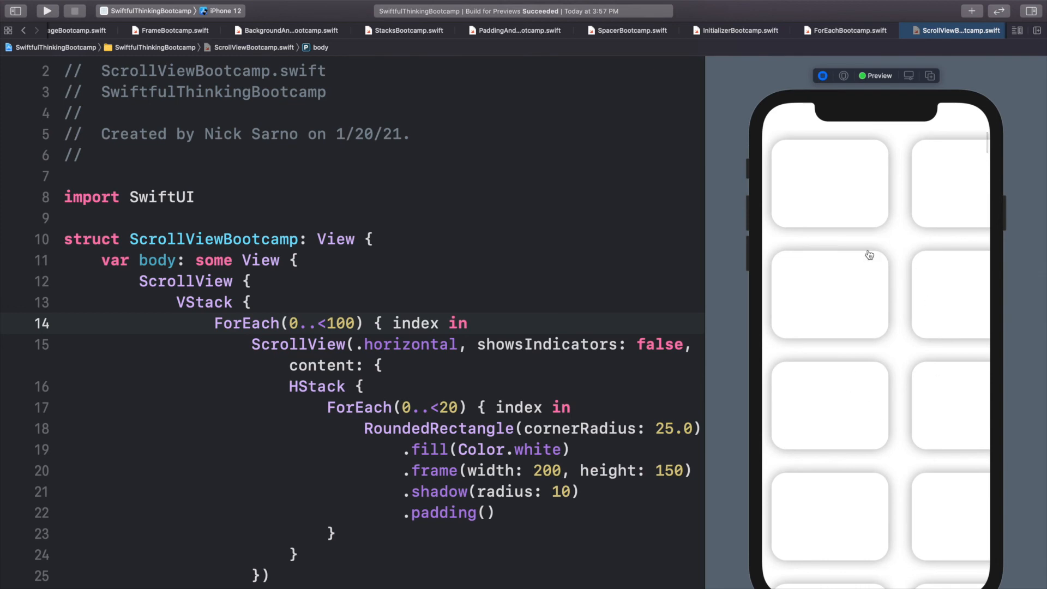
{"action": "mouse_move", "coordinate": [827, 264]}
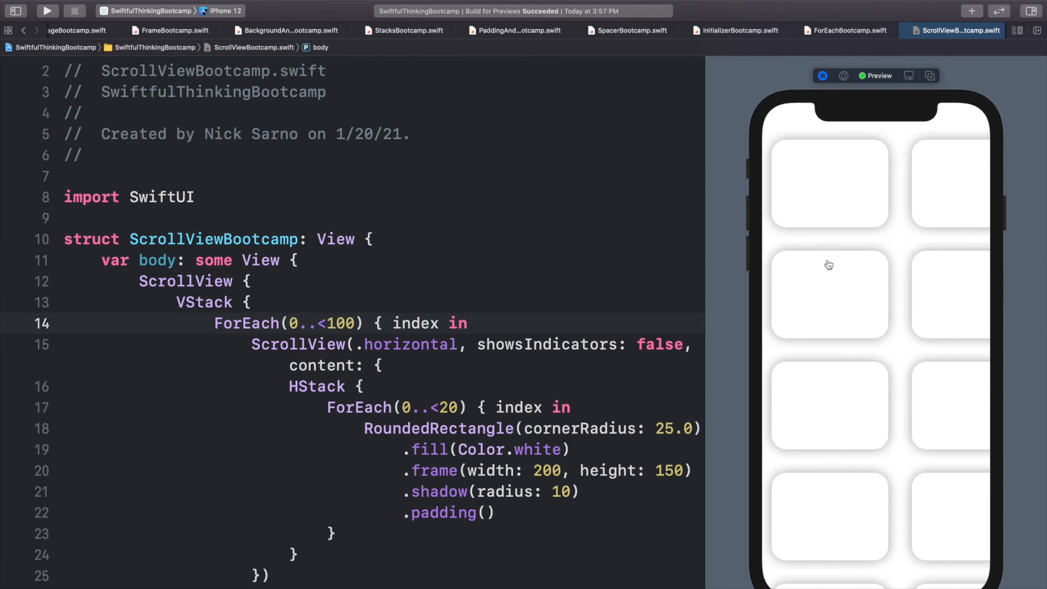
{"action": "mouse_move", "coordinate": [838, 349]}
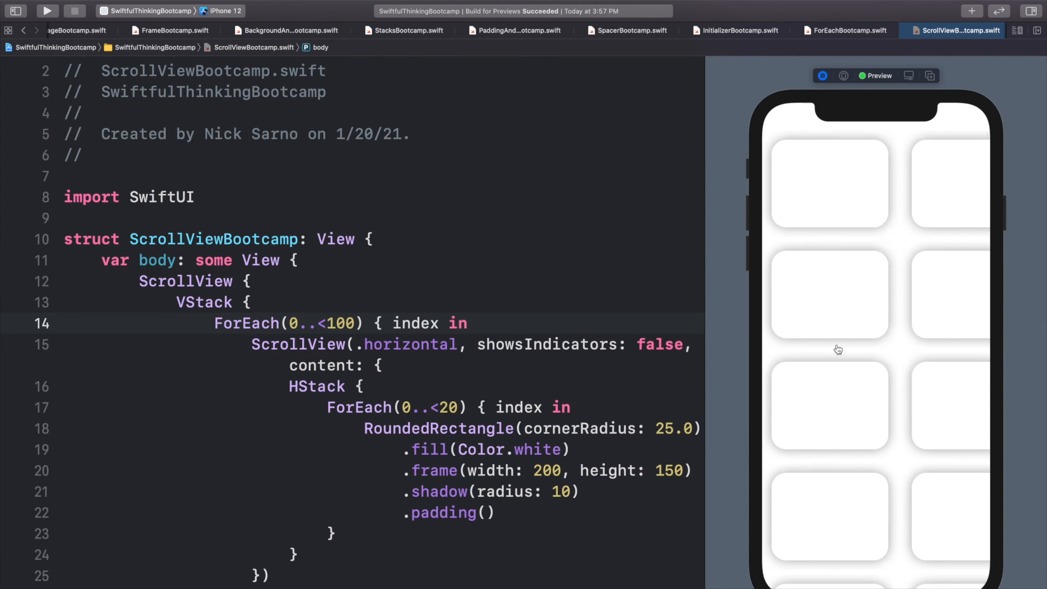
{"action": "mouse_move", "coordinate": [872, 212]}
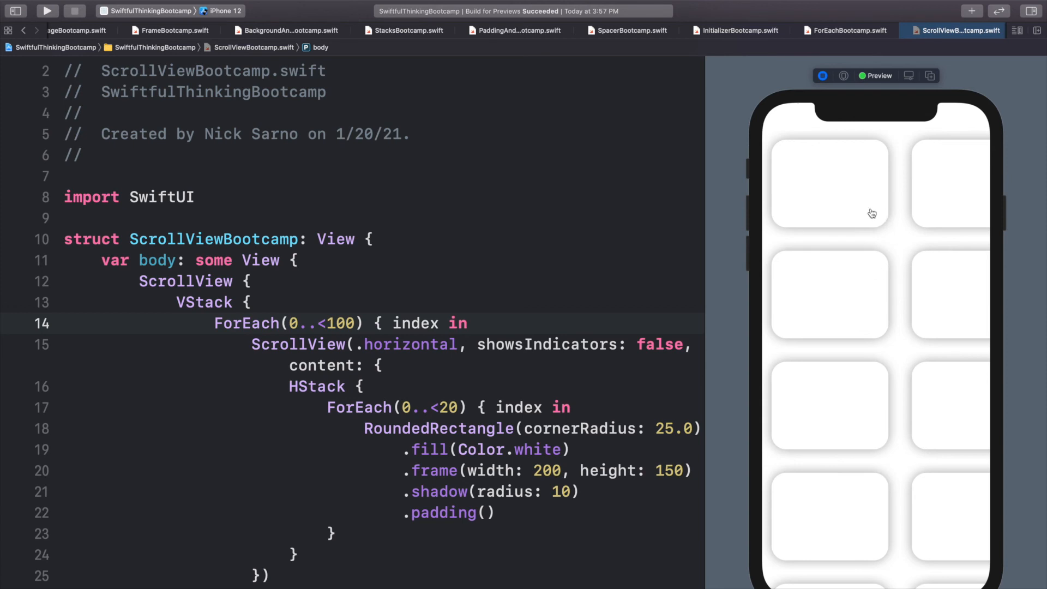
Step: Prefix VStack on line 13 with Lazy, making the outer stack a LazyVStack
{"action": "double_click", "coordinate": [203, 302]}
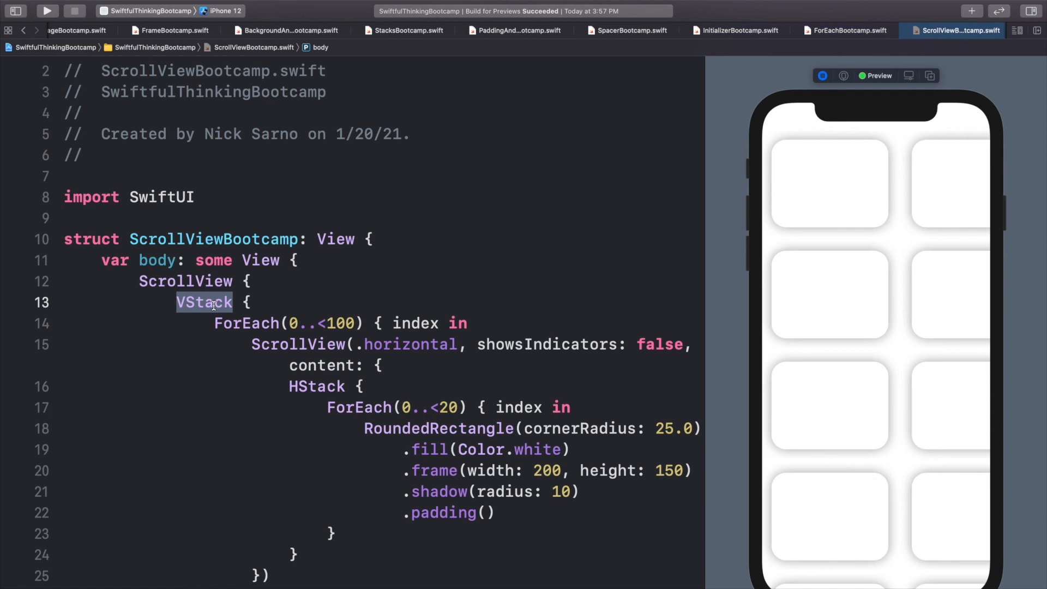
{"action": "type", "text": "Lazy"}
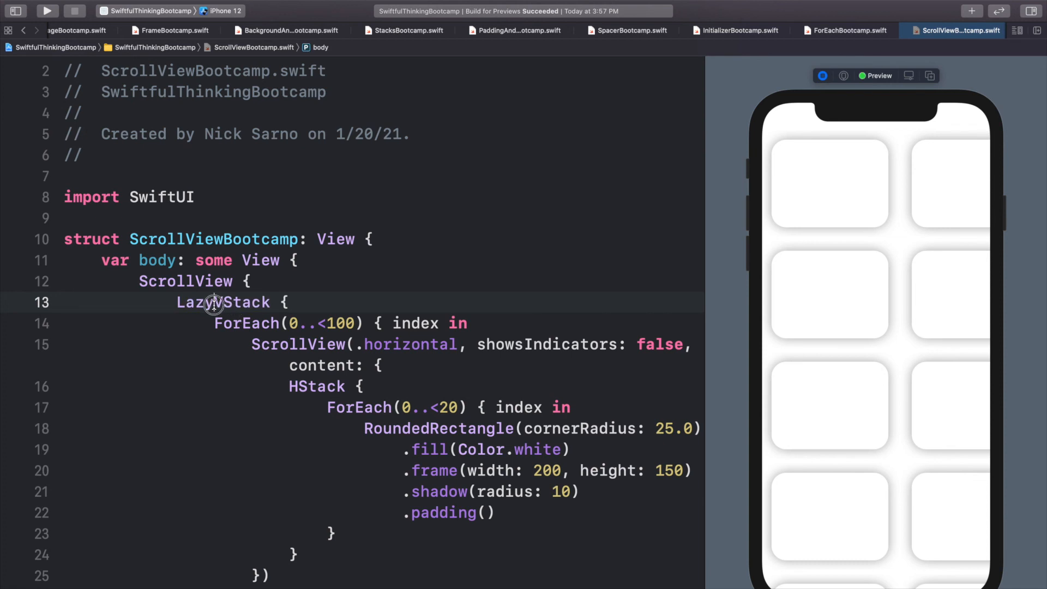
{"action": "double_click", "coordinate": [193, 302]}
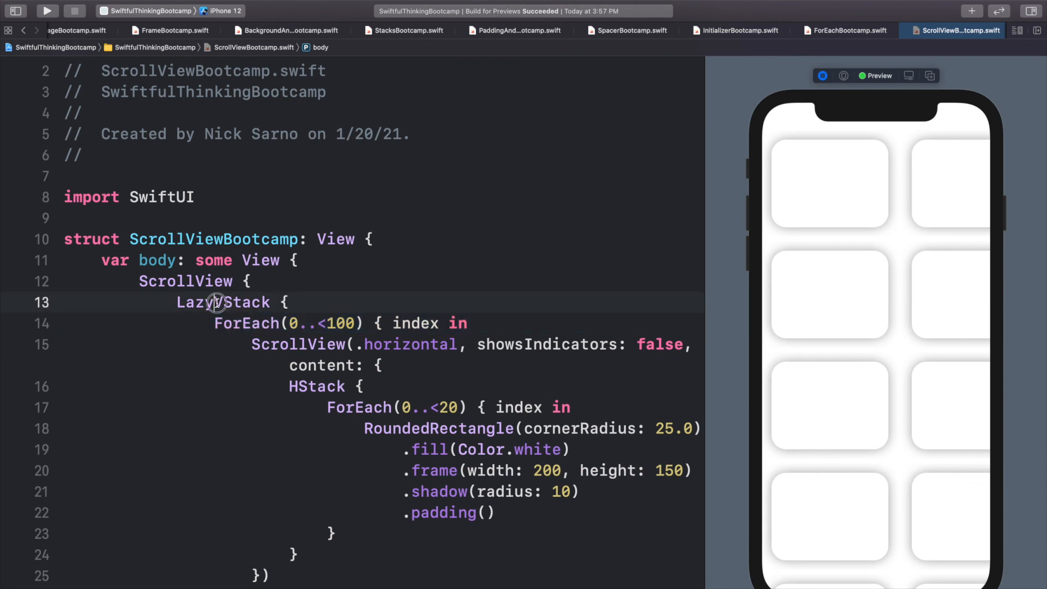
{"action": "double_click", "coordinate": [223, 302]}
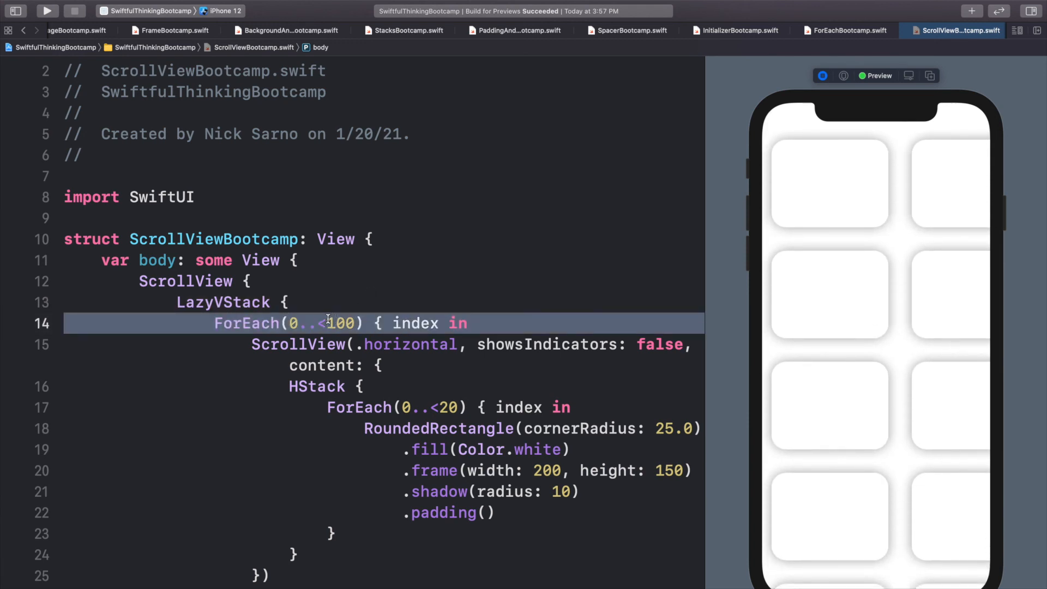
{"action": "double_click", "coordinate": [223, 302]}
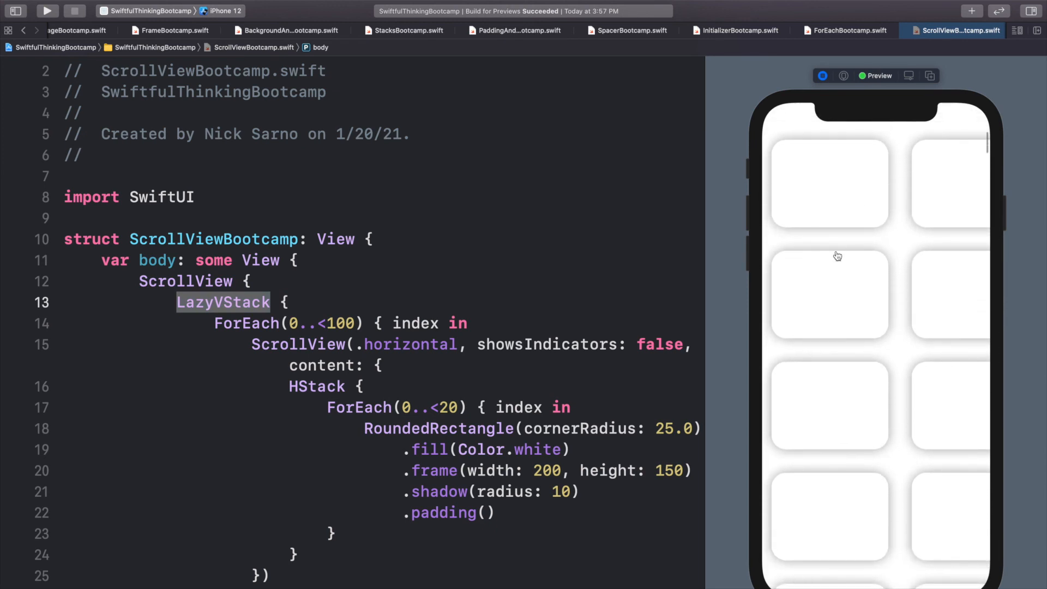
{"action": "mouse_move", "coordinate": [865, 347]}
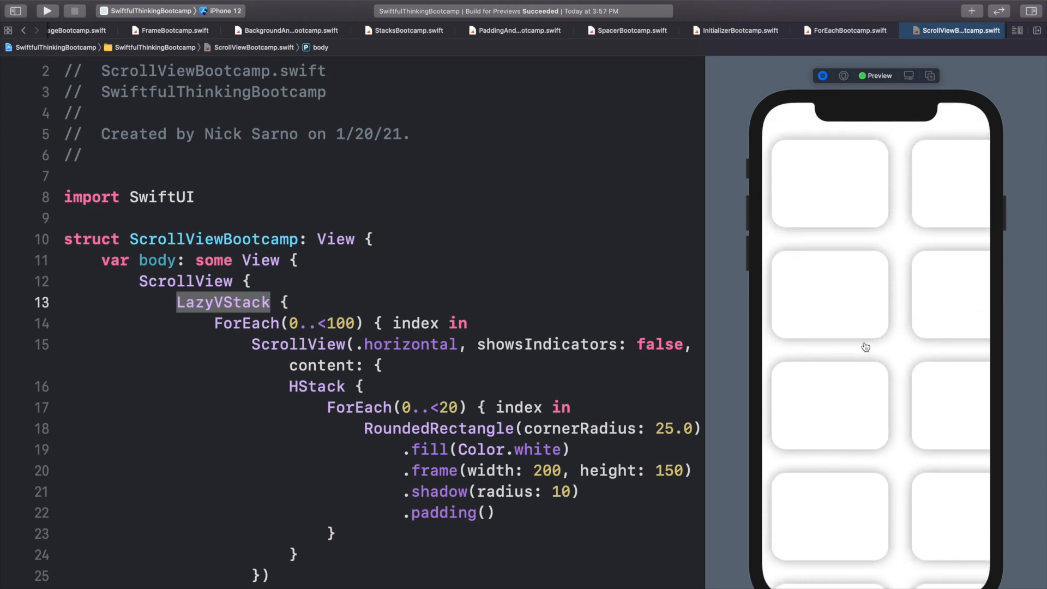
{"action": "mouse_move", "coordinate": [867, 228]}
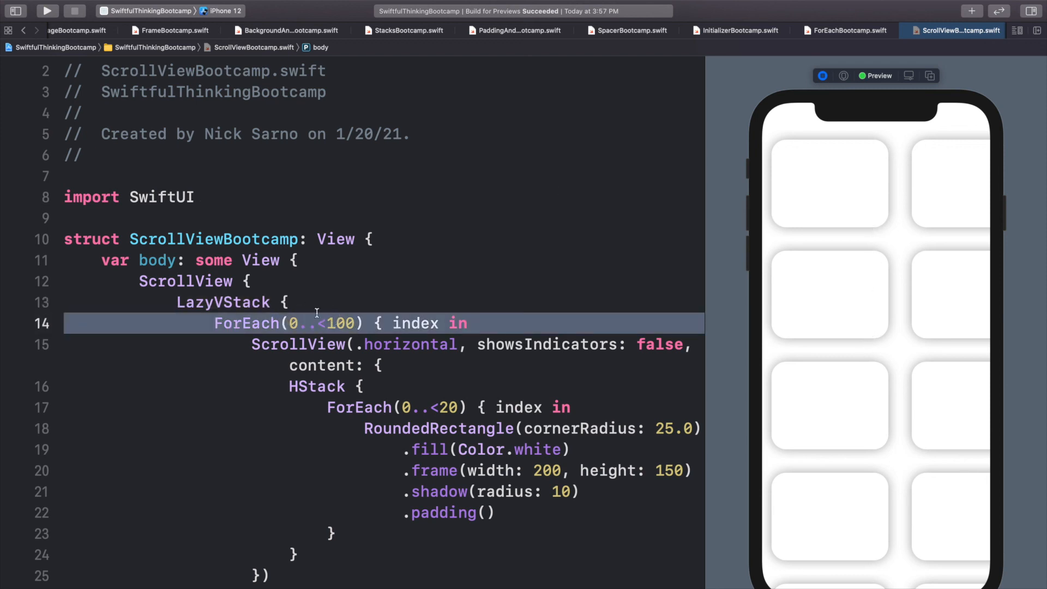
{"action": "double_click", "coordinate": [223, 302]}
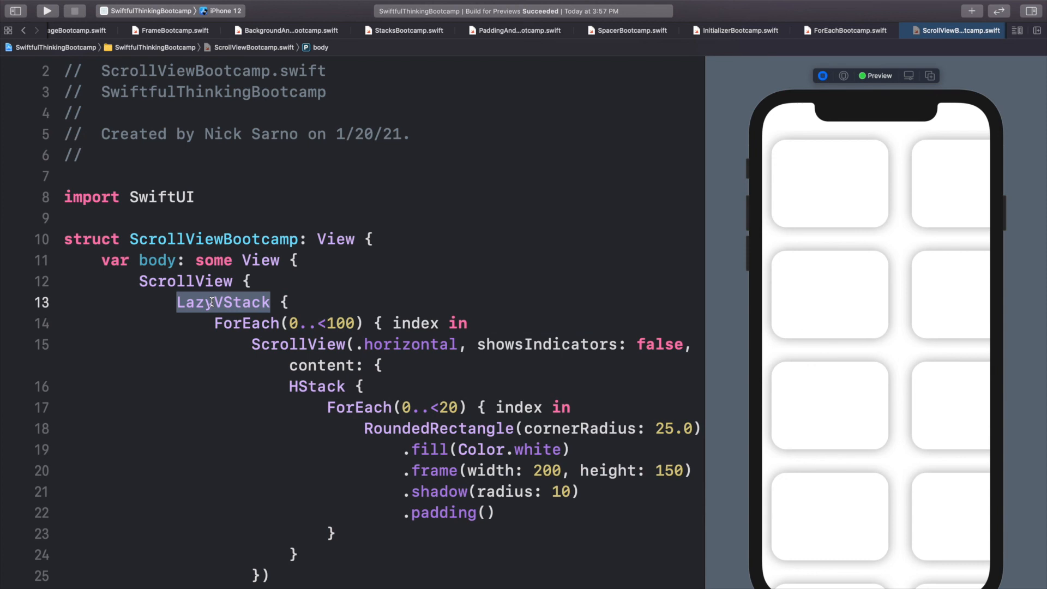
Step: Make line 16's HStack a LazyHStack and scroll the preview to test
{"action": "left_click", "coordinate": [317, 386]}
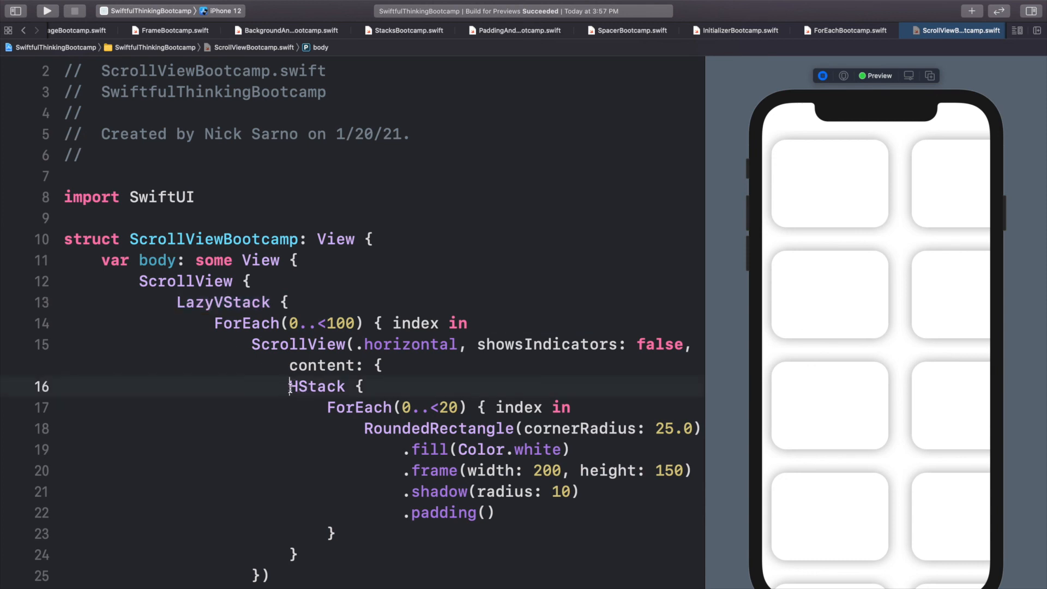
{"action": "type", "text": "Lazy"}
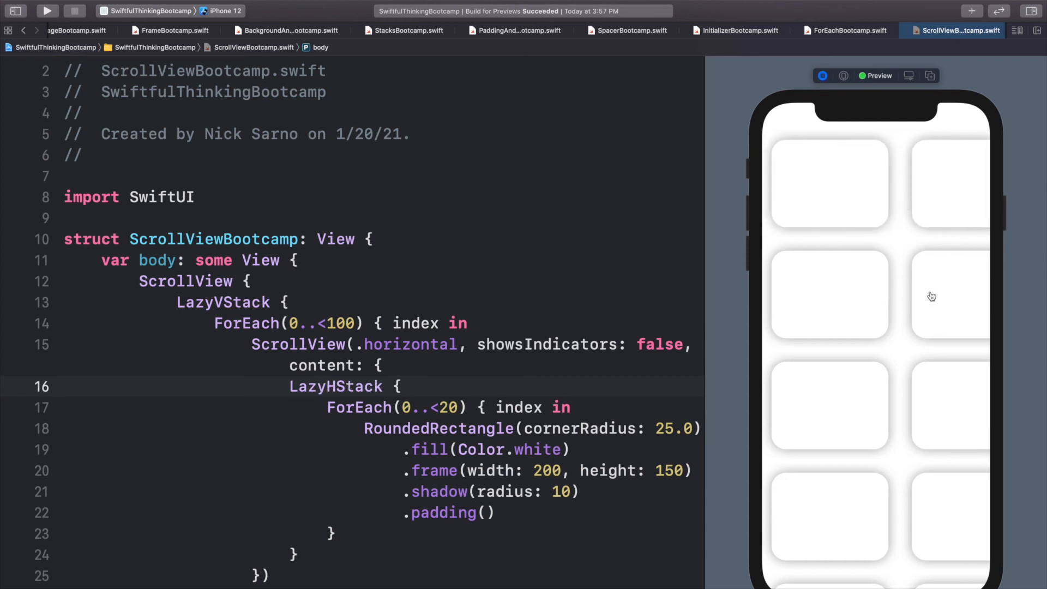
{"action": "mouse_move", "coordinate": [966, 298]}
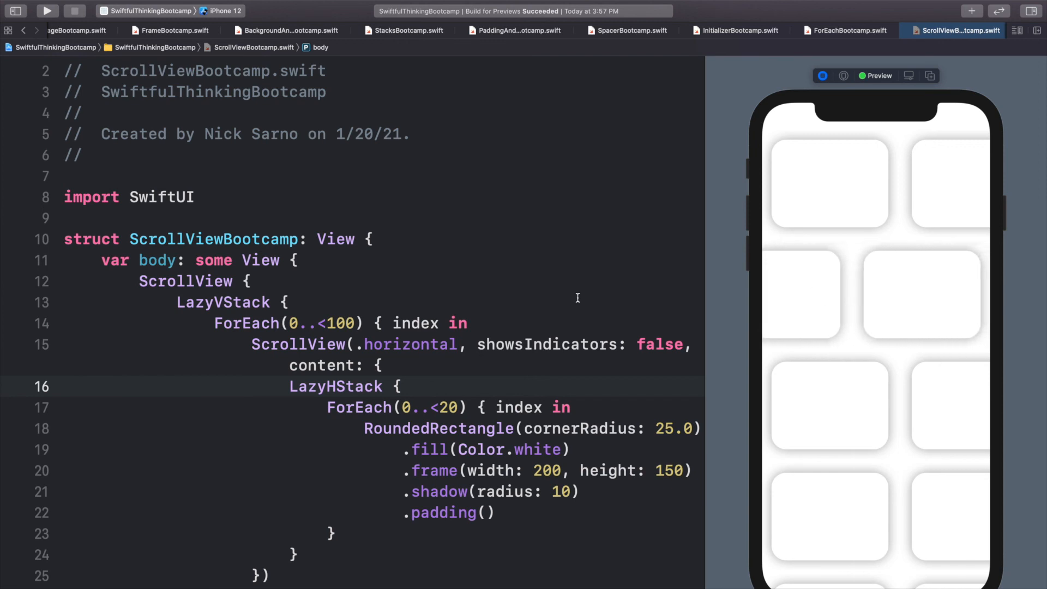
{"action": "scroll", "scroll_direction": "down", "scroll_amount": 3}
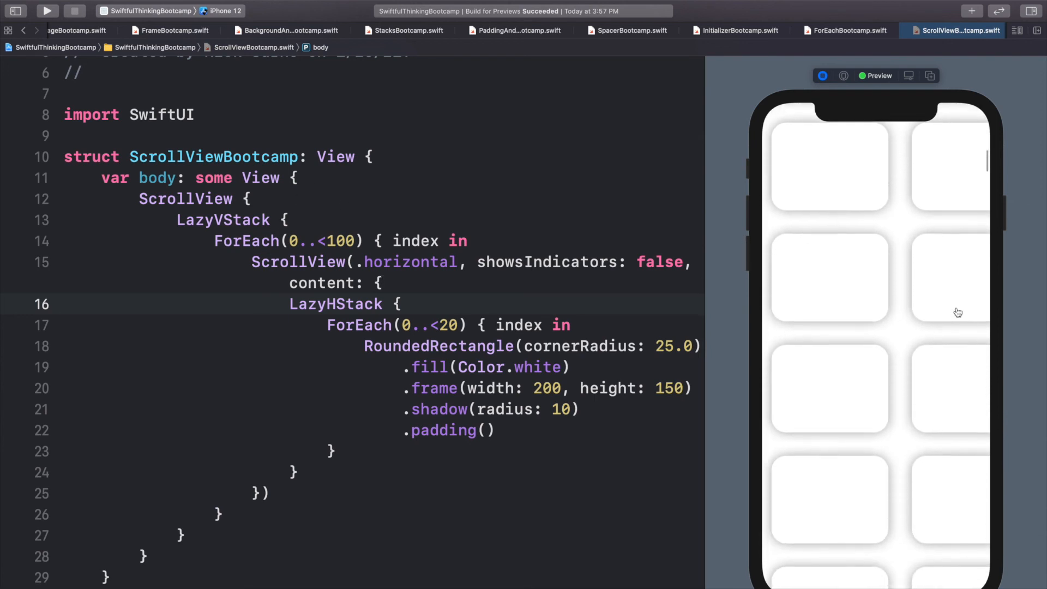
{"action": "scroll", "scroll_direction": "down", "scroll_amount": 3}
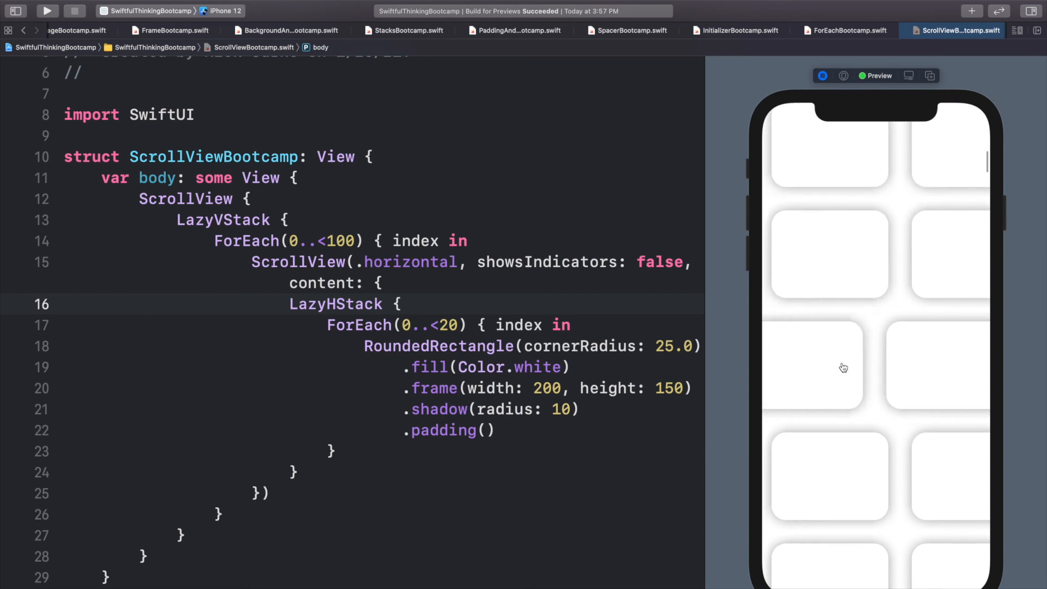